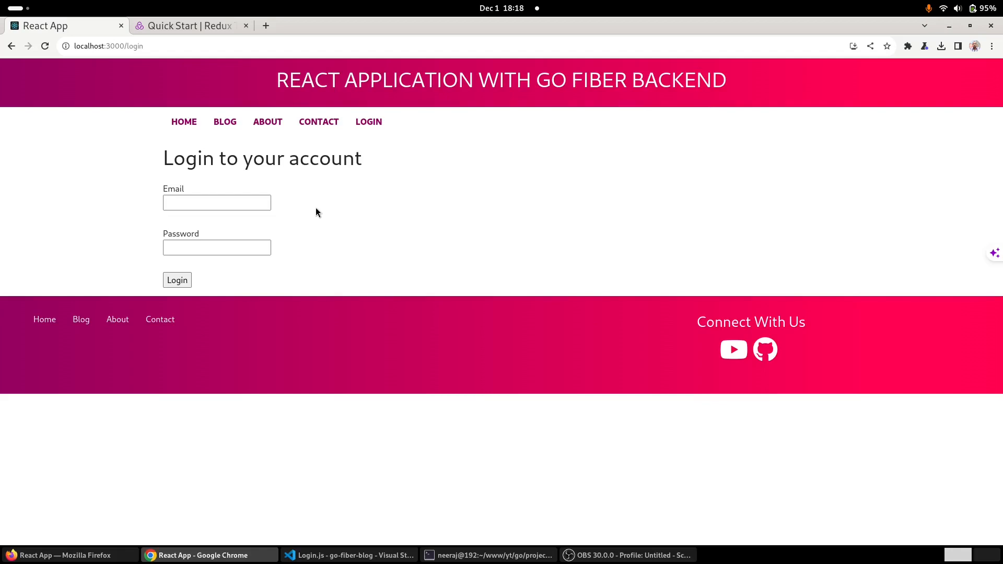
pyautogui.moveTo(331, 243)
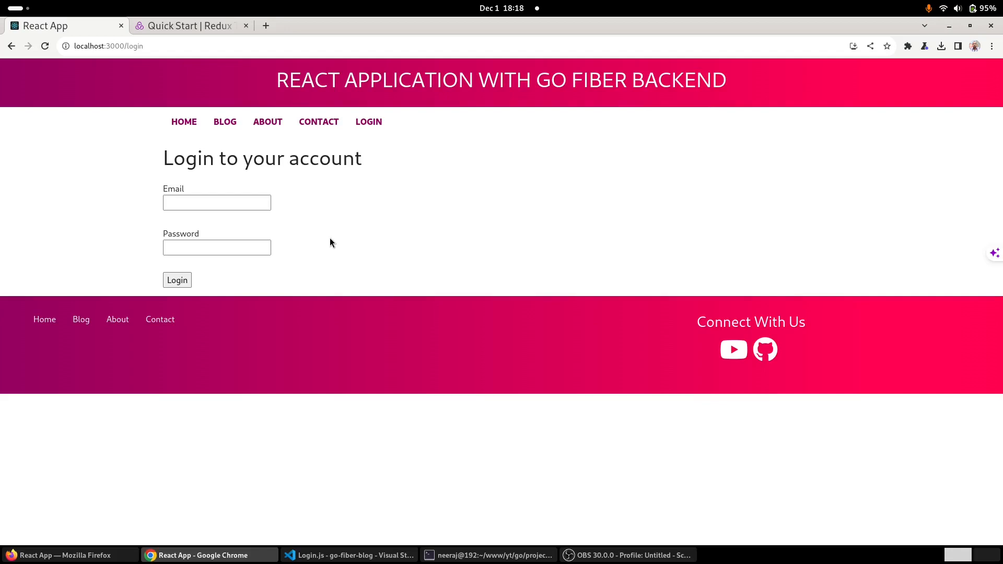
# - Show the Redux Toolkit Quick Start page at its 'Create a Redux Store' section
pyautogui.click(217, 202)
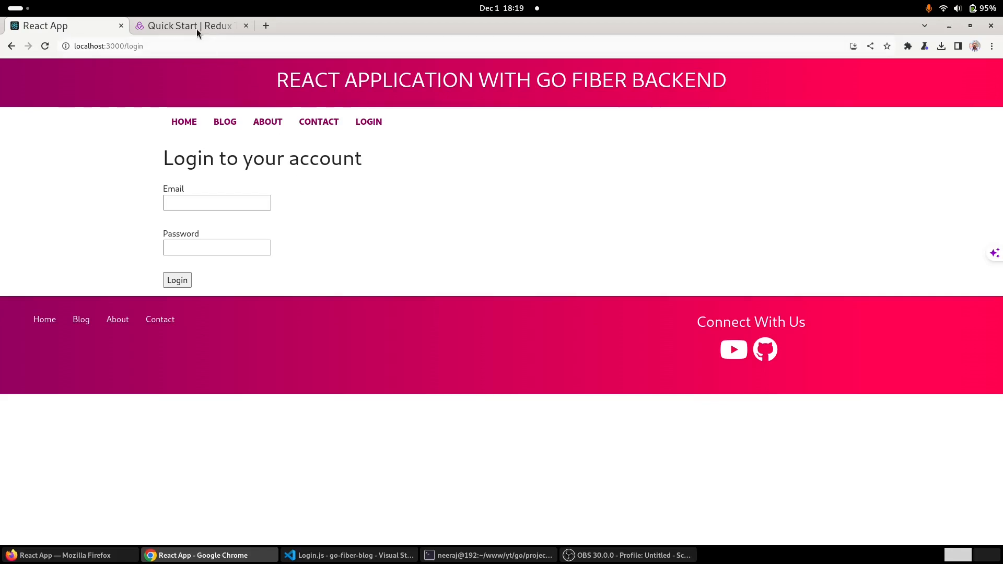
pyautogui.click(189, 25)
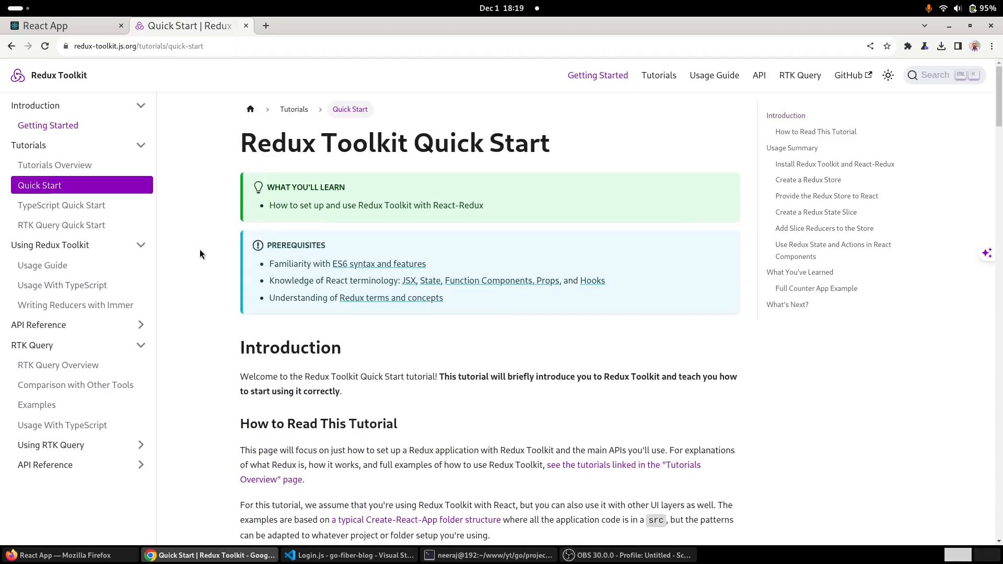
pyautogui.moveTo(204, 245)
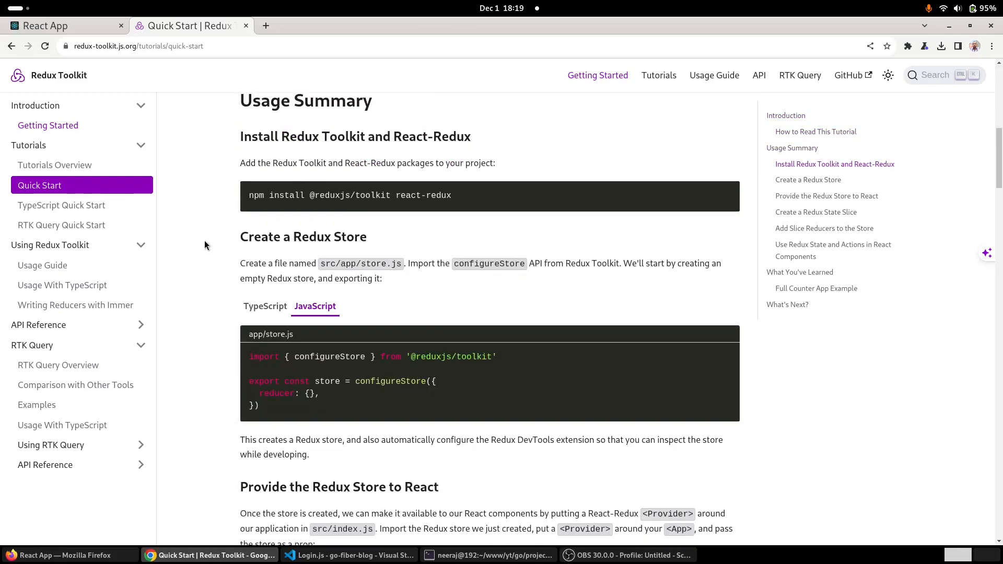
pyautogui.scroll(-3)
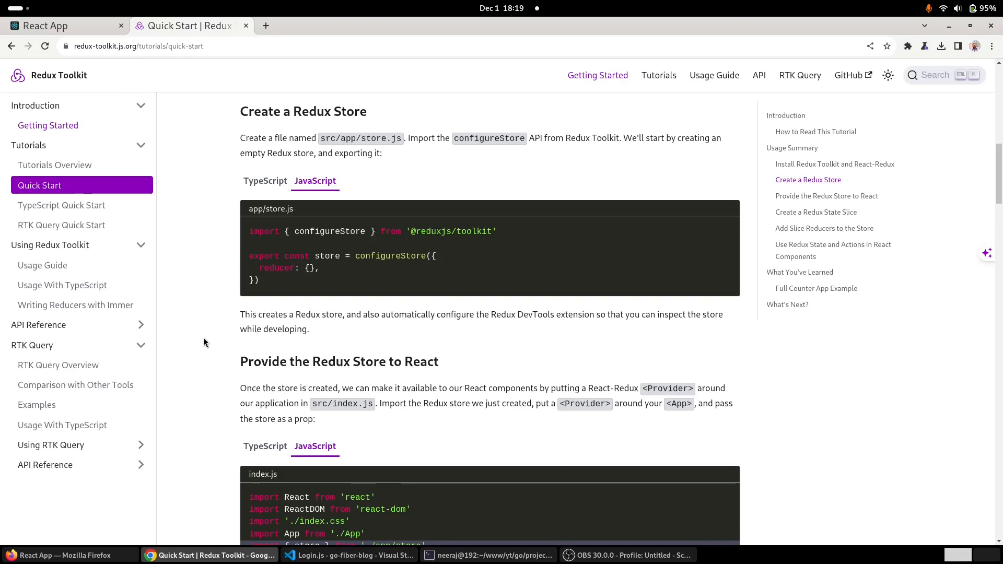
pyautogui.moveTo(191, 318)
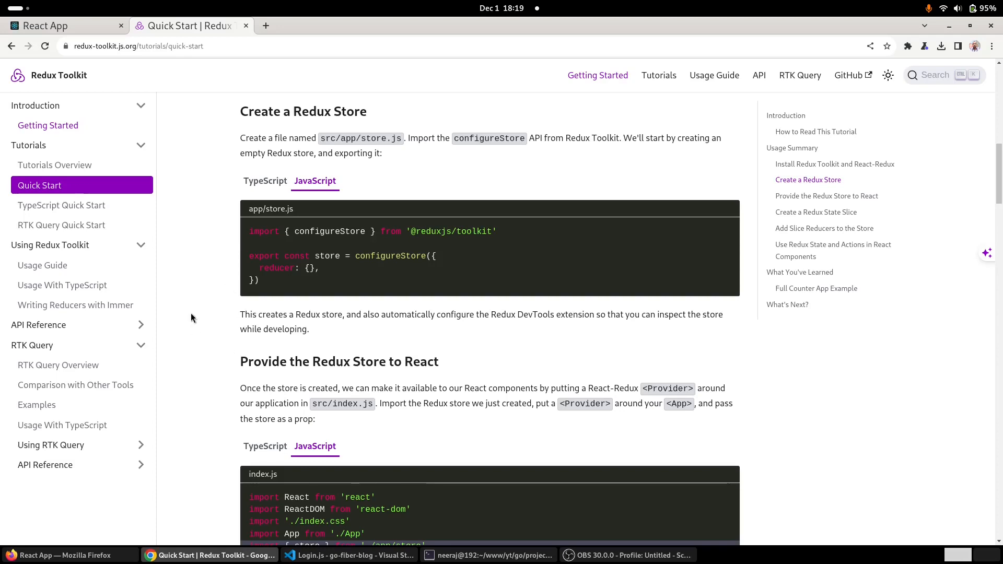
pyautogui.moveTo(199, 265)
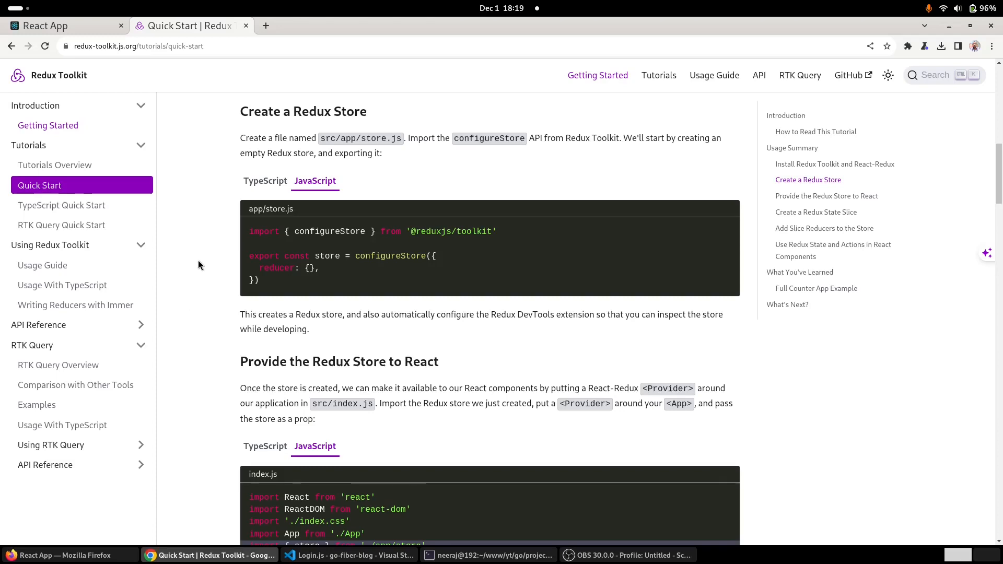
# - Create a services folder under src and a store folder inside it for Store.js
pyautogui.click(551, 546)
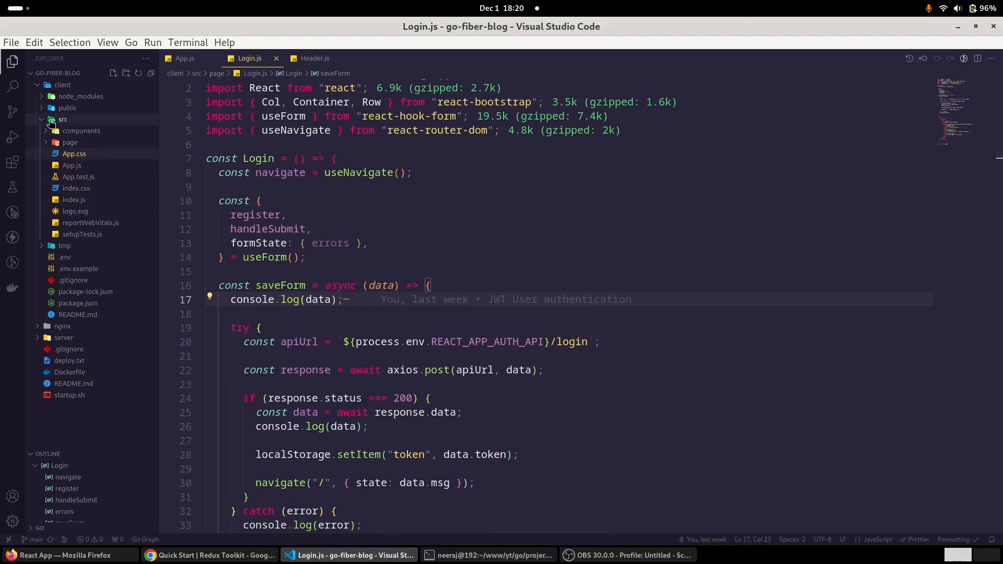
pyautogui.moveTo(62, 119)
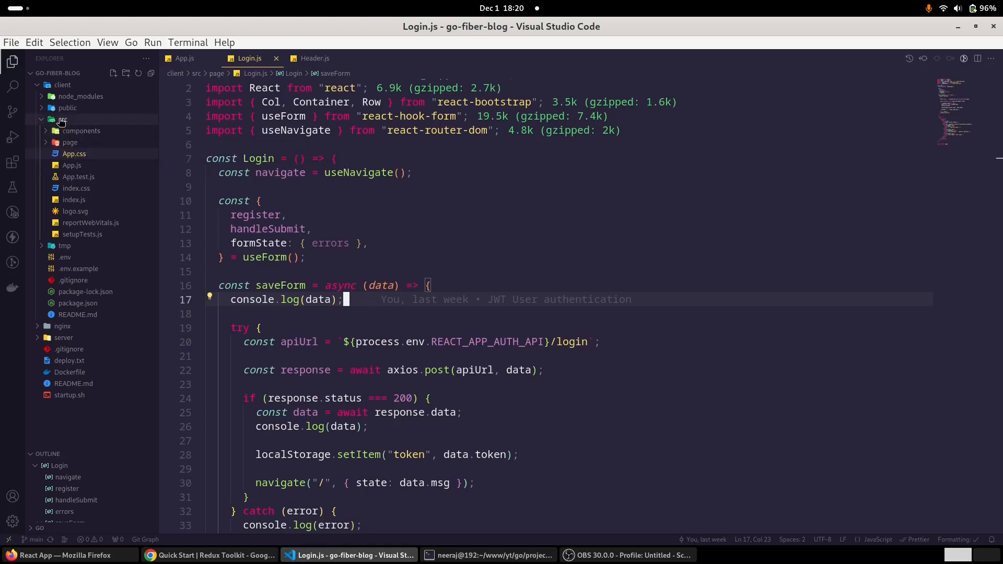
pyautogui.click(63, 119)
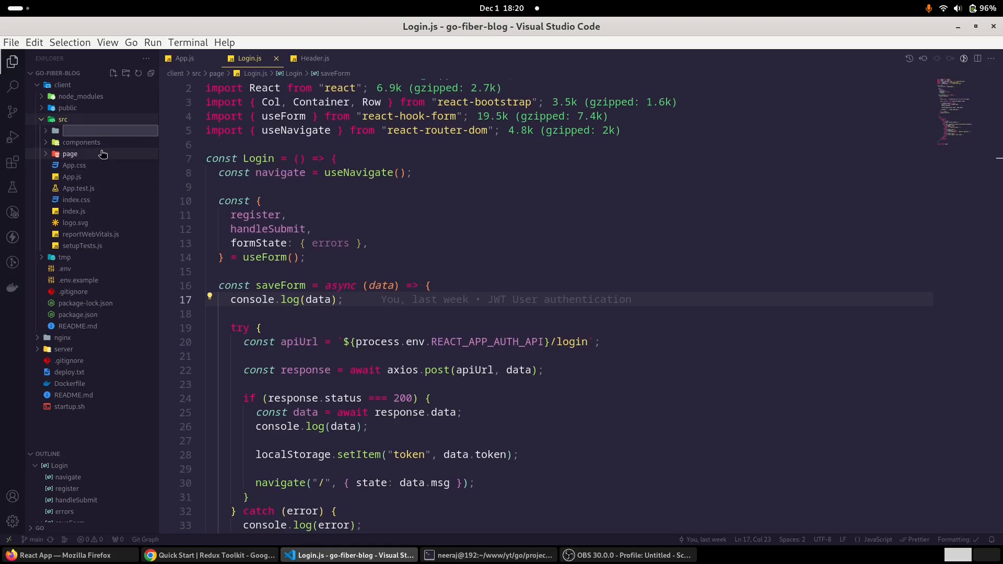
pyautogui.write('services')
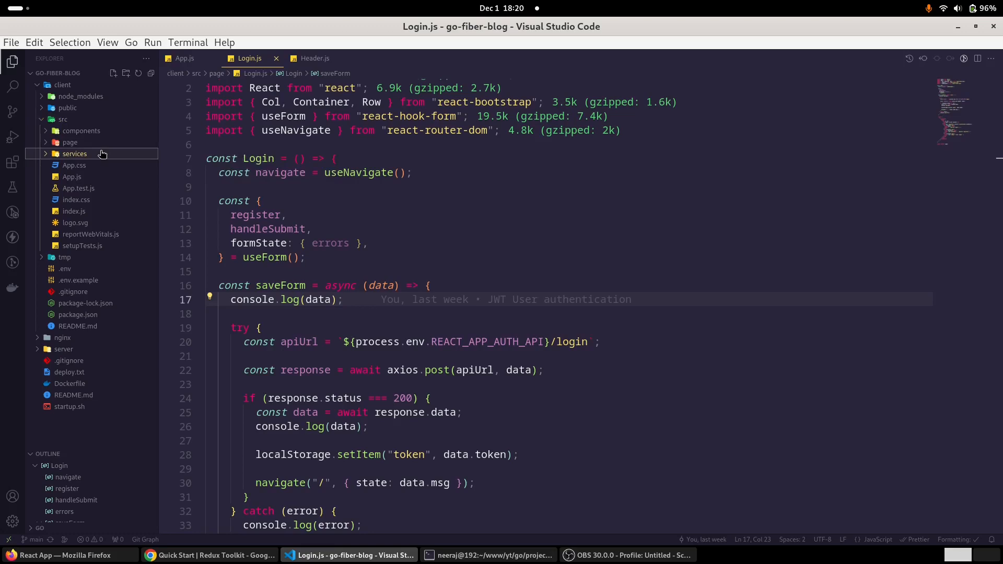
pyautogui.moveTo(74, 154)
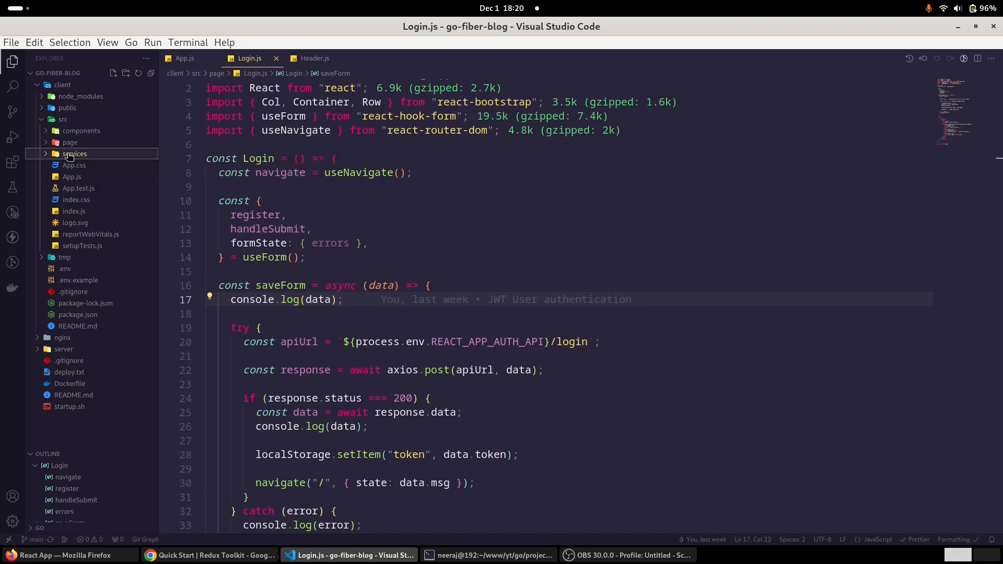
pyautogui.rightClick(74, 153)
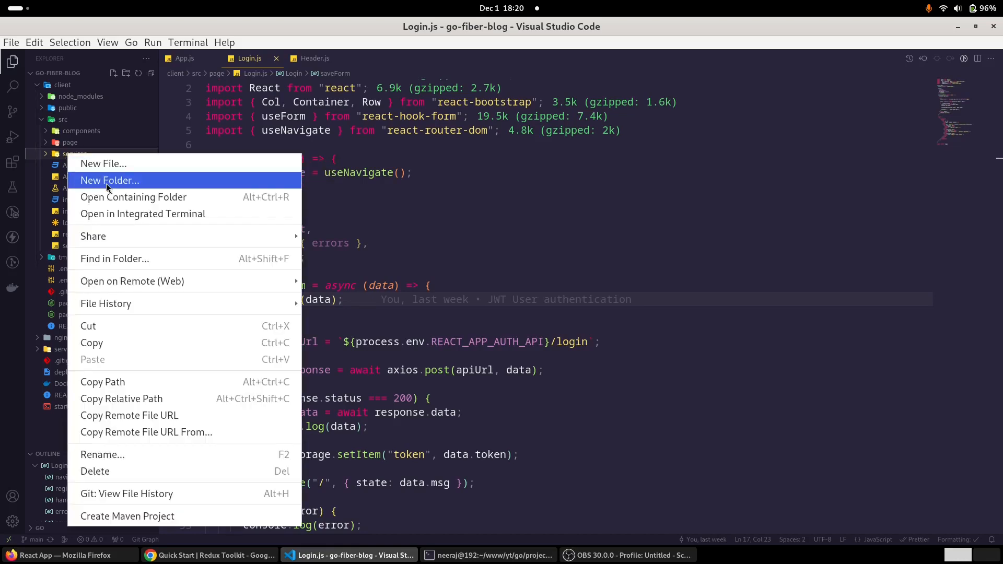
pyautogui.click(110, 179)
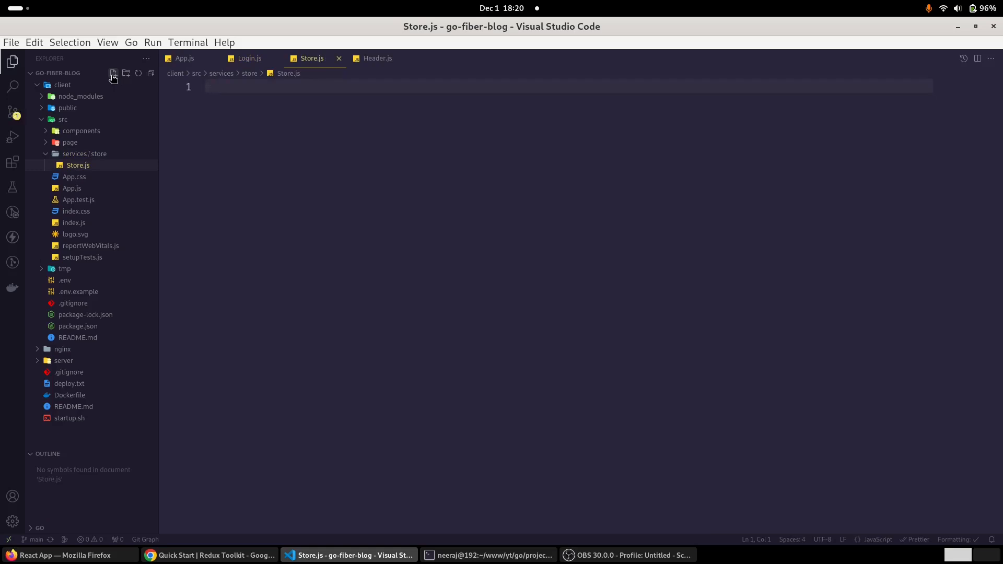
# - Copy the docs' store.js configureStore example and paste it into Store.js
pyautogui.click(209, 555)
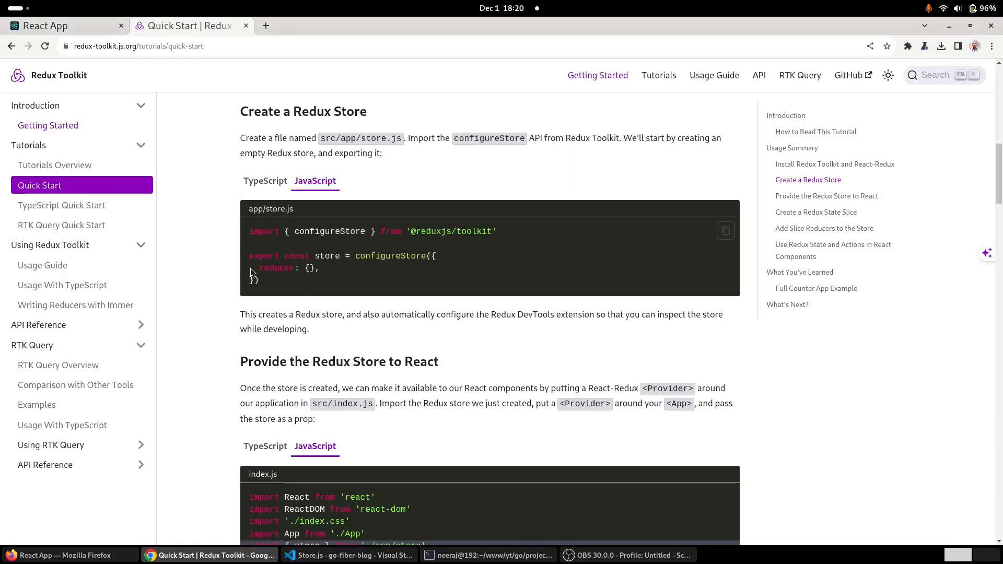
pyautogui.moveTo(250, 231); pyautogui.dragTo(259, 280)
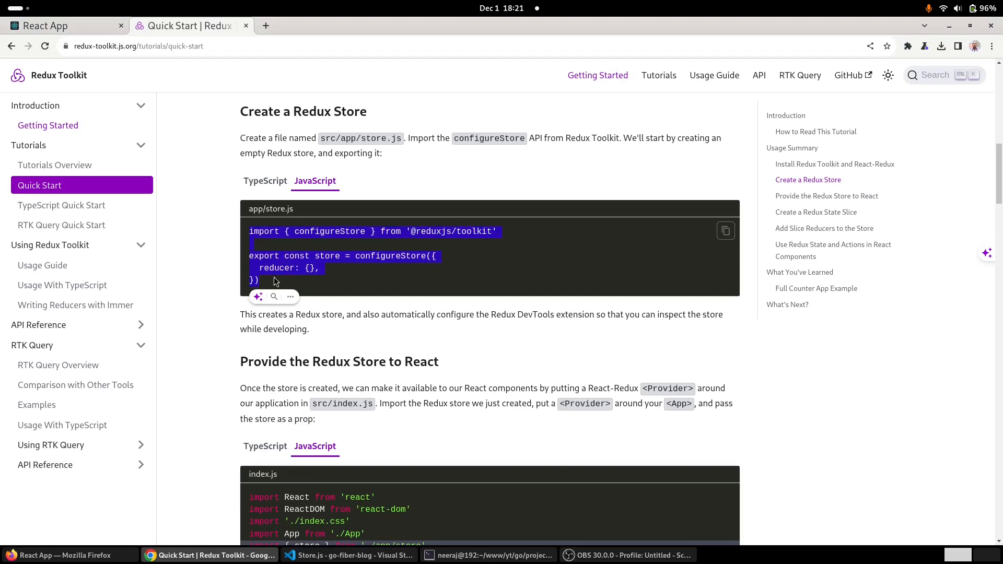
pyautogui.click(348, 555)
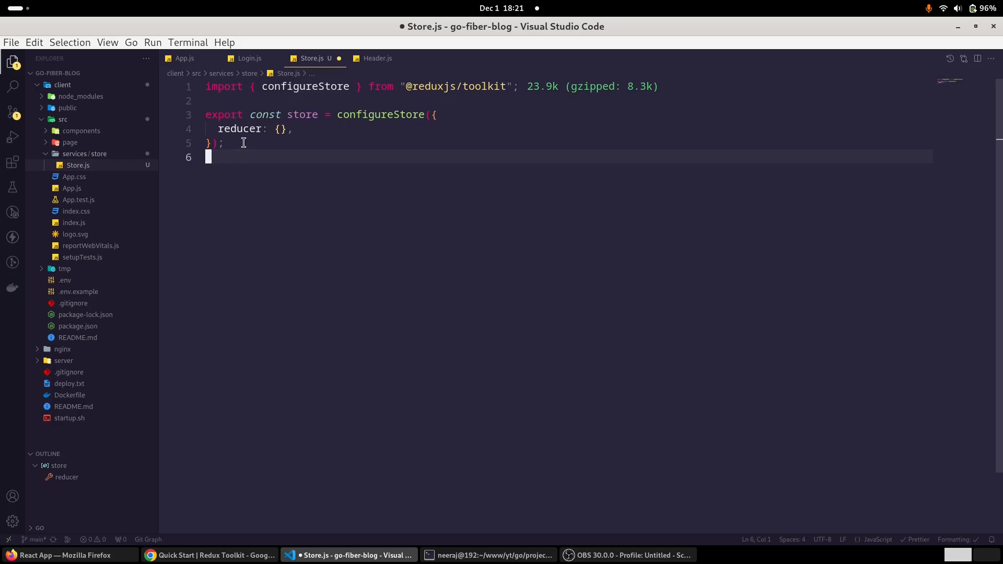
pyautogui.moveTo(240, 133)
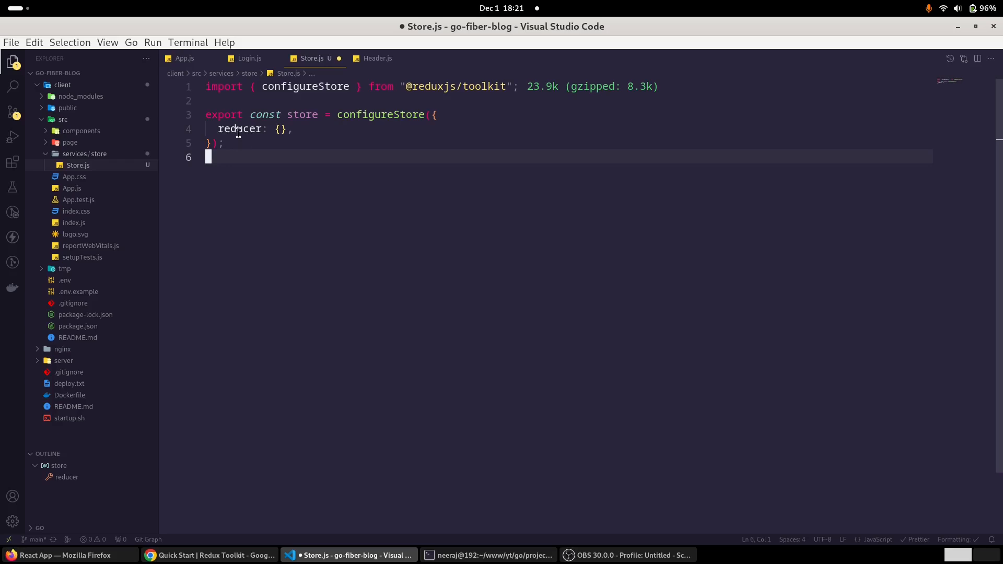
pyautogui.moveTo(241, 241)
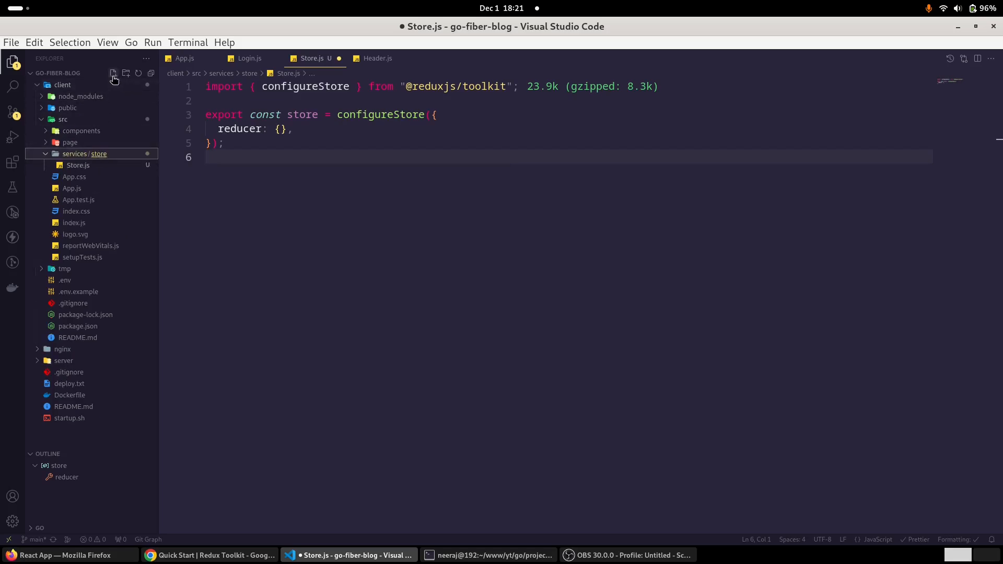
# - Create AuthSlice.js in store, then a reducers folder to hold it
pyautogui.click(113, 74)
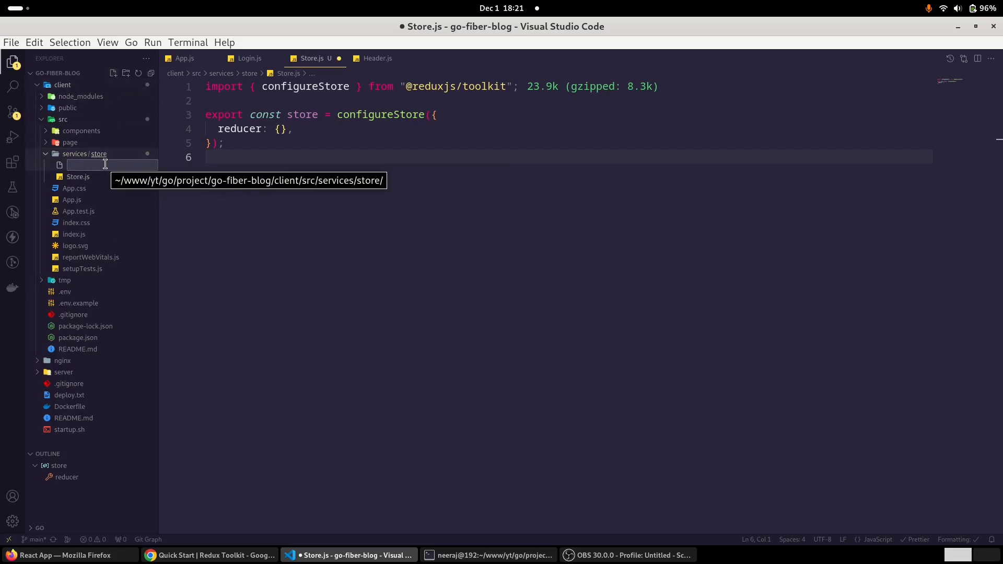
pyautogui.write('Auth')
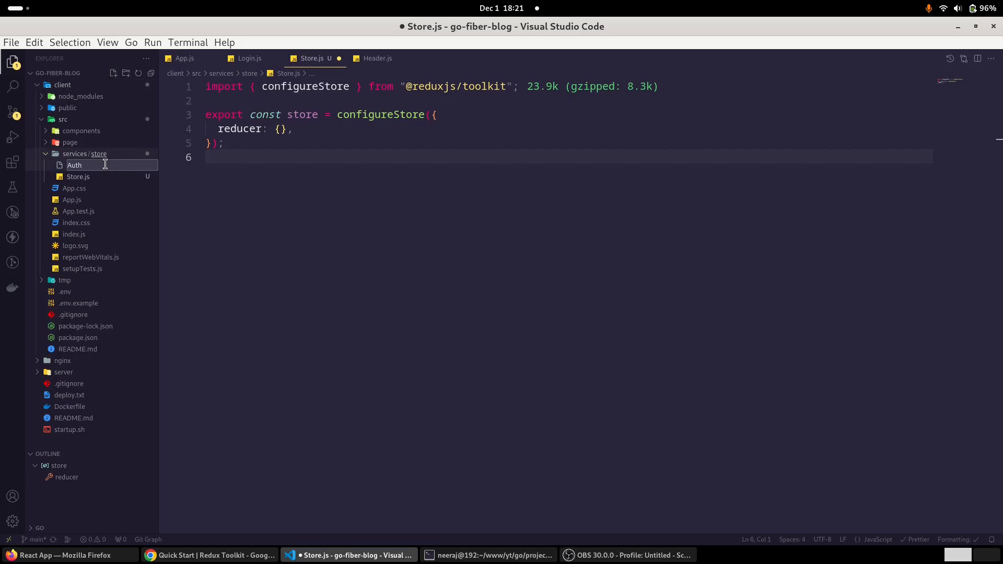
pyautogui.write('Slice.js')
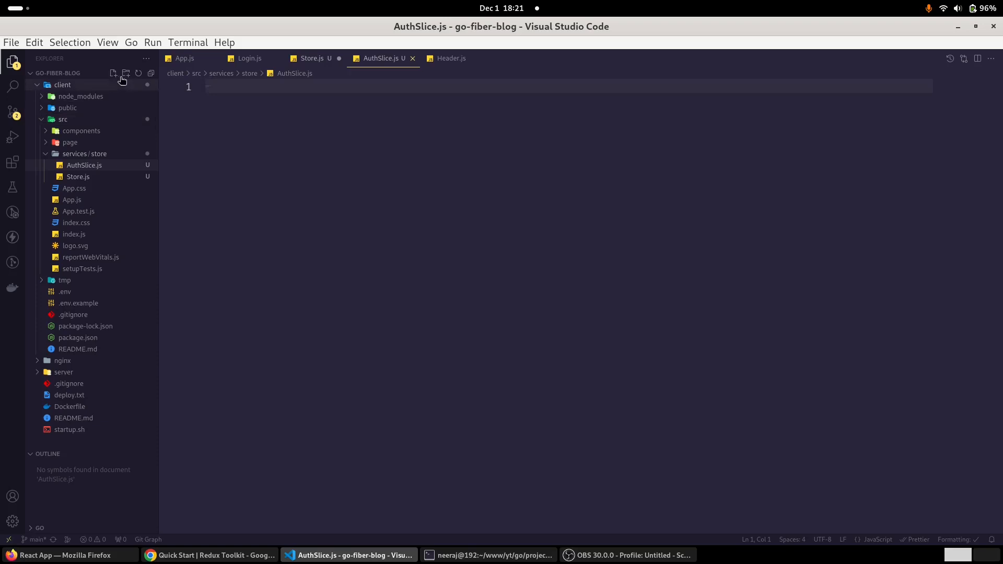
pyautogui.click(83, 154)
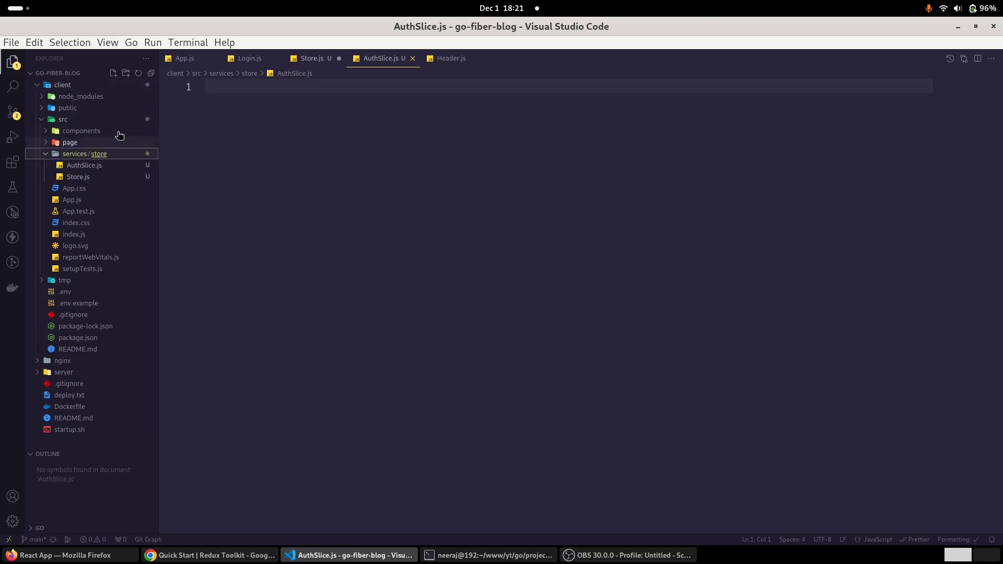
pyautogui.click(127, 73)
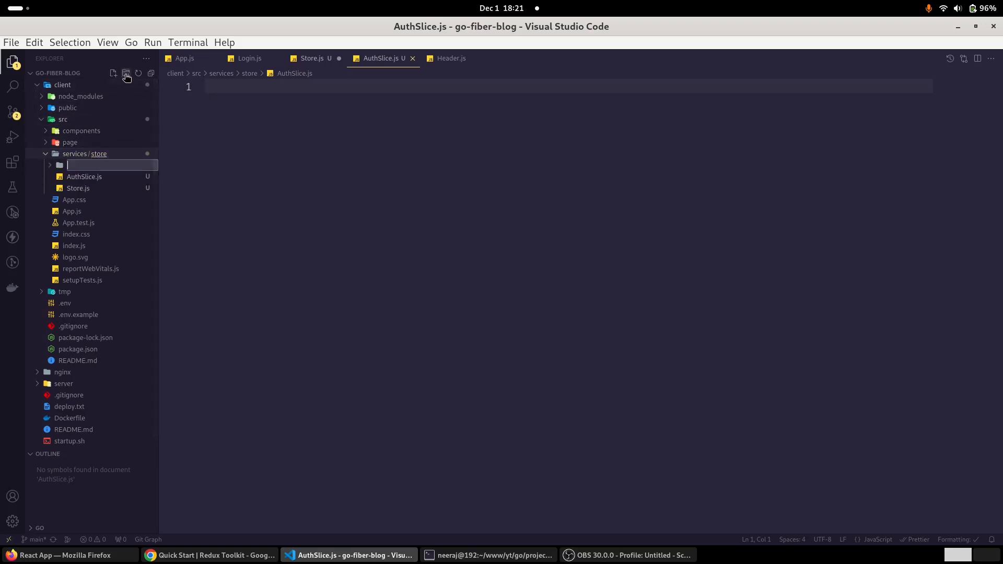
pyautogui.write('reducers')
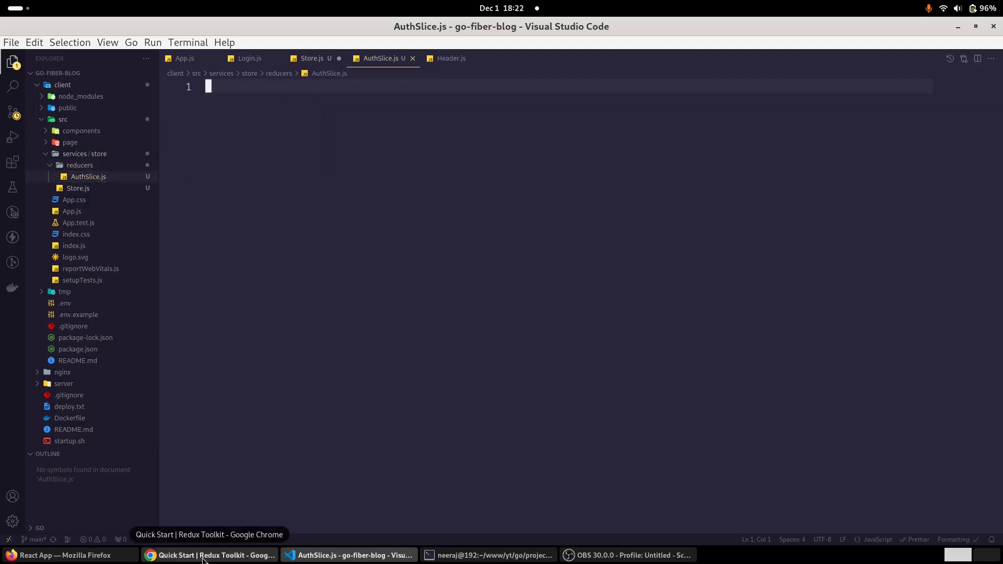
# - Copy the counterSlice.js example from 'Create a Redux State Slice' into AuthSlice.js
pyautogui.click(209, 555)
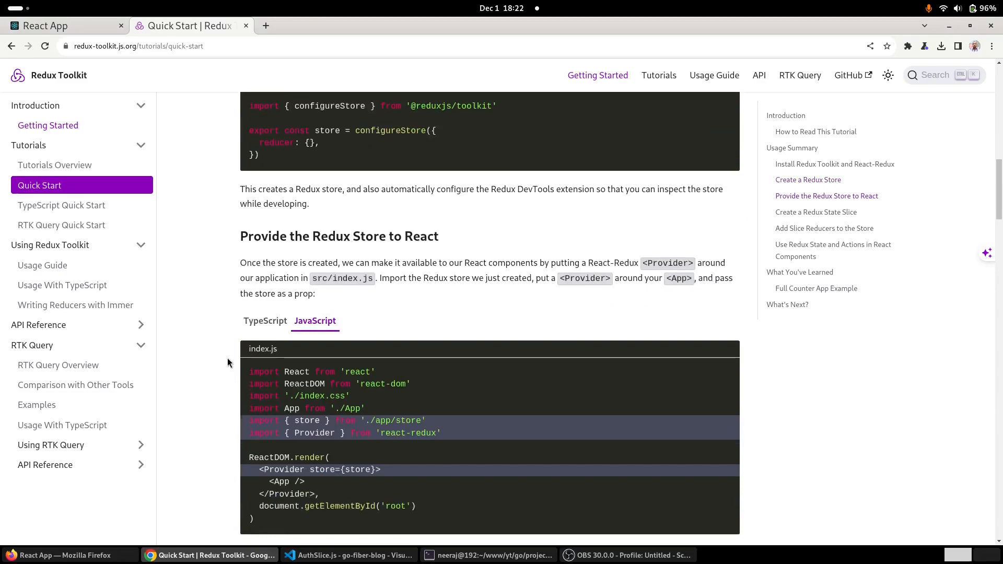
pyautogui.scroll(-3)
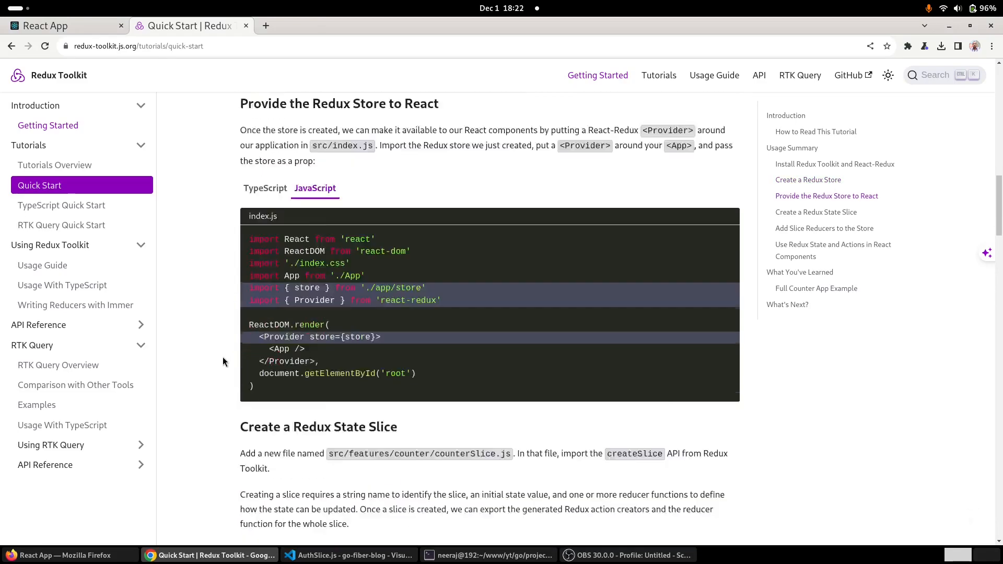
pyautogui.scroll(-3)
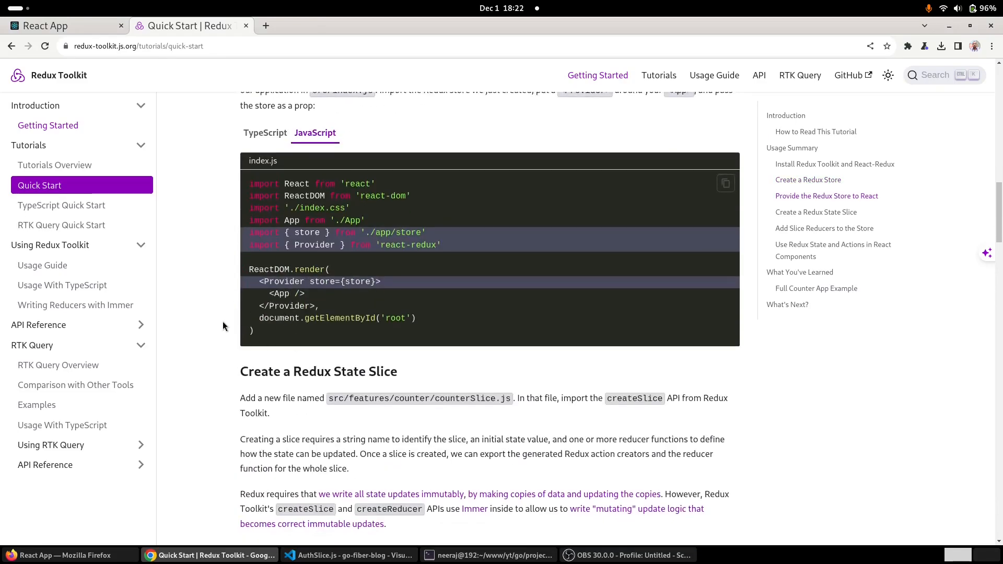
pyautogui.moveTo(217, 300)
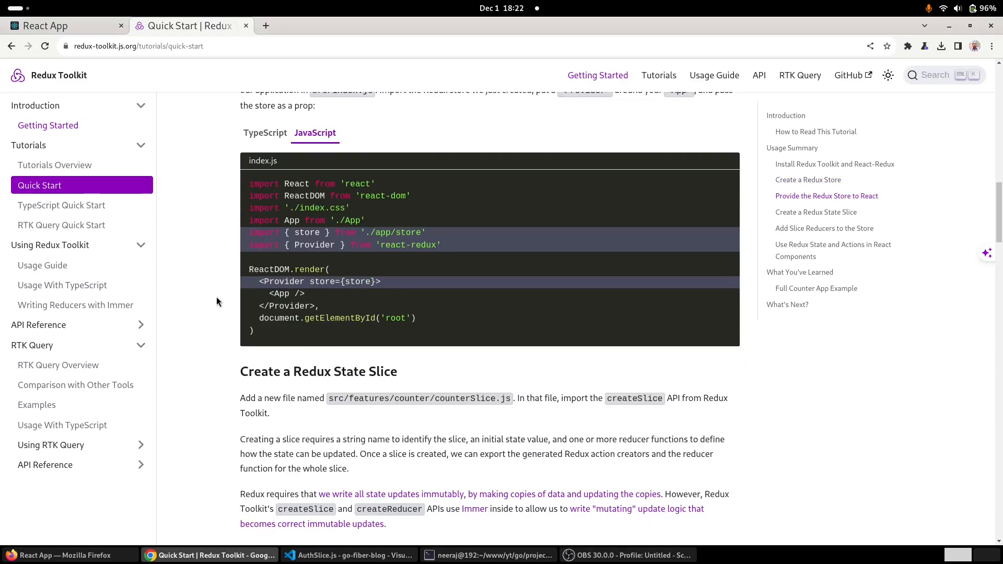
pyautogui.scroll(-3)
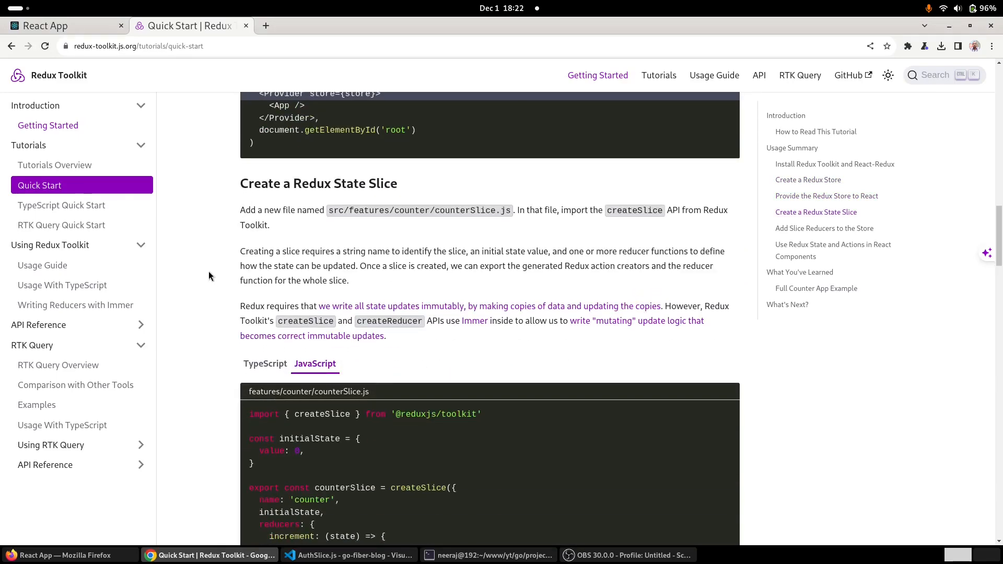
pyautogui.scroll(-3)
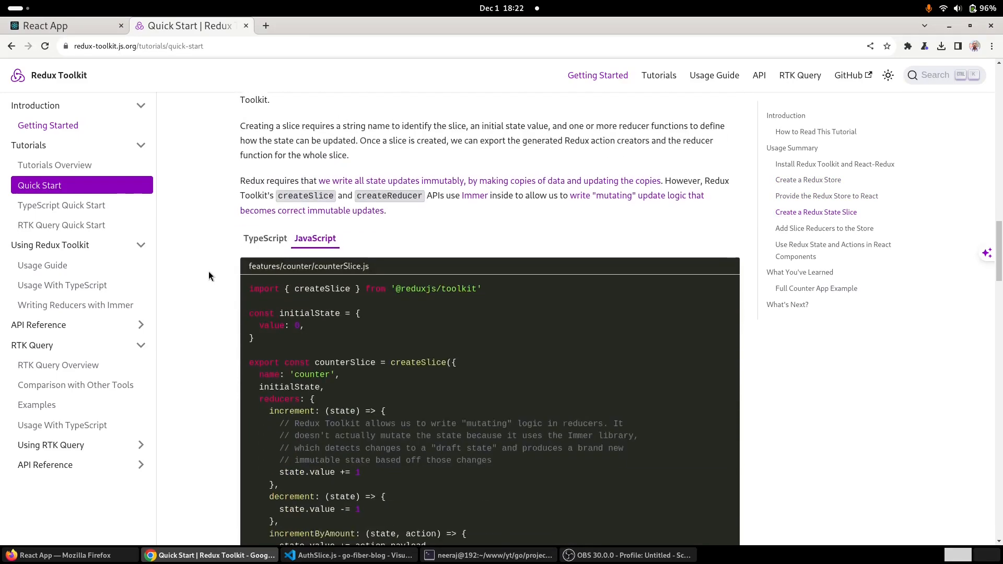
pyautogui.scroll(-3)
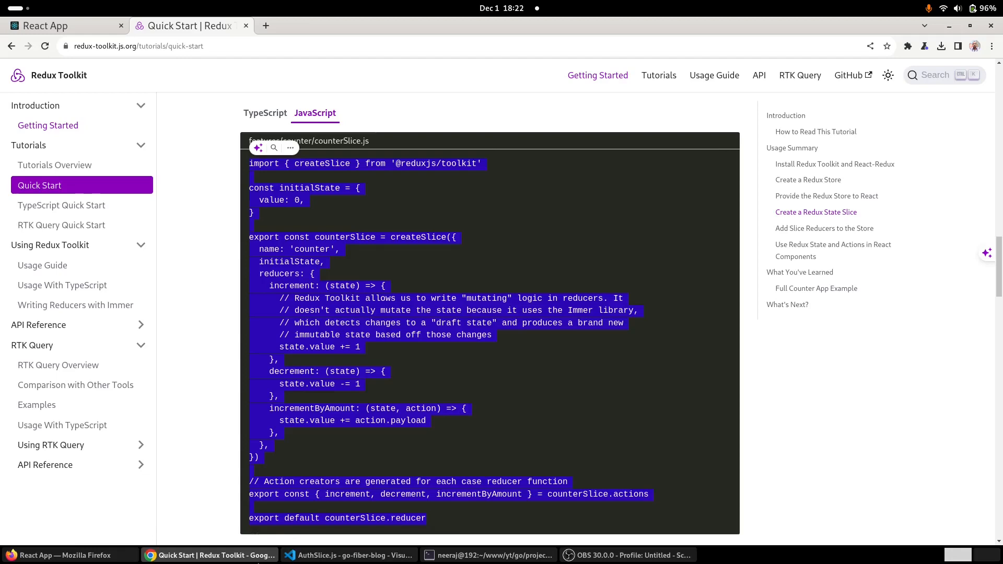
pyautogui.click(349, 554)
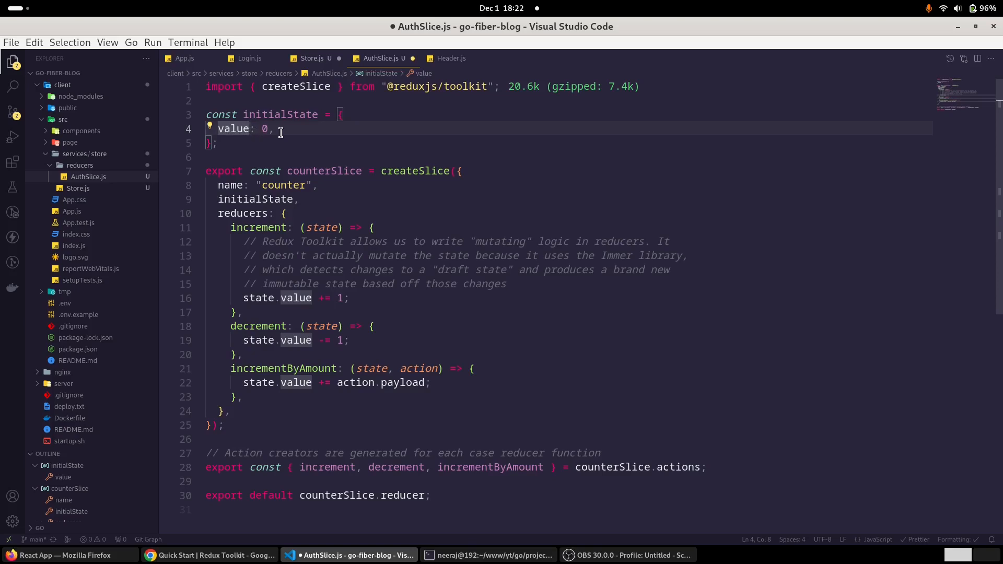
# - Set initial state to loggedIn: false and user: null and delete the counter reducers
pyautogui.doubleClick(233, 129)
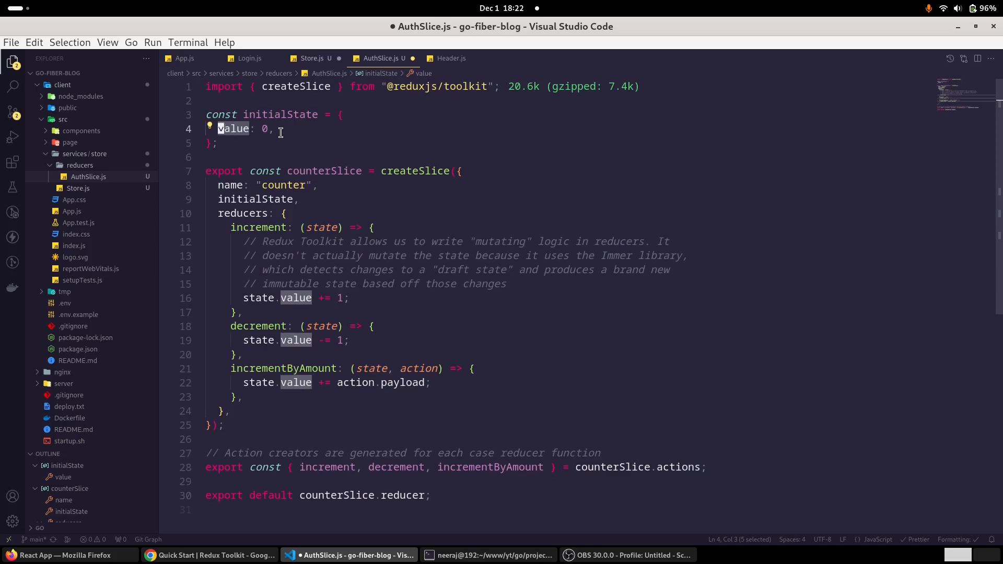
pyautogui.write('loggedIn:')
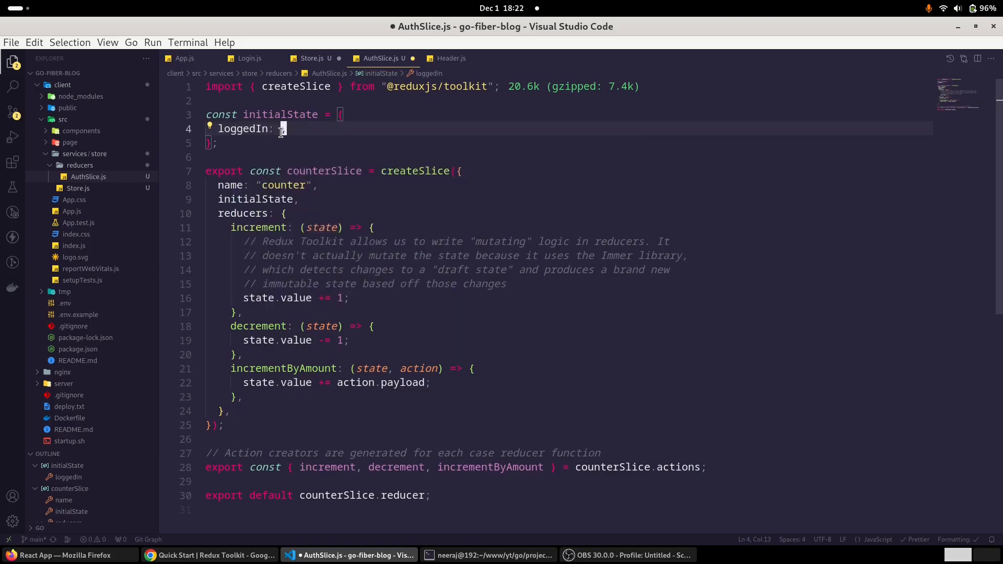
pyautogui.write('fal')
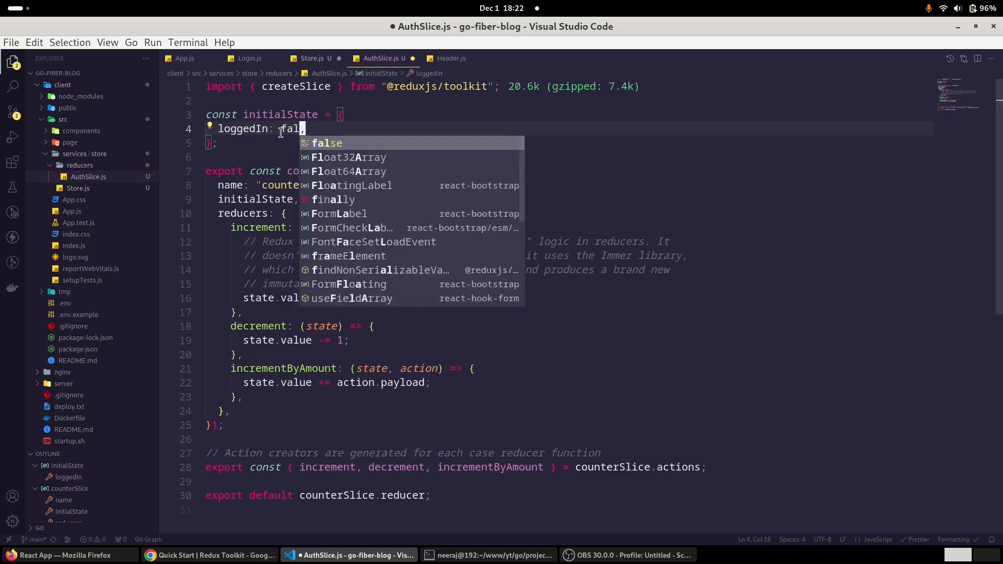
pyautogui.press('Enter')
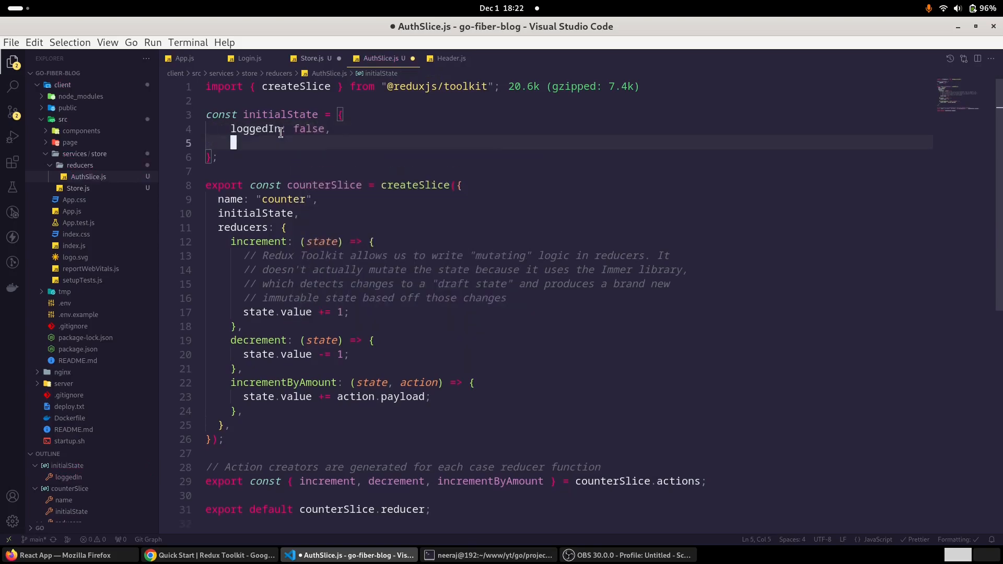
pyautogui.write('user:')
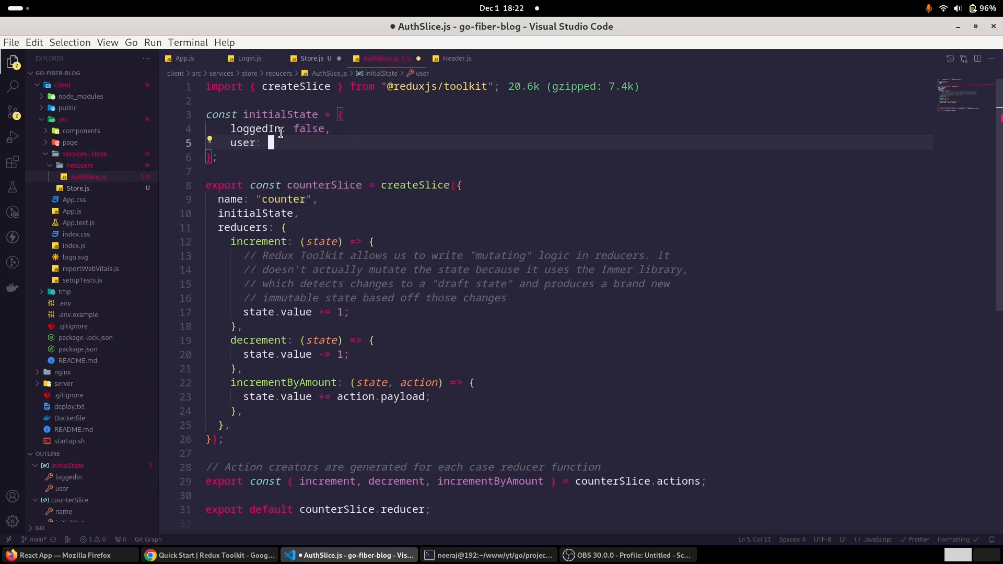
pyautogui.write('null,')
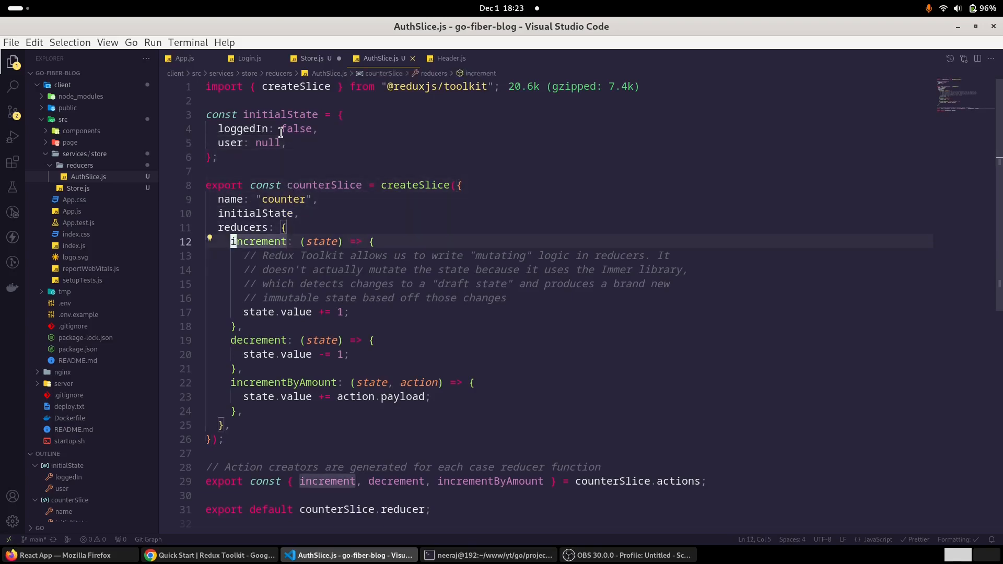
pyautogui.moveTo(232, 241); pyautogui.dragTo(235, 410)
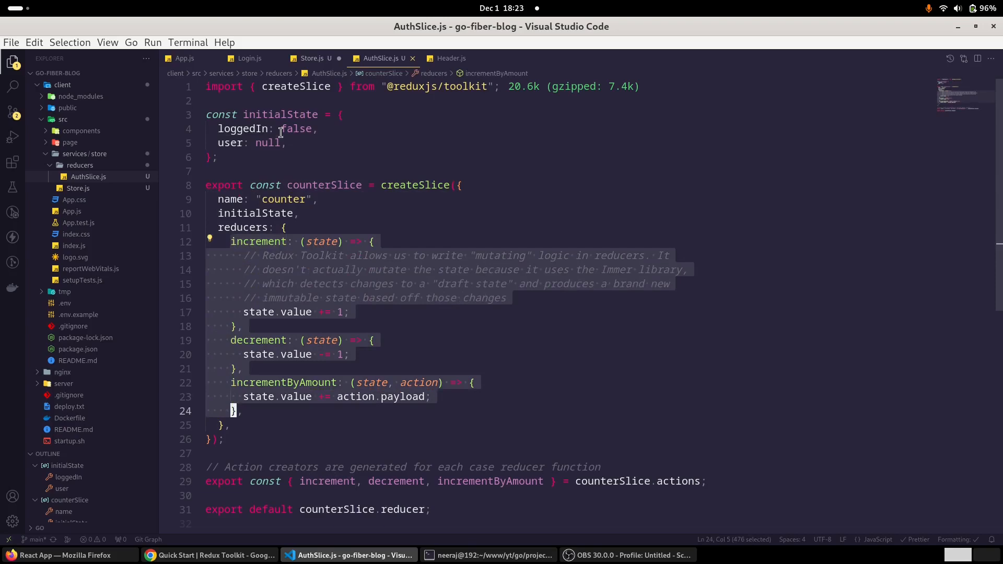
pyautogui.press('Delete')
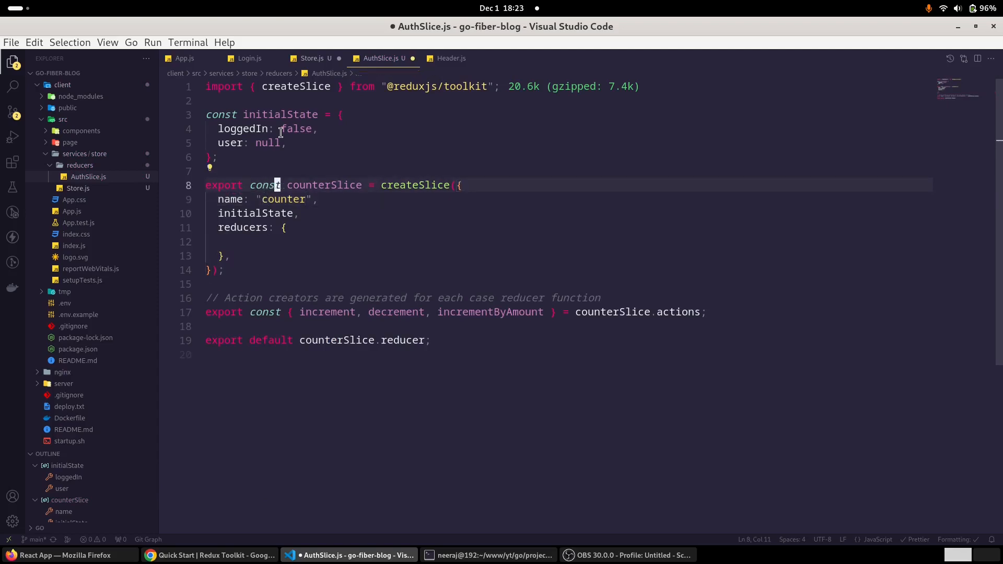
# - Rename counterSlice to authSlice throughout and set the slice name to 'auth'
pyautogui.doubleClick(323, 184)
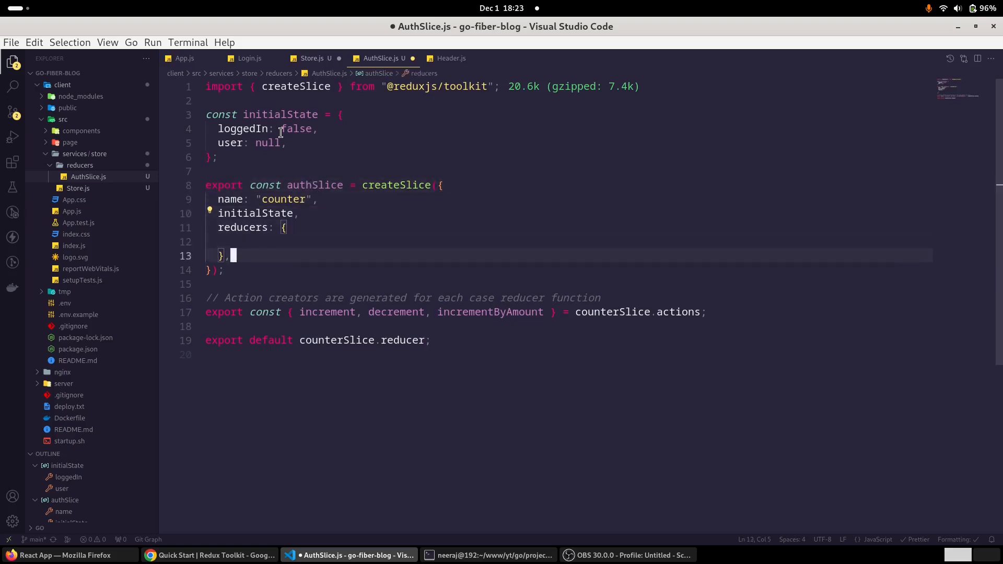
pyautogui.click(307, 339)
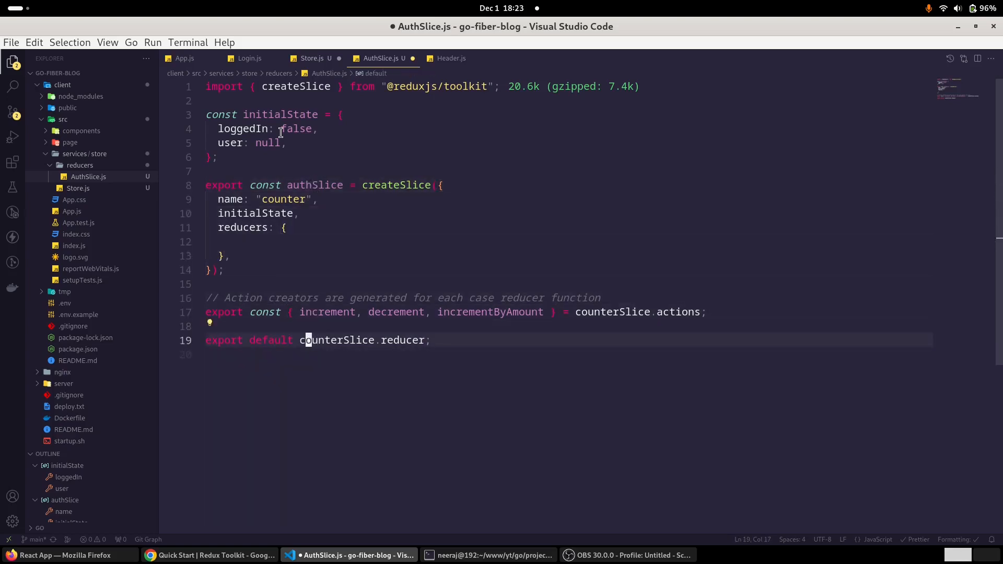
pyautogui.doubleClick(336, 339)
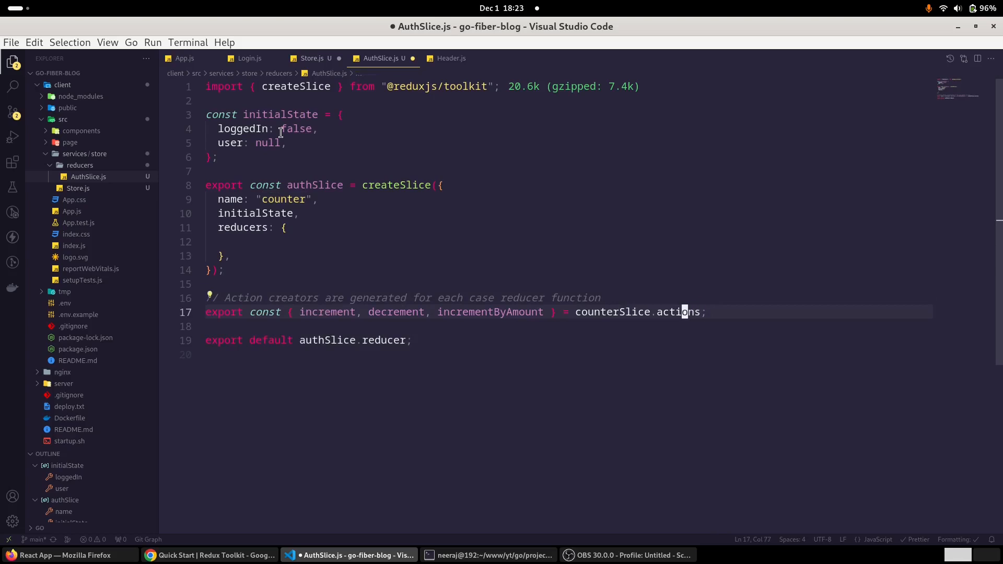
pyautogui.doubleClick(613, 312)
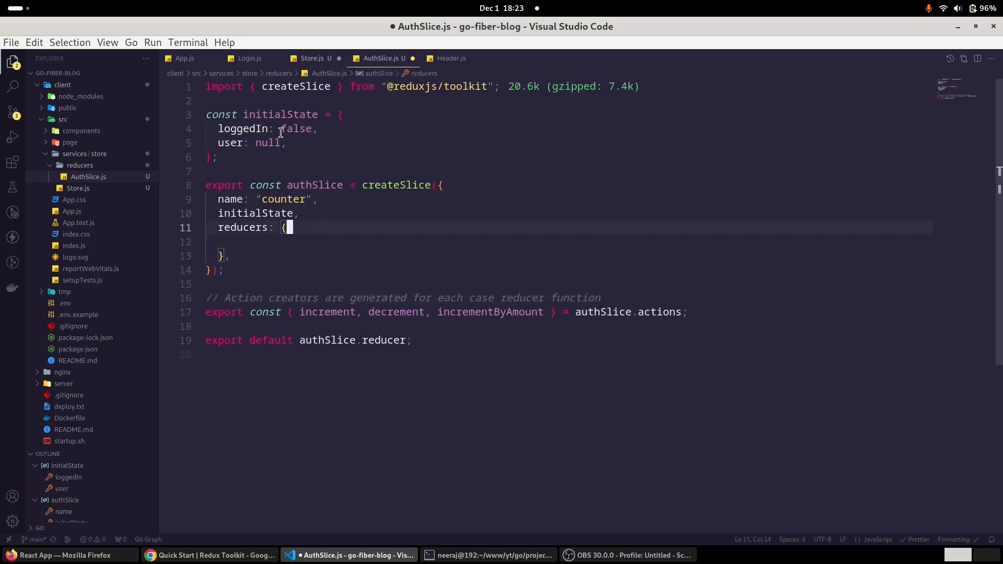
pyautogui.click(316, 198)
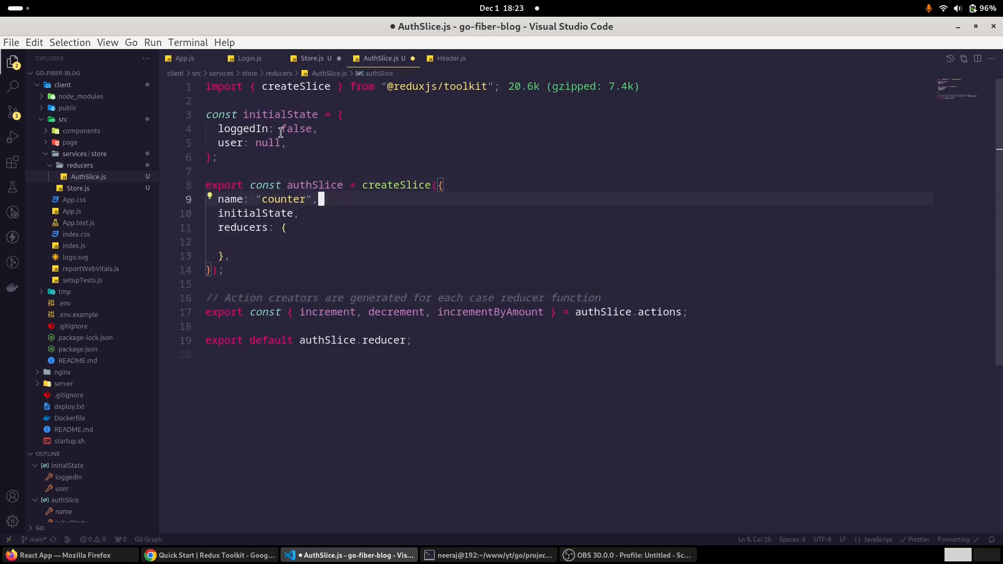
pyautogui.write('au')
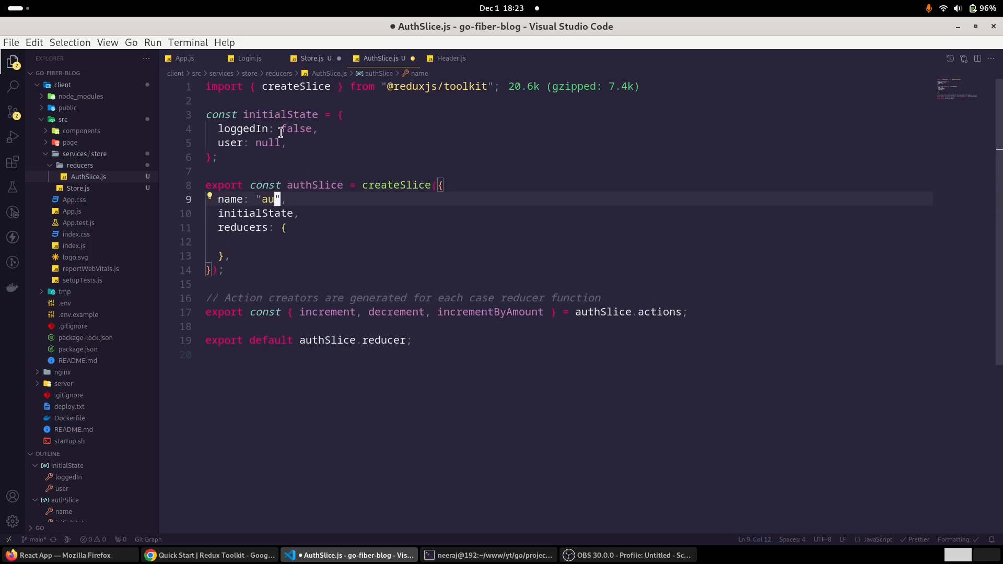
pyautogui.write('th')
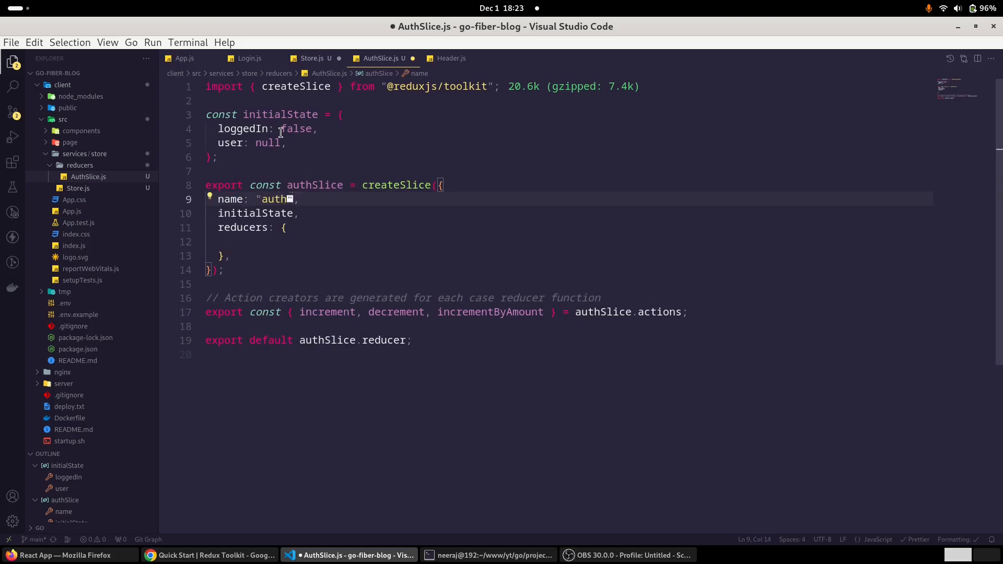
pyautogui.click(233, 241)
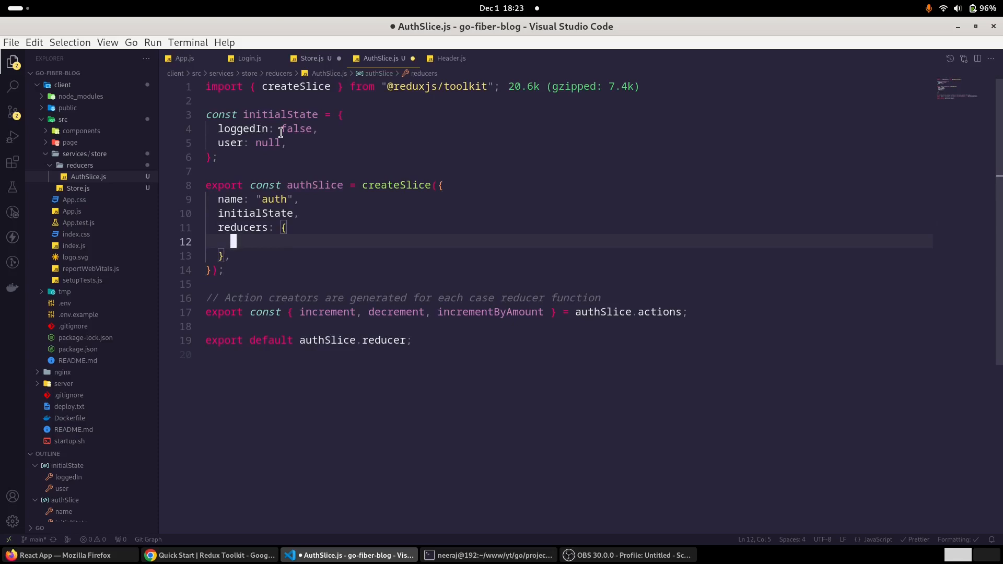
# - Write setUser(state, action) setting state.loggedIn = true and state.user = action.payload
pyautogui.write('setUser')
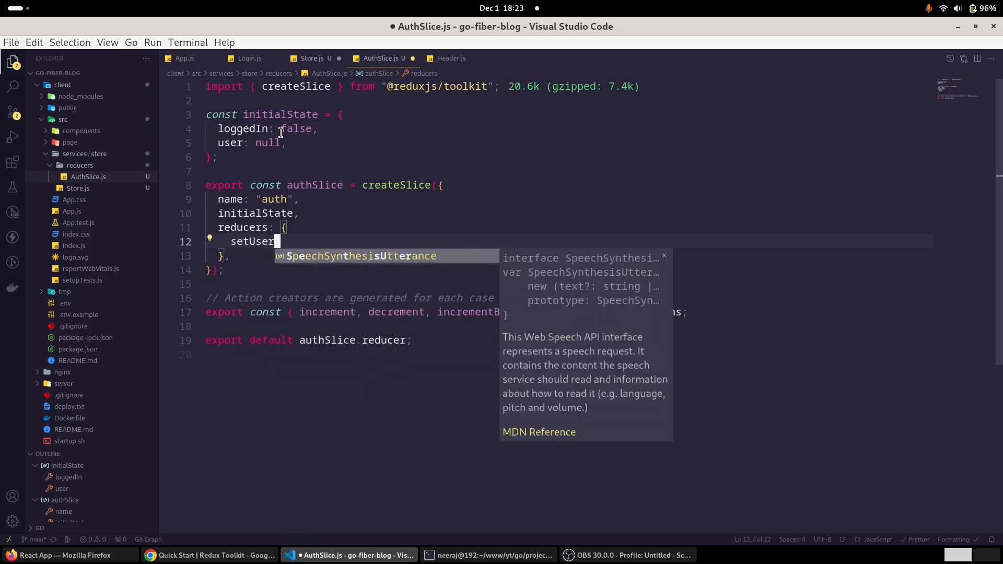
pyautogui.write('()')
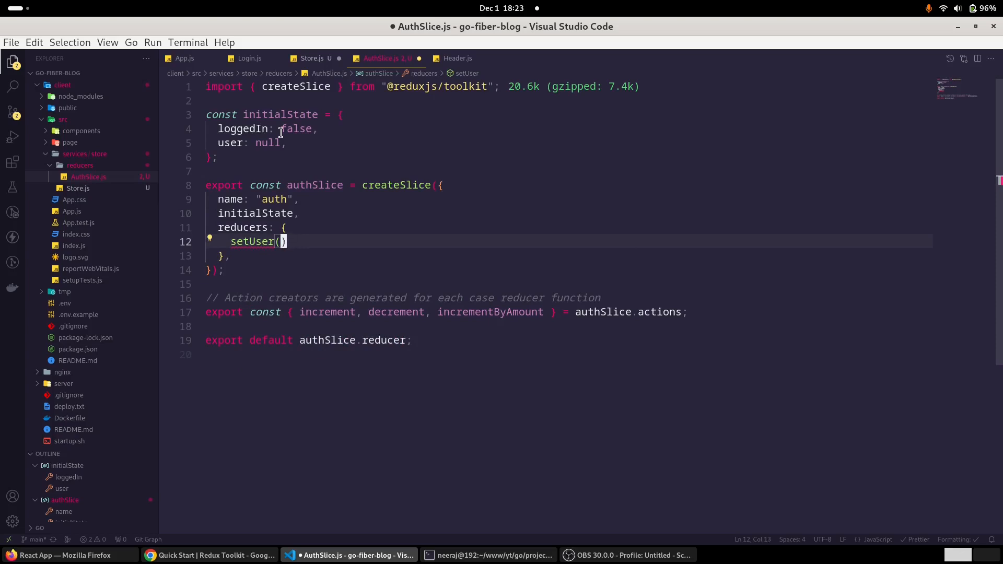
pyautogui.write('state,')
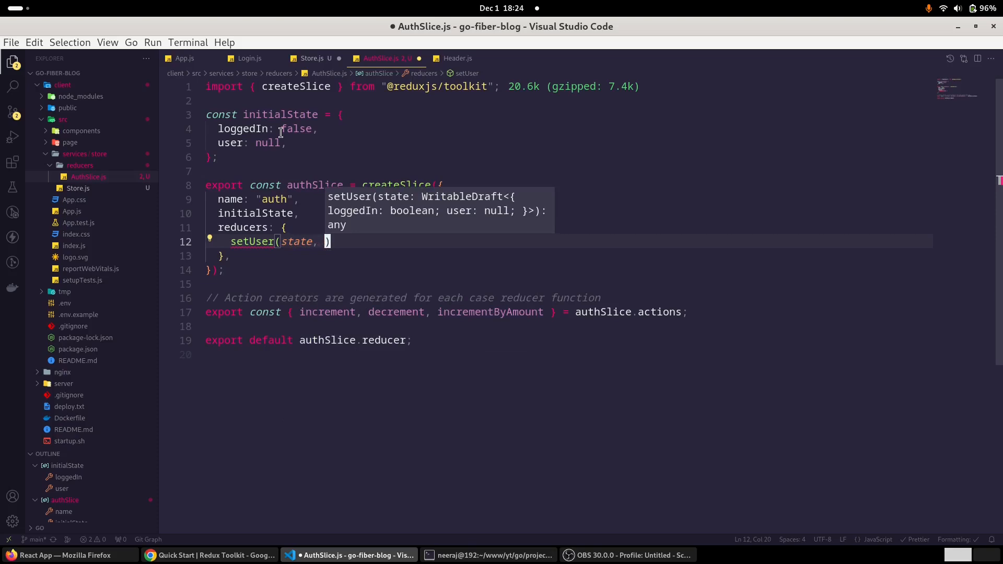
pyautogui.write('action')
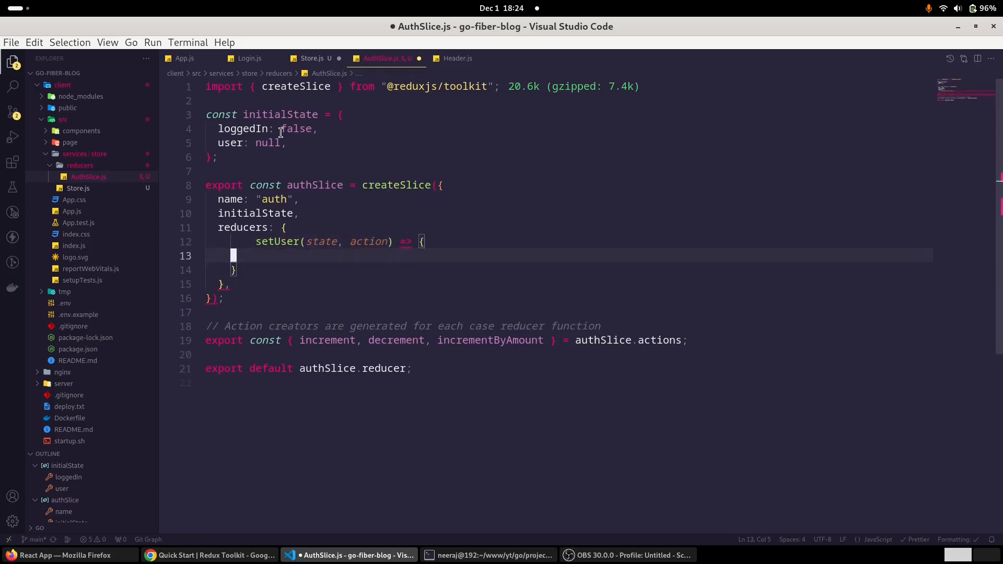
pyautogui.write('s')
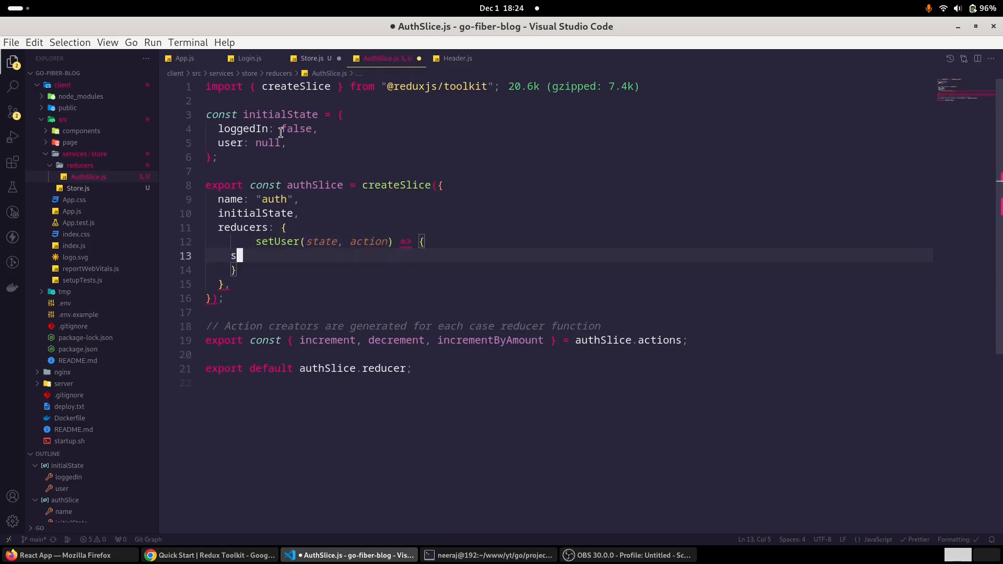
pyautogui.write('tate')
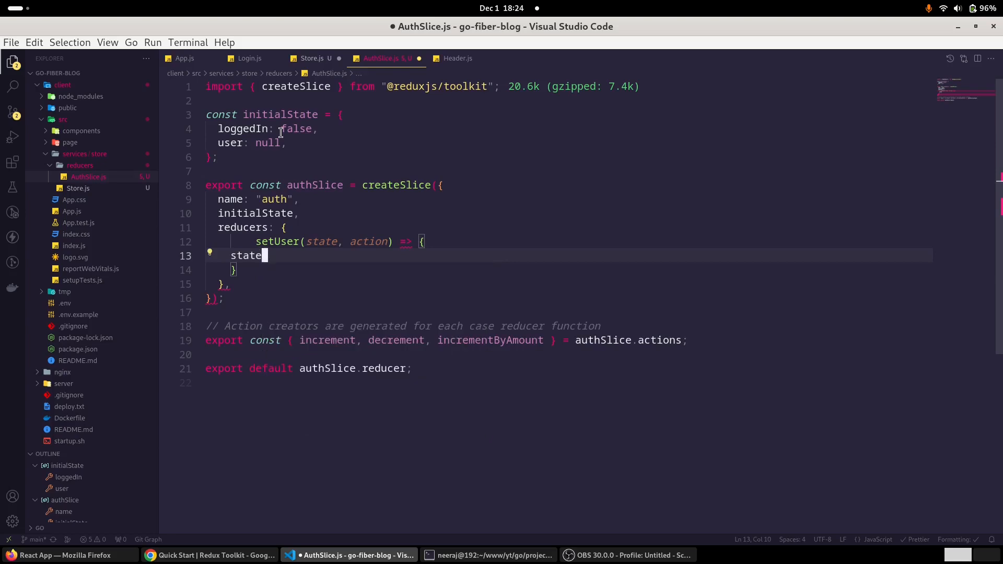
pyautogui.write('.')
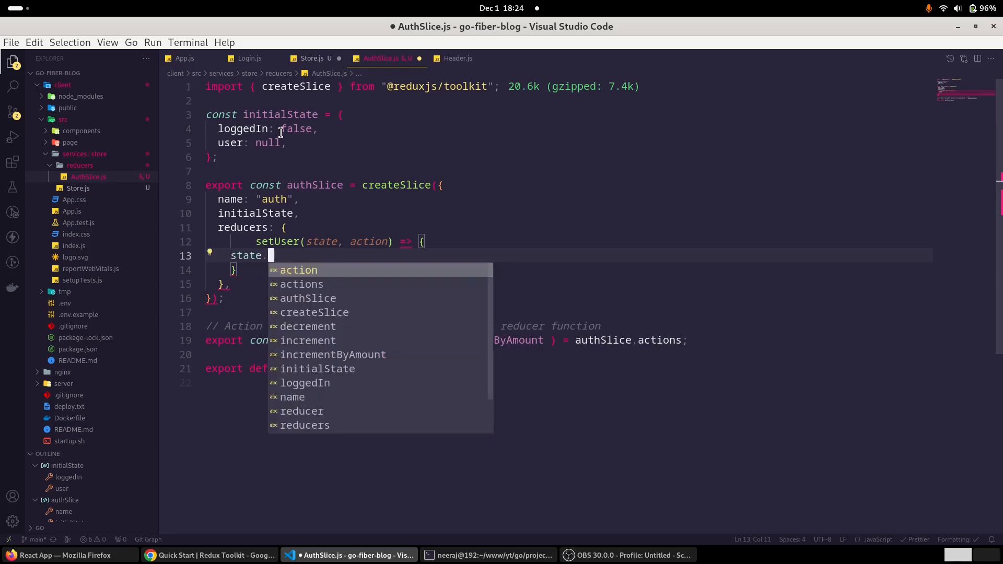
pyautogui.write('loggedIn = tr')
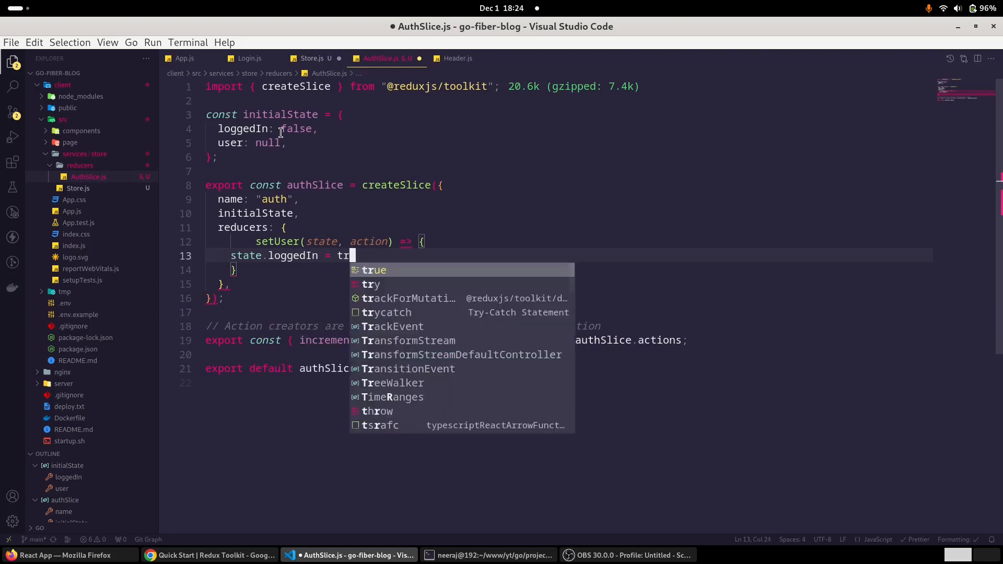
pyautogui.write('ue;')
pyautogui.write('state')
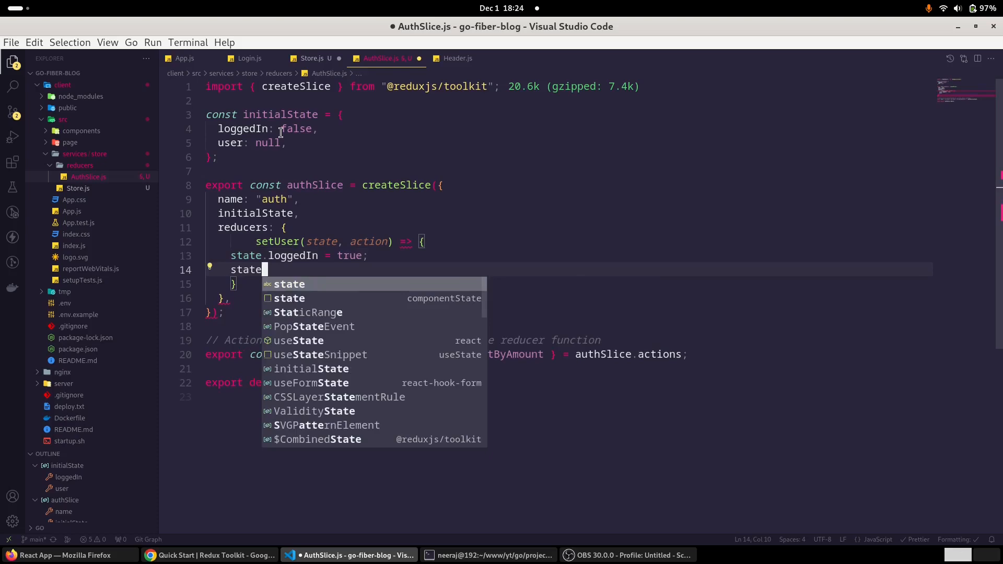
pyautogui.write('.user = actio')
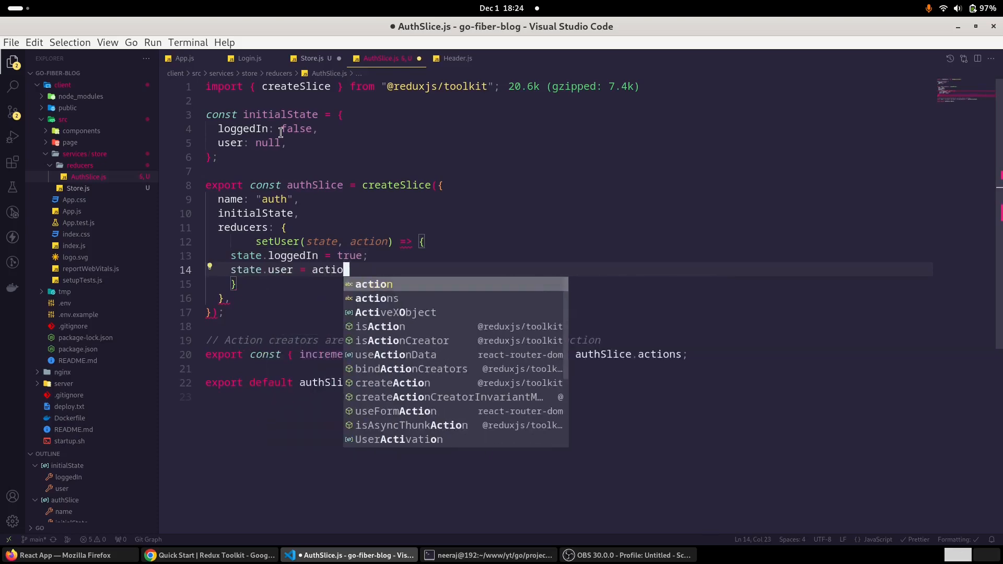
pyautogui.write('.pay')
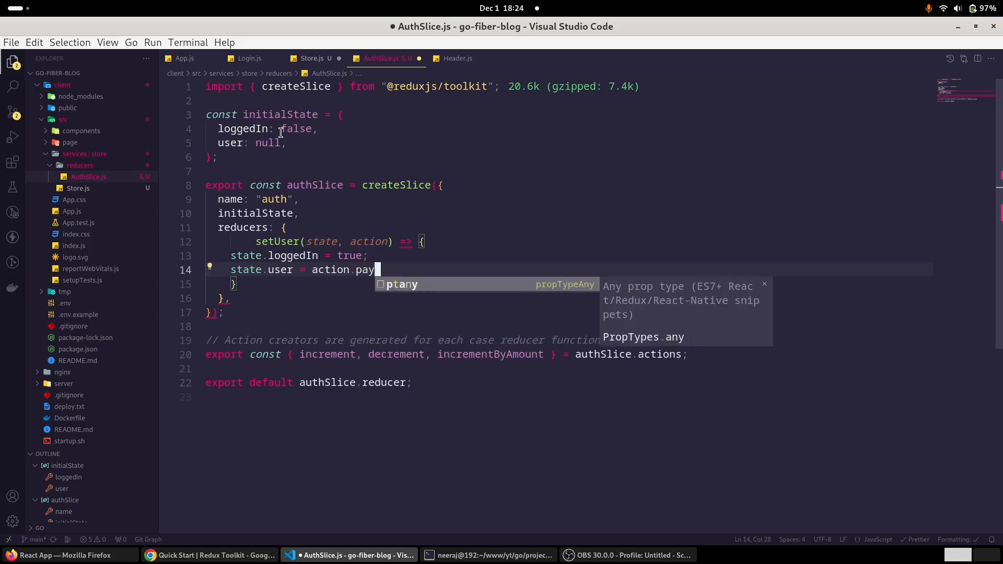
pyautogui.write('load;')
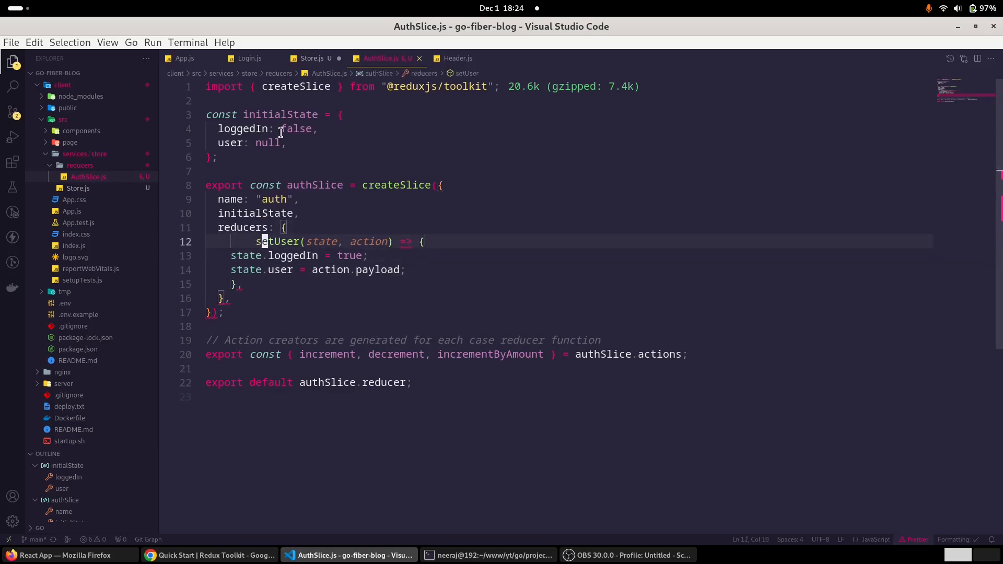
pyautogui.doubleClick(277, 242)
pyautogui.write('setUs')
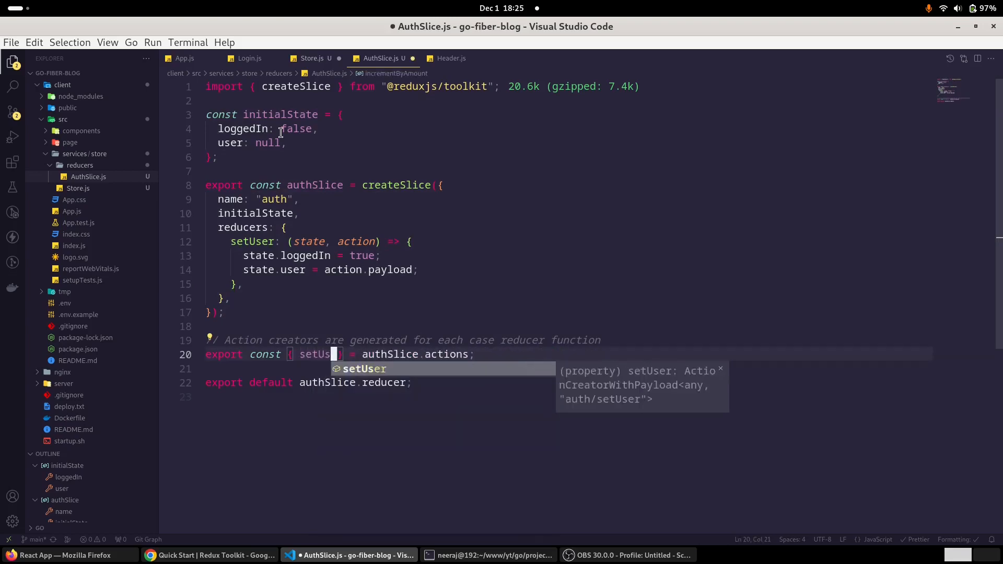
# - Export setUser from authSlice.actions, save, and return to Store.js
pyautogui.press('Tab')
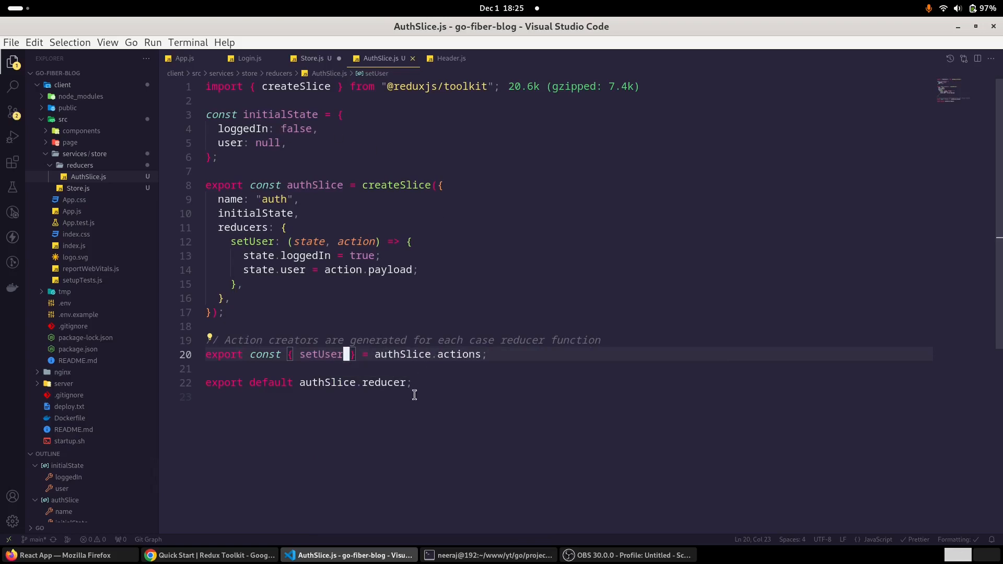
pyautogui.click(311, 58)
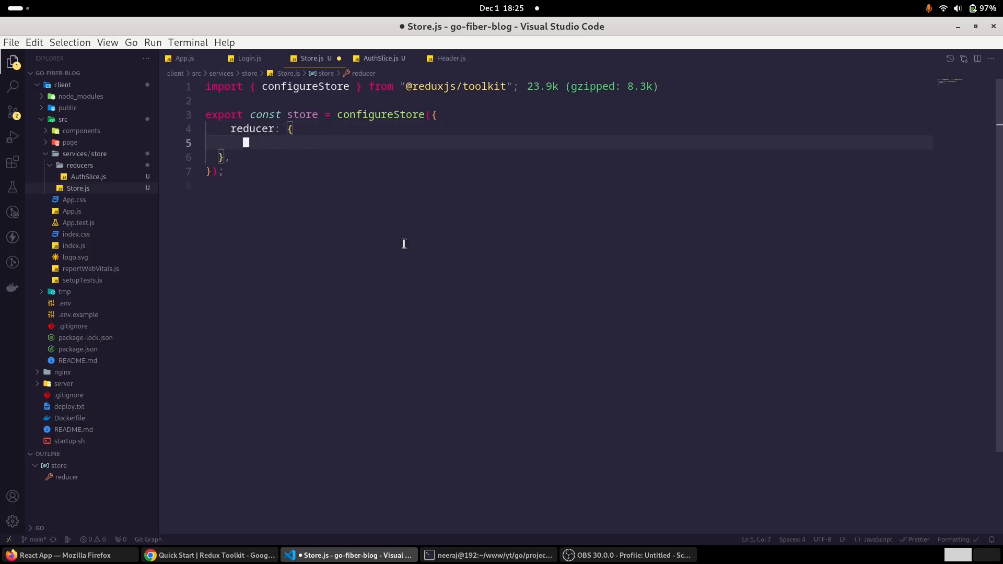
# - Add an auth: entry in the store's reducer referencing the AuthSlice import
pyautogui.write('au')
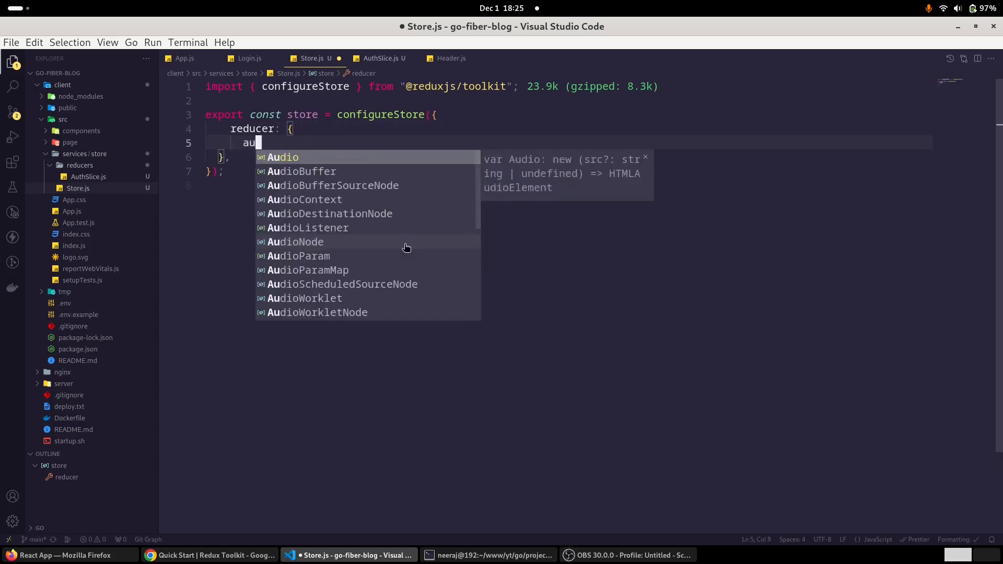
pyautogui.write('th:')
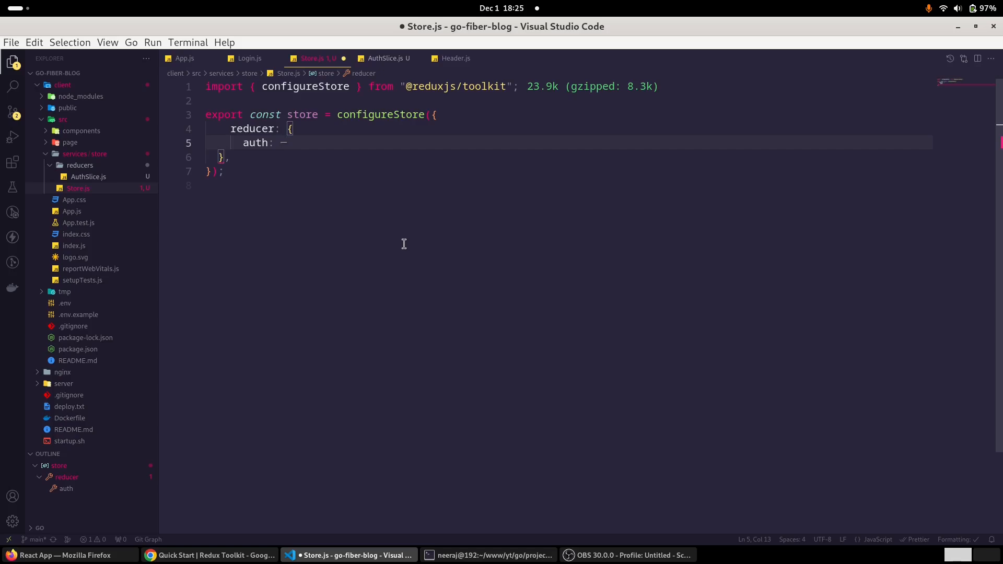
pyautogui.write('Auth')
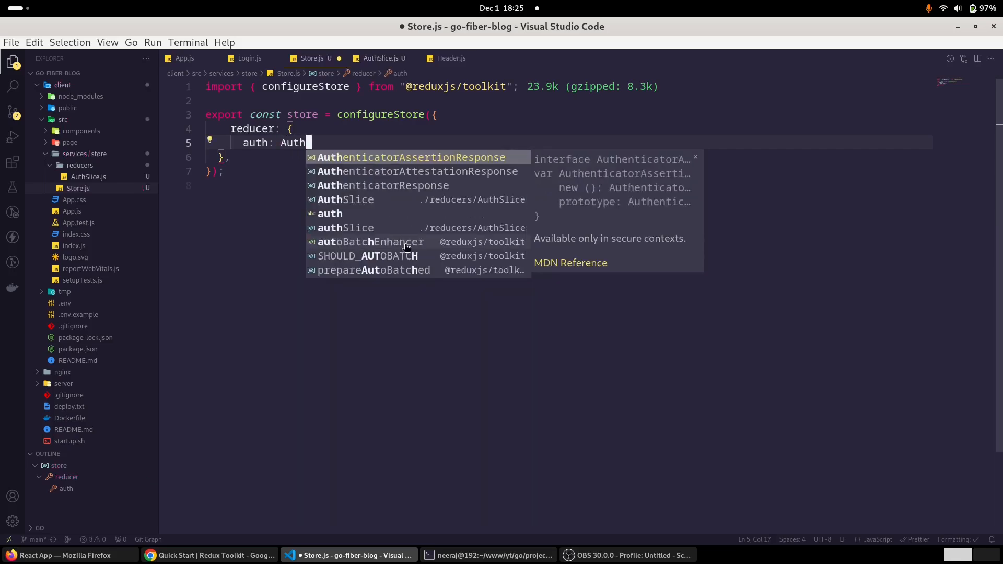
pyautogui.write('Sli')
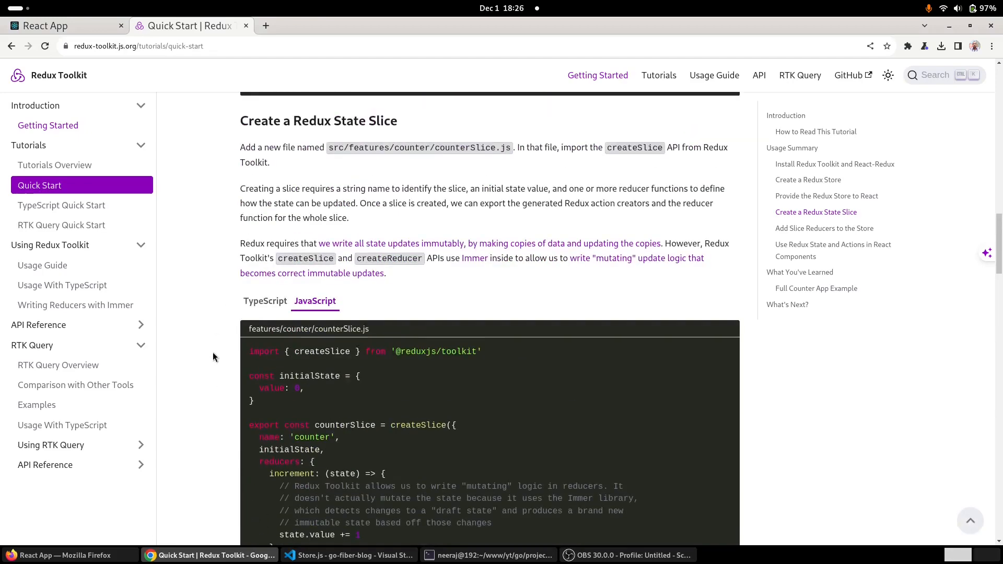
# - Scroll to 'Provide the Redux Store to React' and select <App /> in the Provider example
pyautogui.scroll(3)
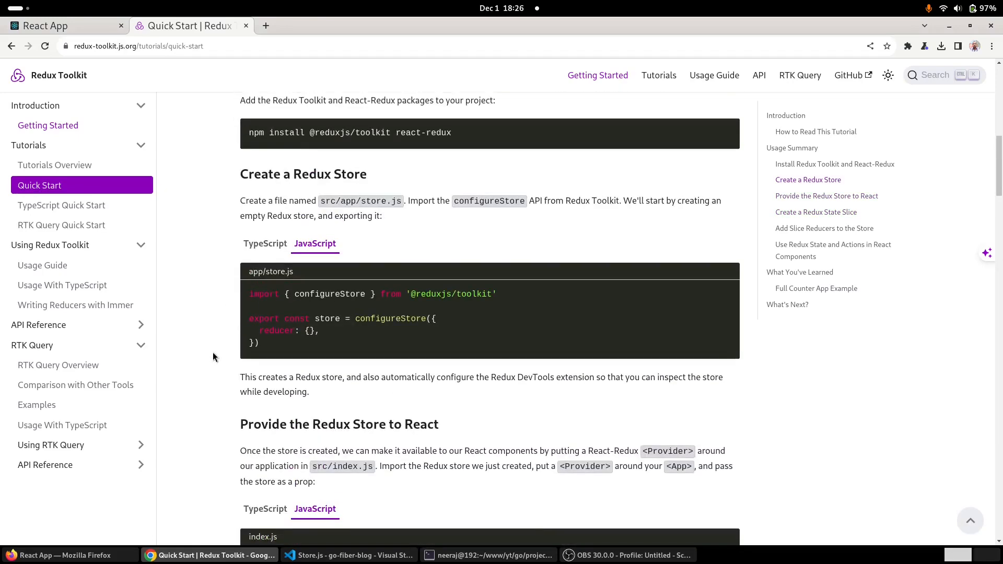
pyautogui.scroll(-3)
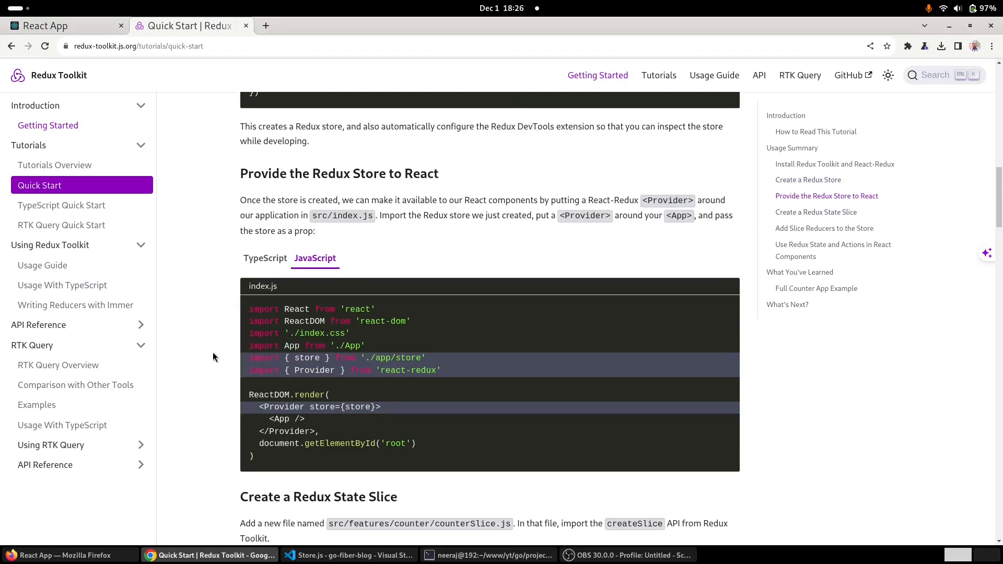
pyautogui.scroll(-3)
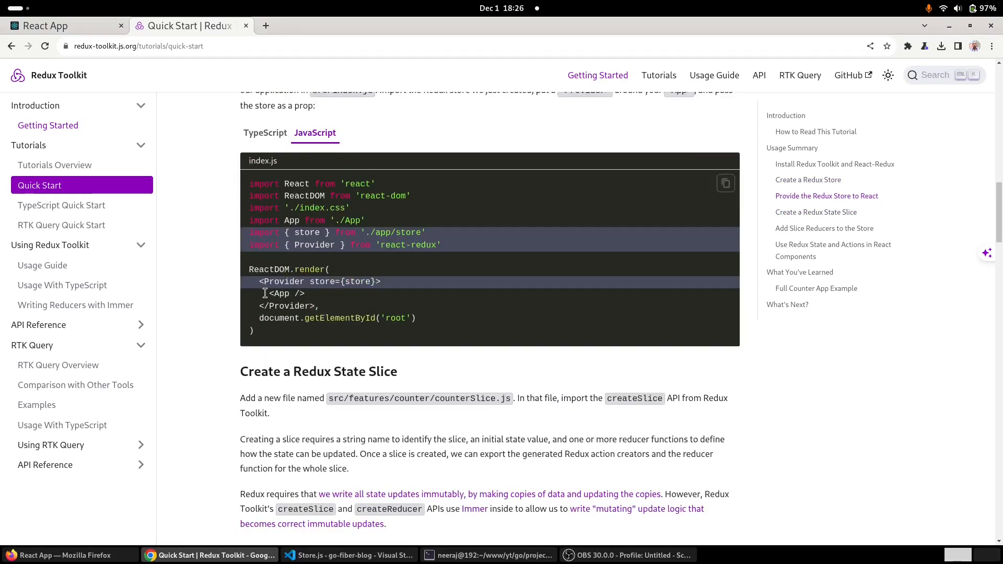
pyautogui.doubleClick(286, 292)
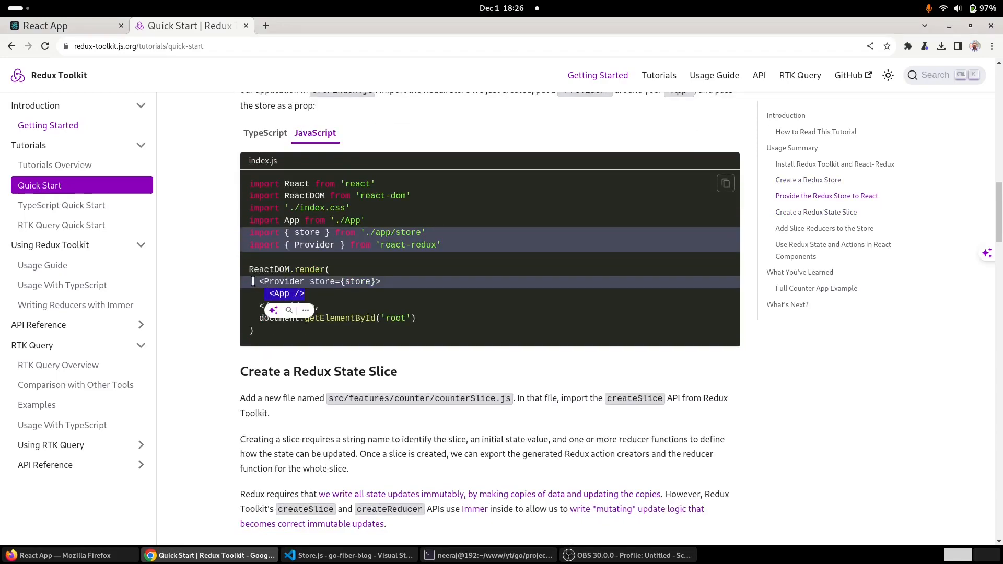
pyautogui.click(347, 555)
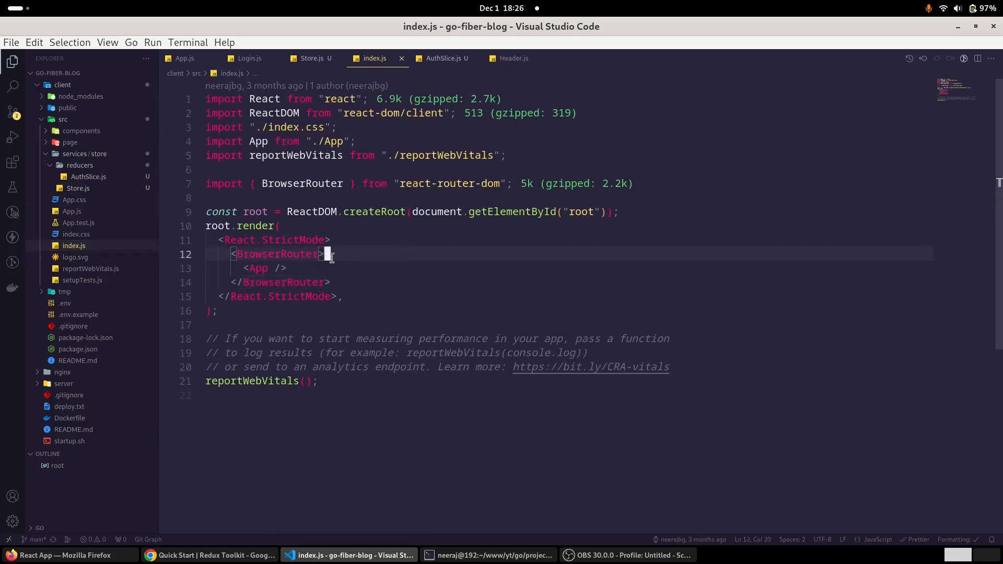
# - Add import { Provider } from 'react-redux' below the router import in index.js
pyautogui.click(327, 184)
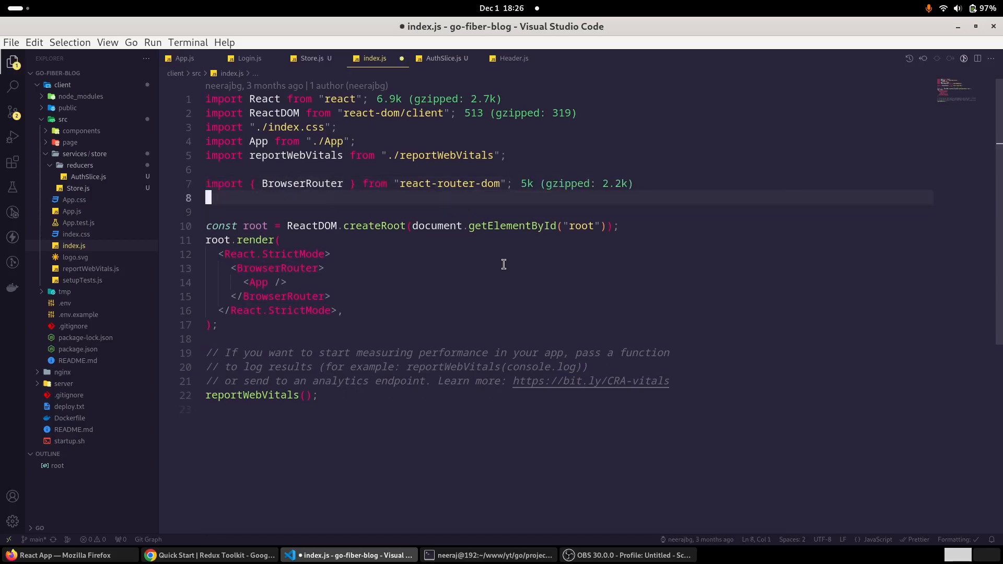
pyautogui.write('import')
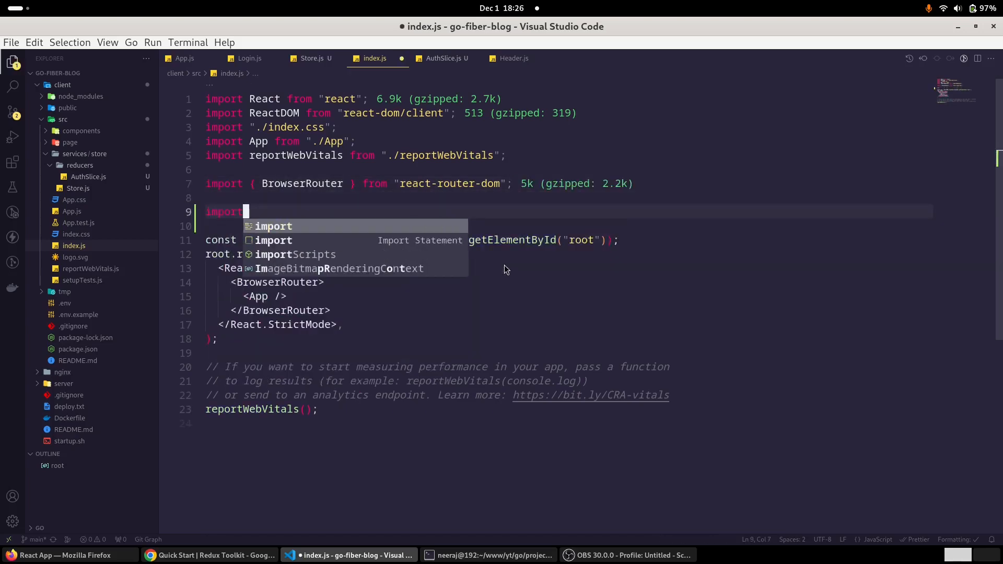
pyautogui.write('{')
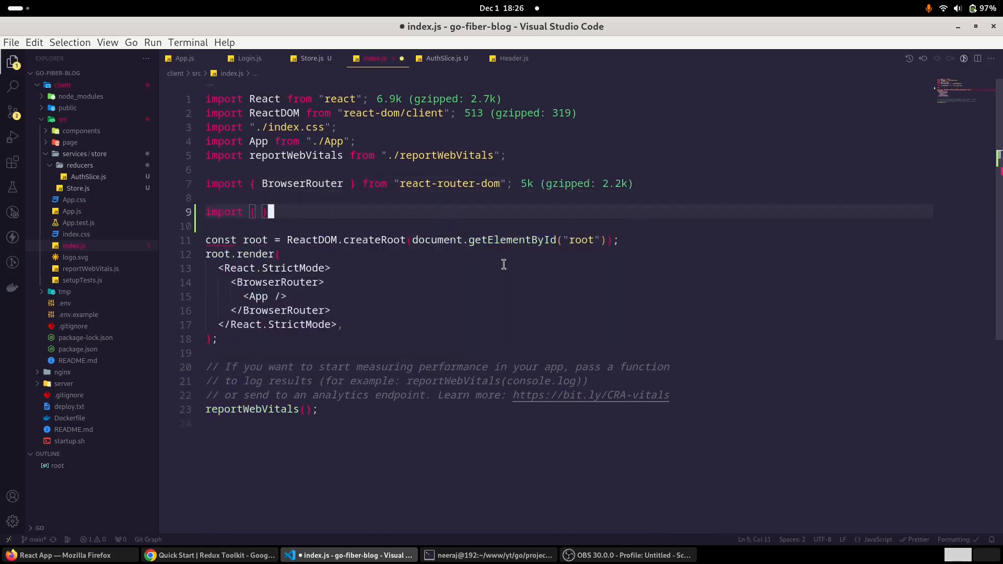
pyautogui.write('Prop')
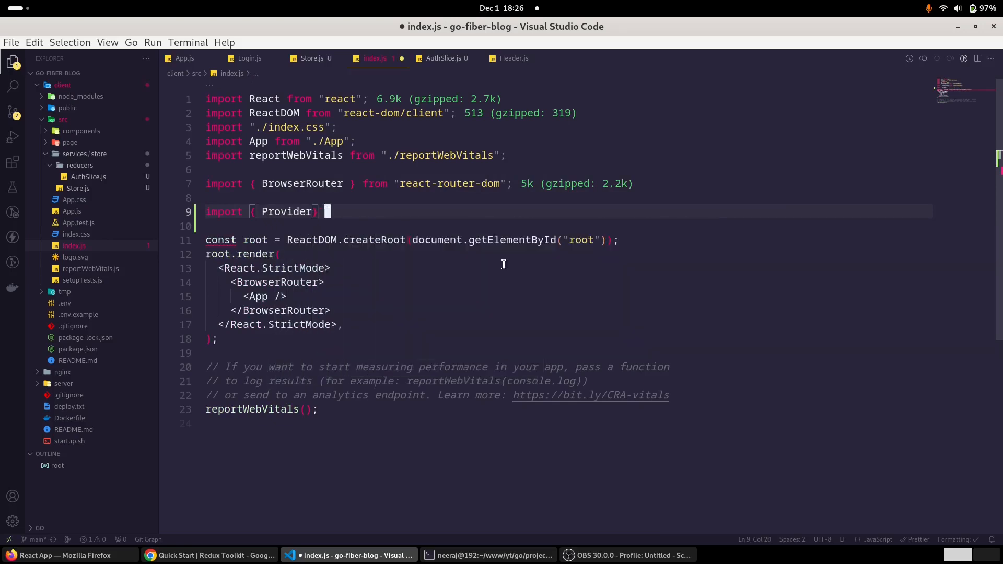
pyautogui.write("from '")
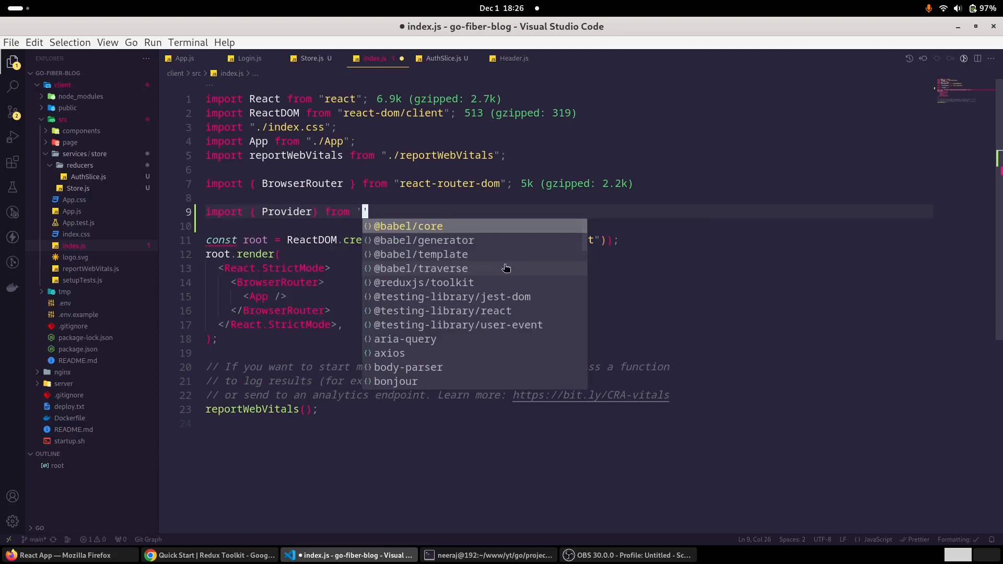
pyautogui.write('redux')
pyautogui.write('<Provider')
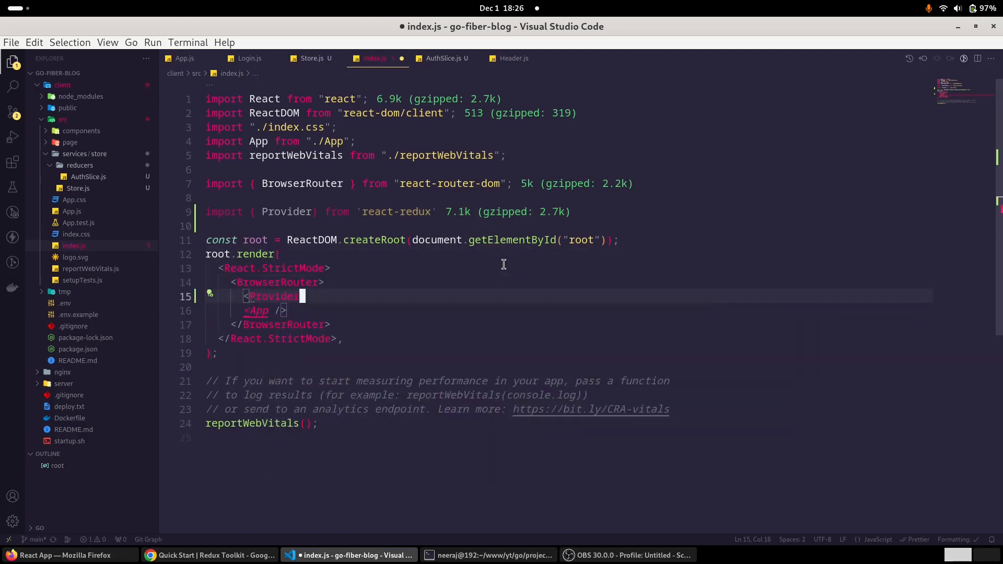
# - Import store from './services/store/Store' and wrap <App /> in <Provider store={store}>
pyautogui.write('store={')
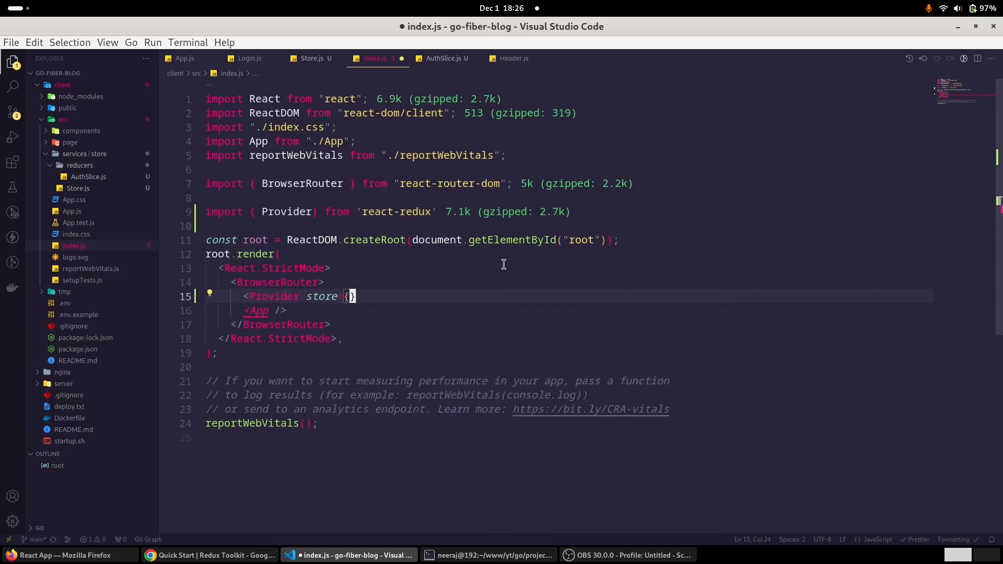
pyautogui.write('store')
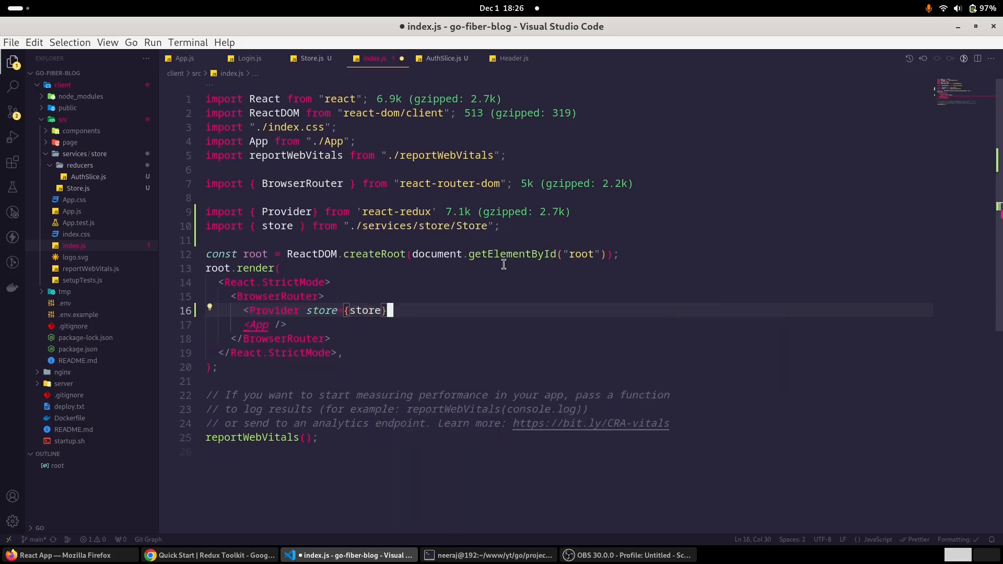
pyautogui.write('></Provider>')
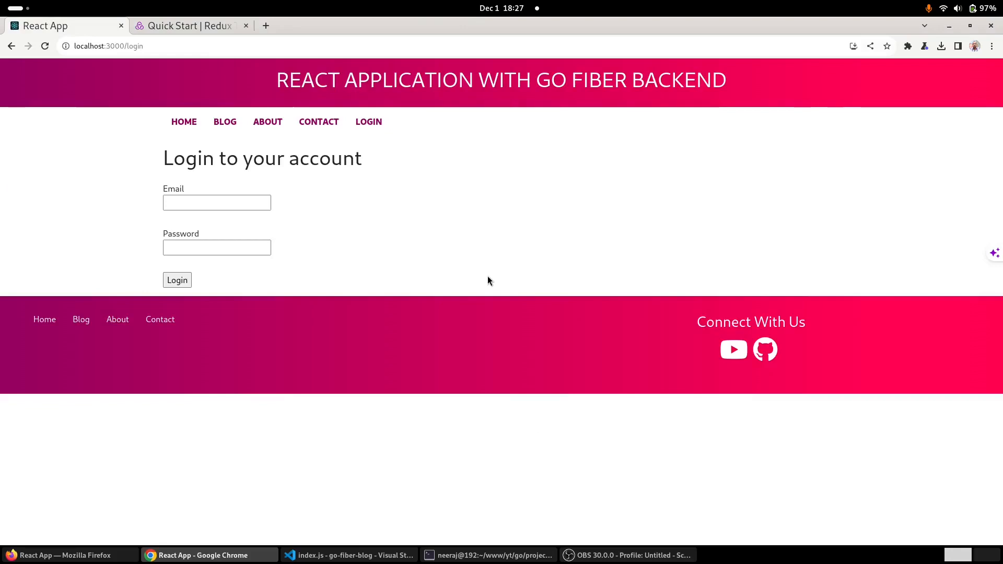
# - Show the Redux DevTools panel with the initial auth state: loggedIn false, user null
pyautogui.press('F12')
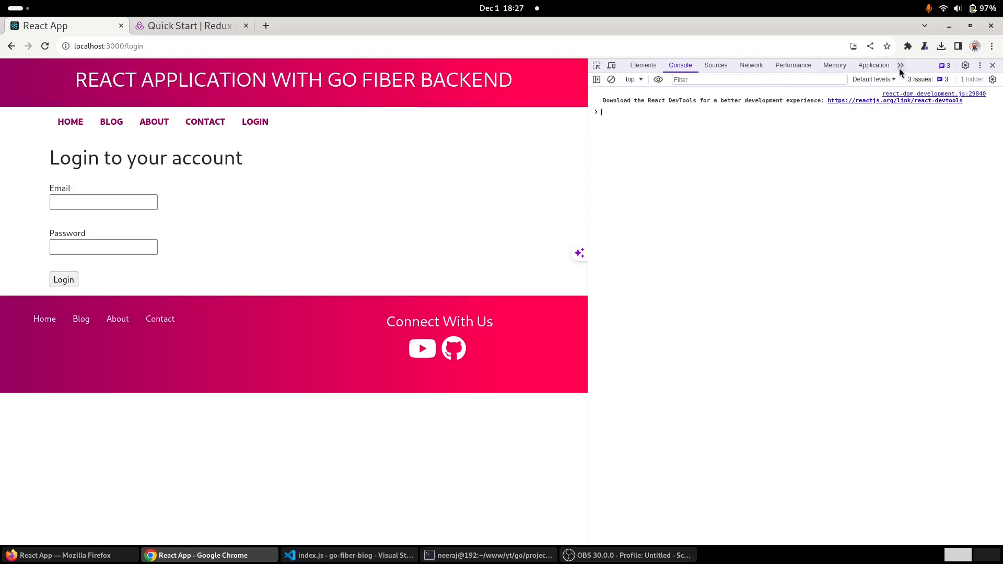
pyautogui.click(899, 65)
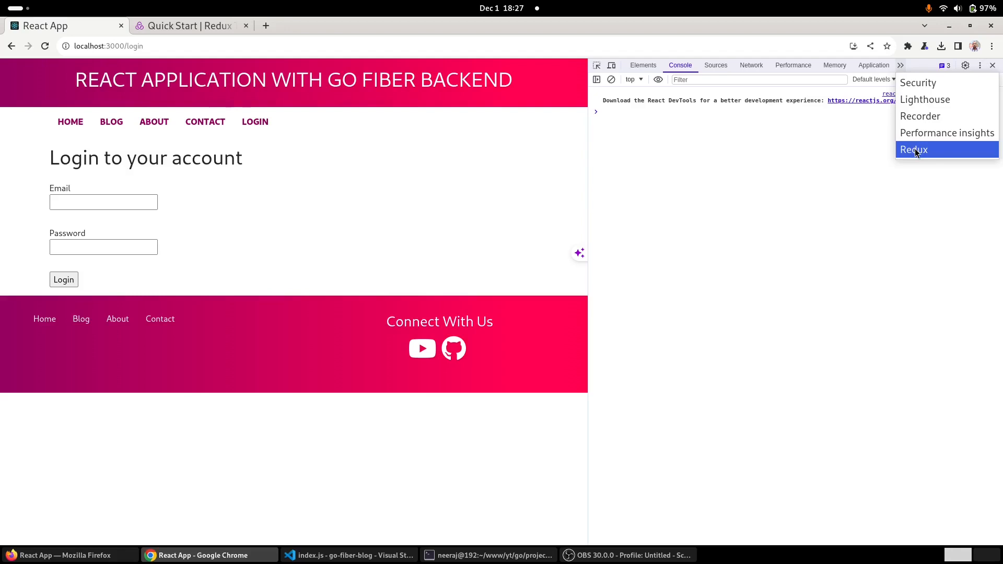
pyautogui.click(913, 149)
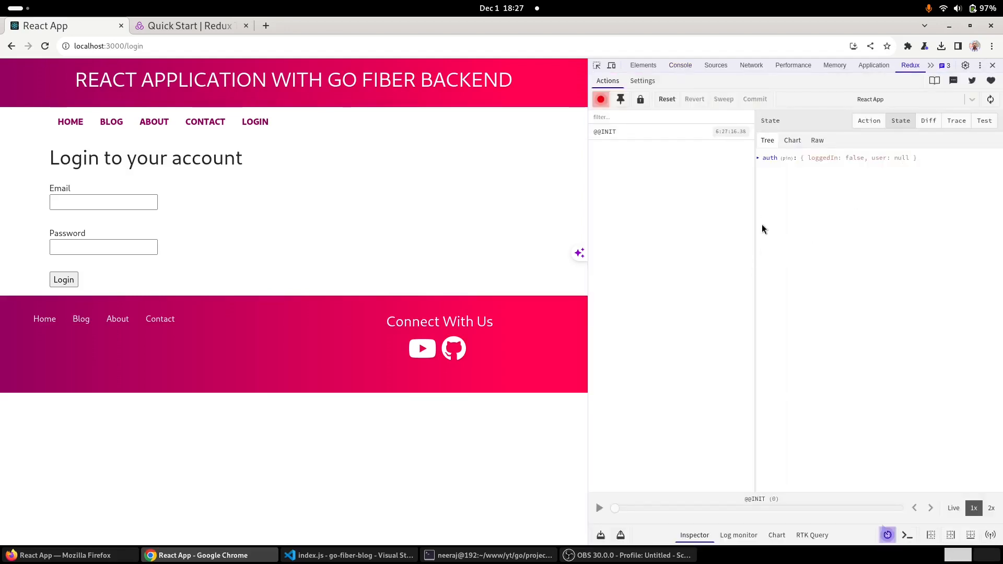
pyautogui.moveTo(828, 204)
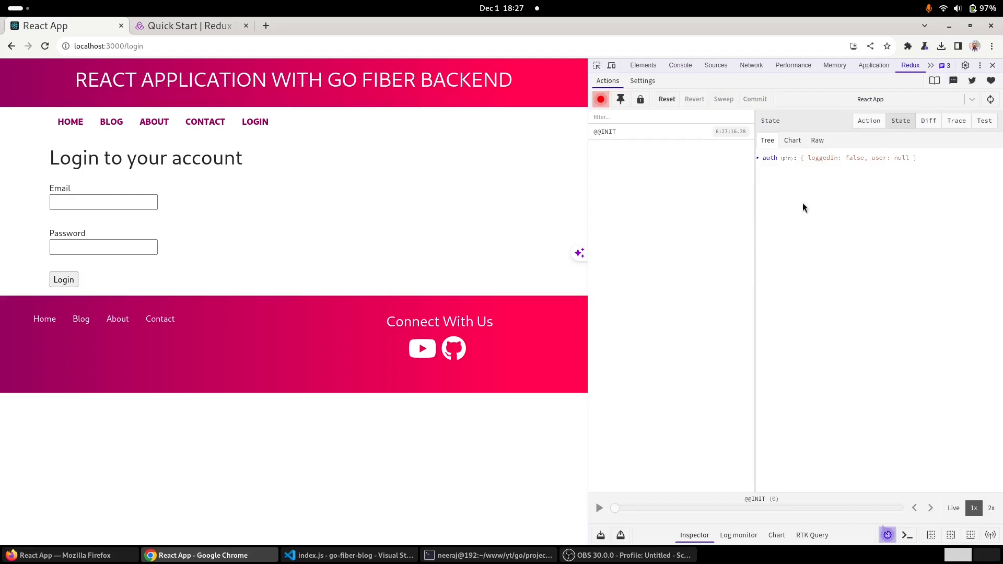
pyautogui.moveTo(689, 174)
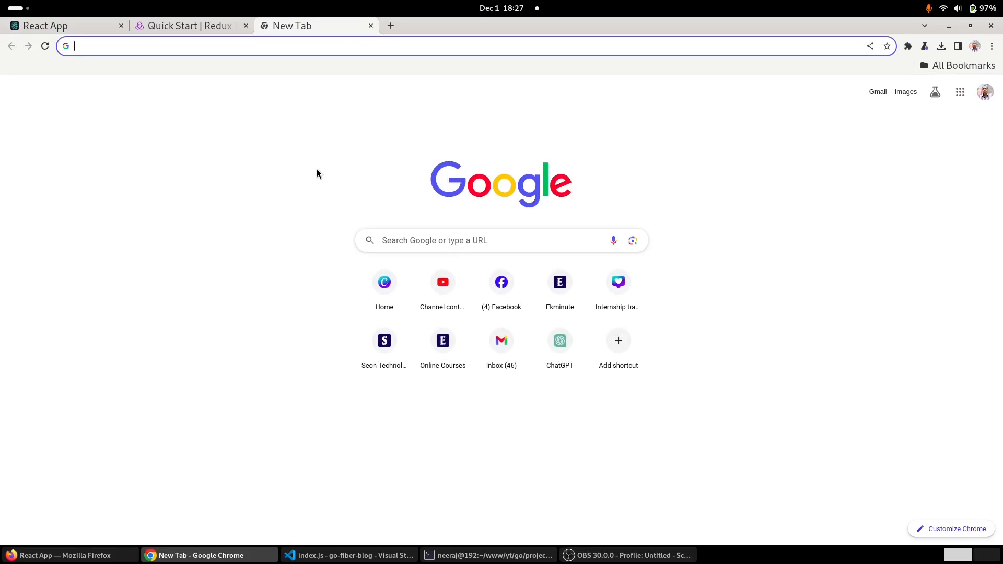
# - Search 'redux extension' and open the Redux DevTools Chrome Web Store page
pyautogui.write('redux e')
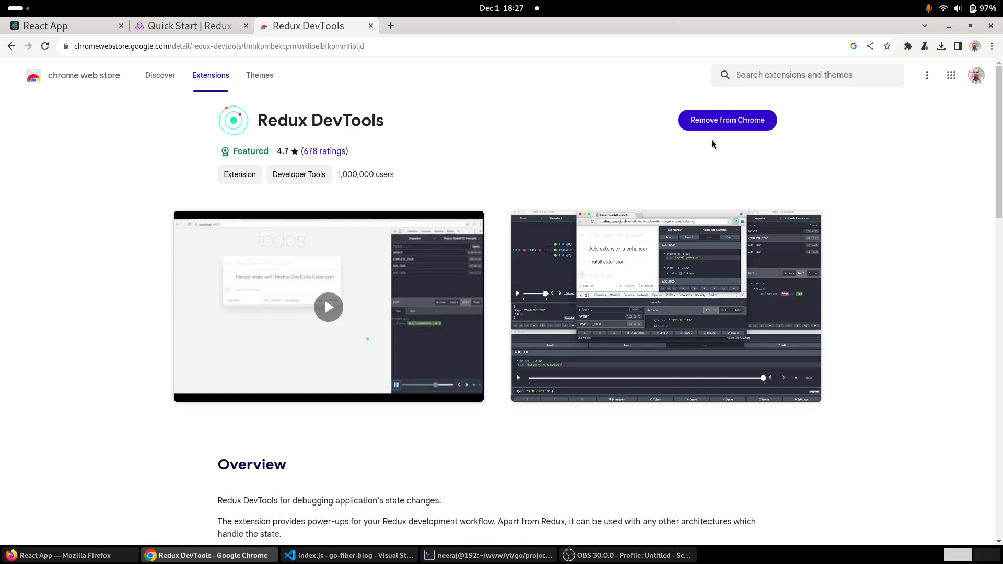
pyautogui.moveTo(658, 158)
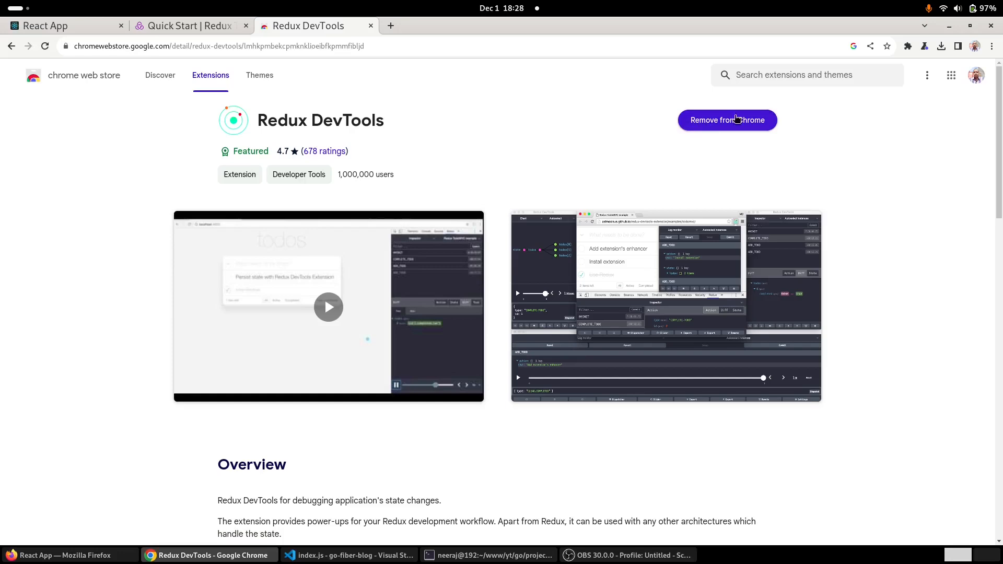
pyautogui.moveTo(657, 136)
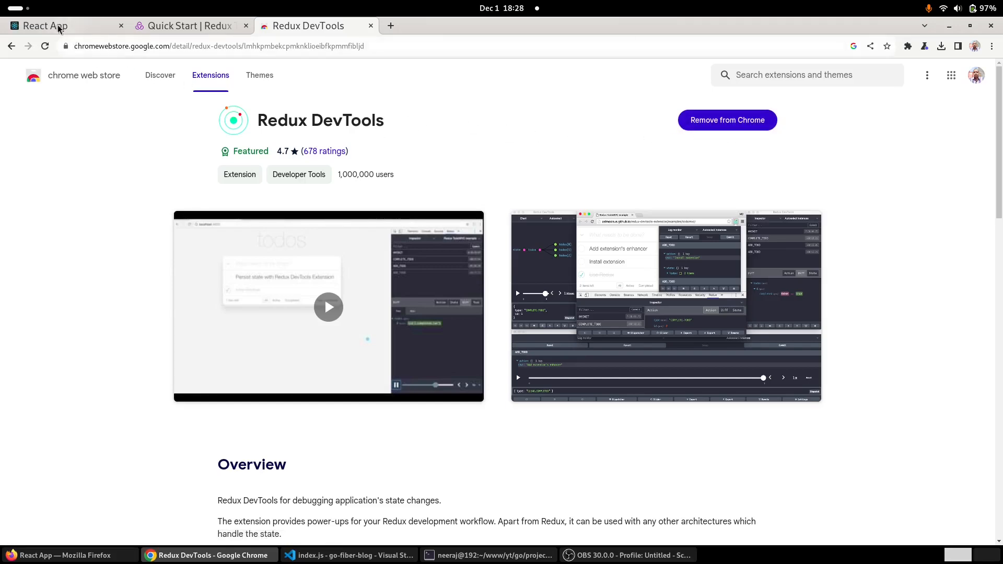
# - Expand the auth node in the React app's Redux state, then return to VS Code
pyautogui.click(45, 25)
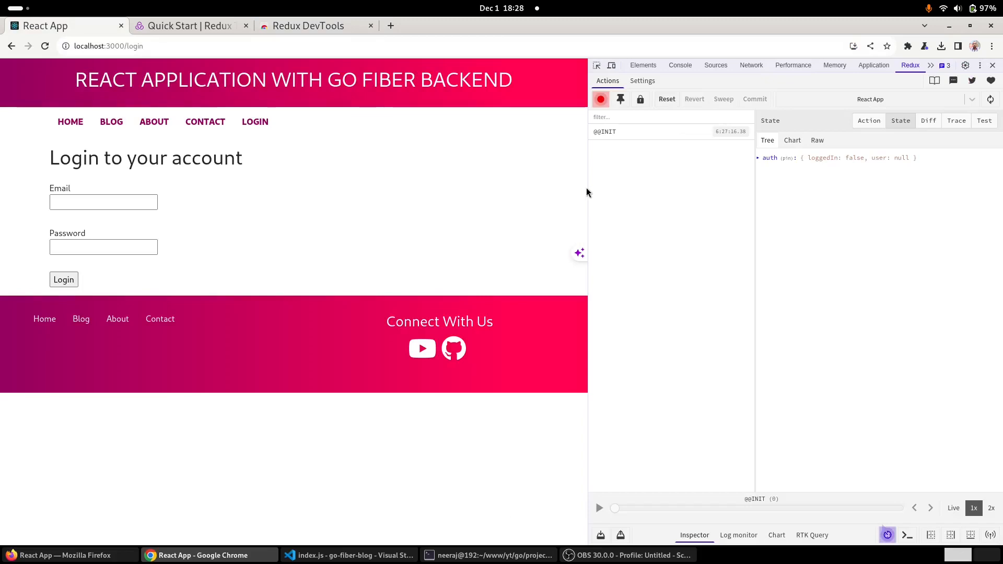
pyautogui.moveTo(682, 205)
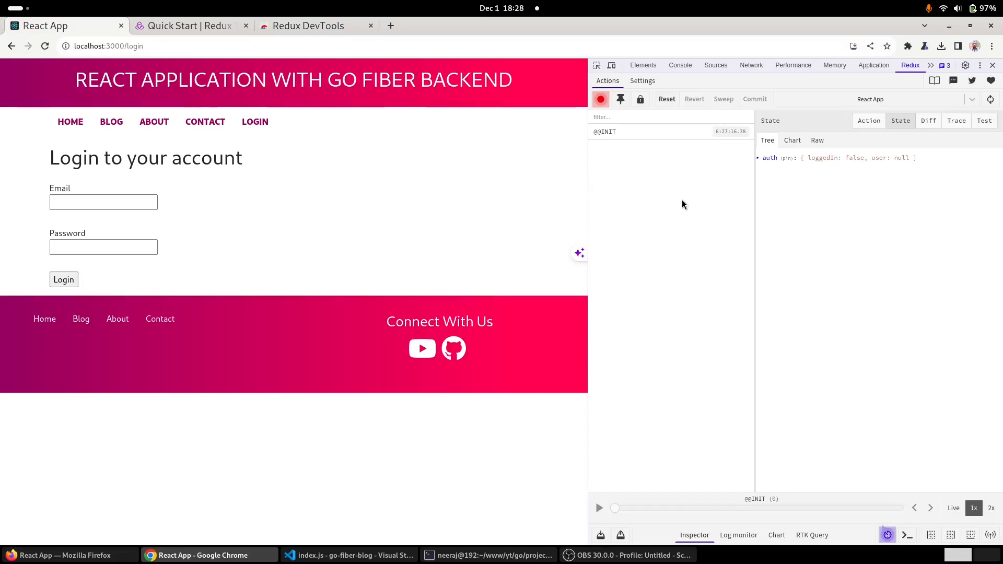
pyautogui.moveTo(763, 173)
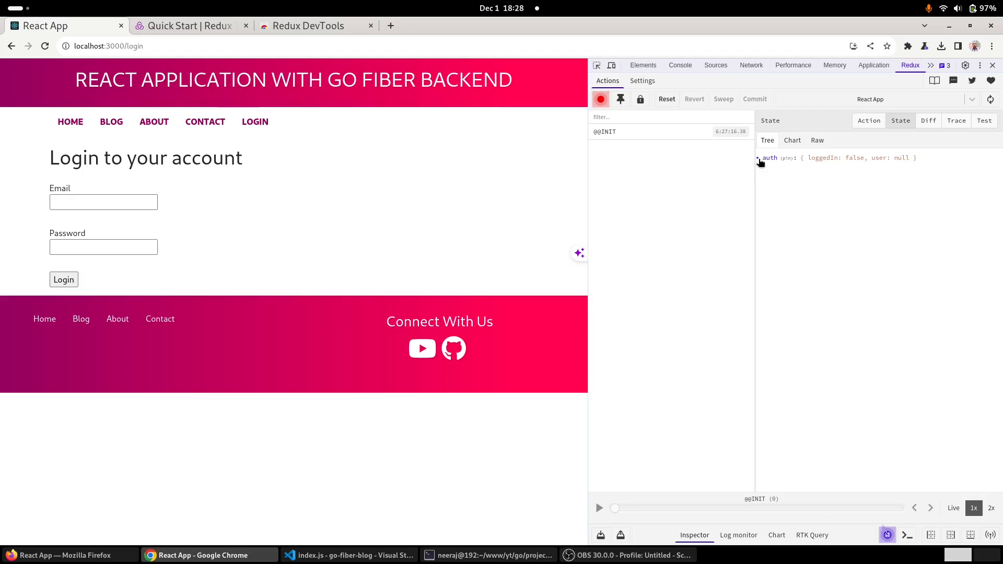
pyautogui.click(758, 157)
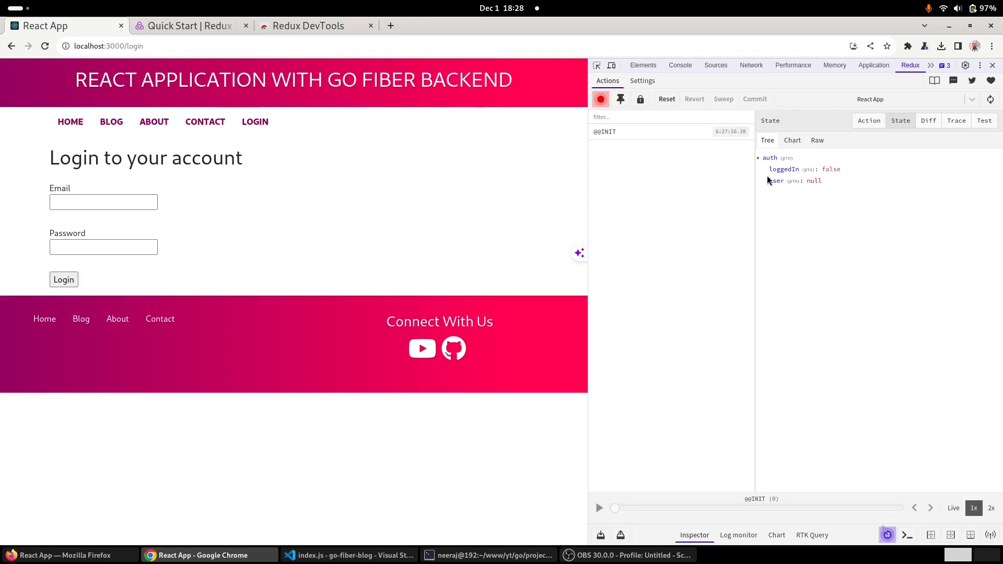
pyautogui.moveTo(773, 188)
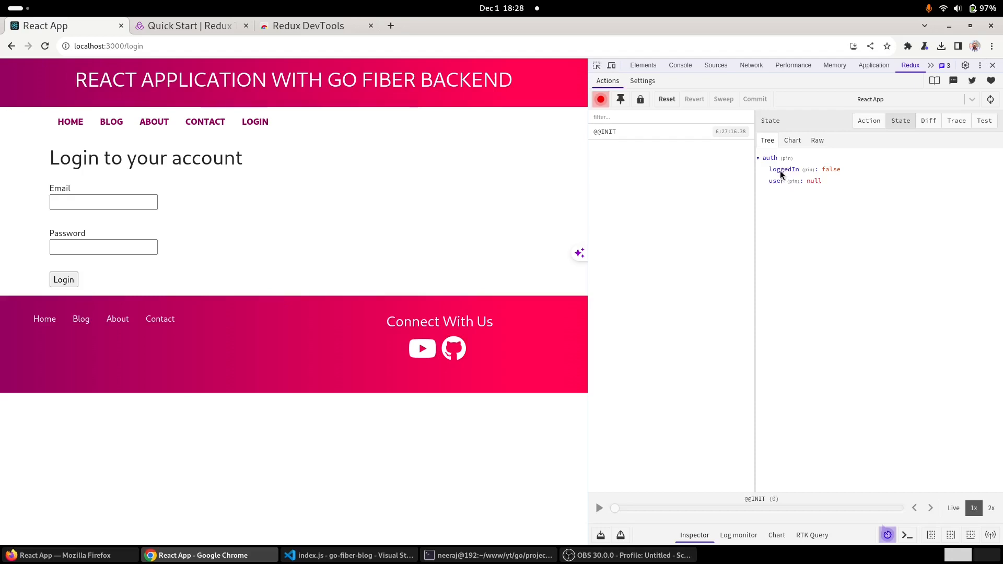
pyautogui.moveTo(777, 189)
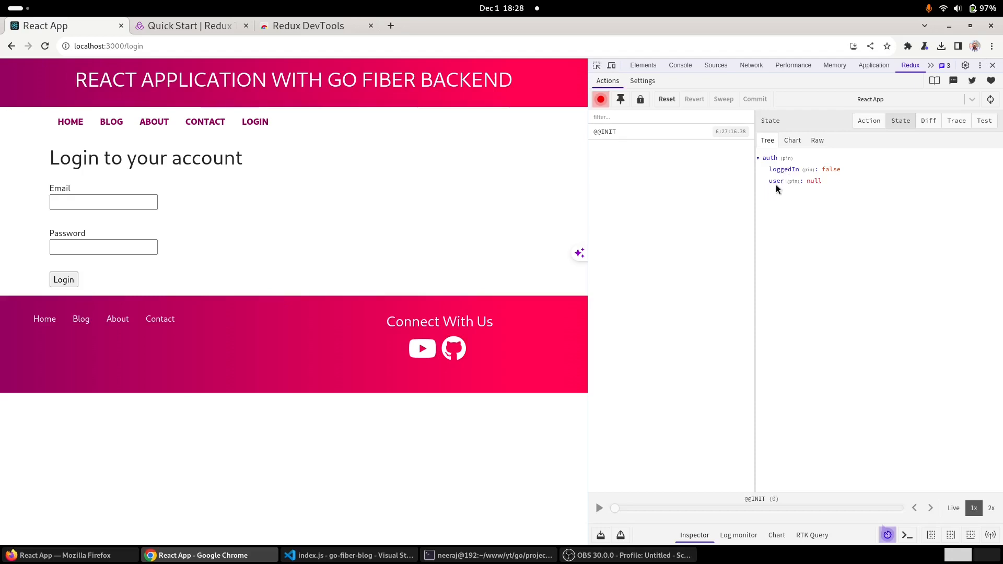
pyautogui.moveTo(461, 216)
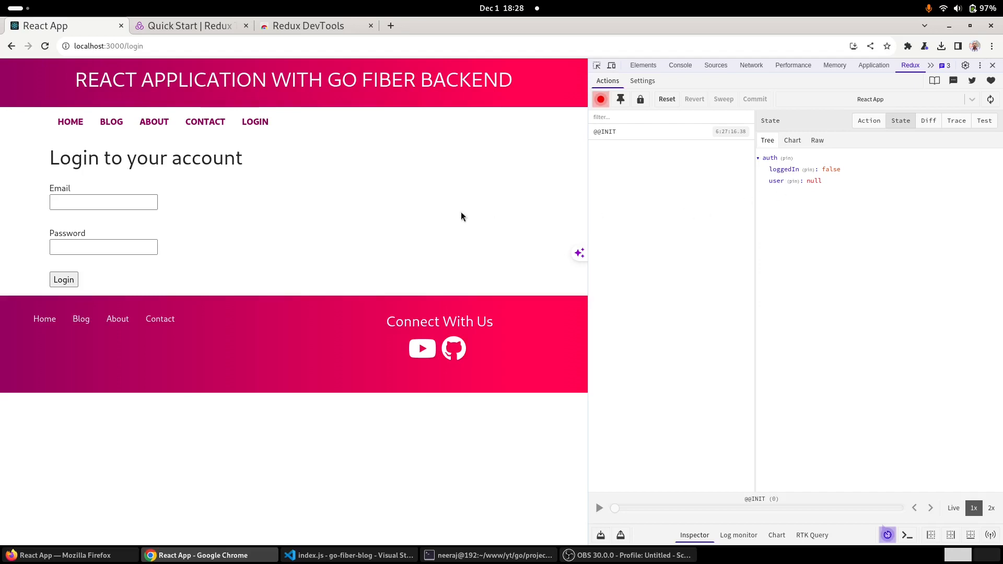
pyautogui.moveTo(283, 198)
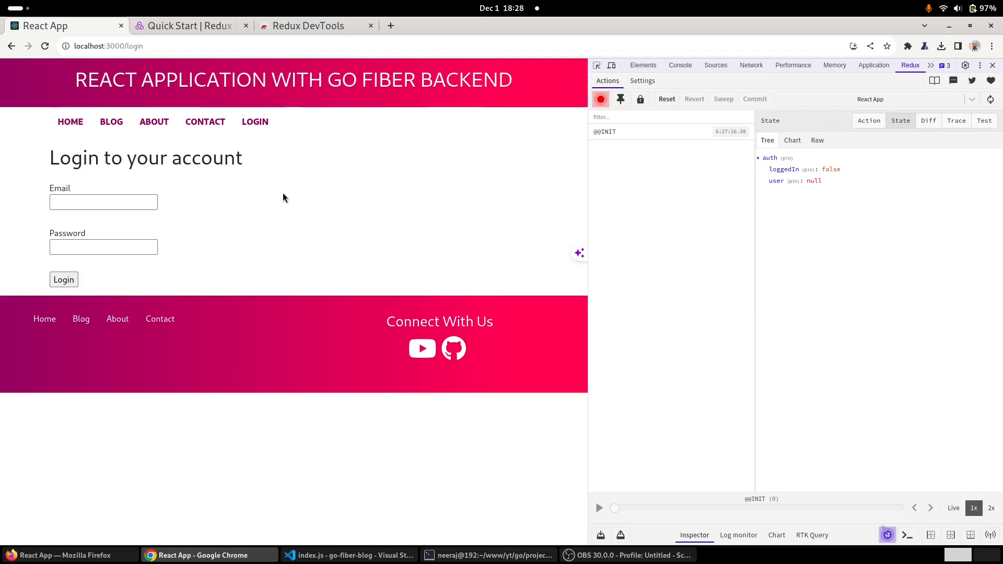
pyautogui.click(103, 202)
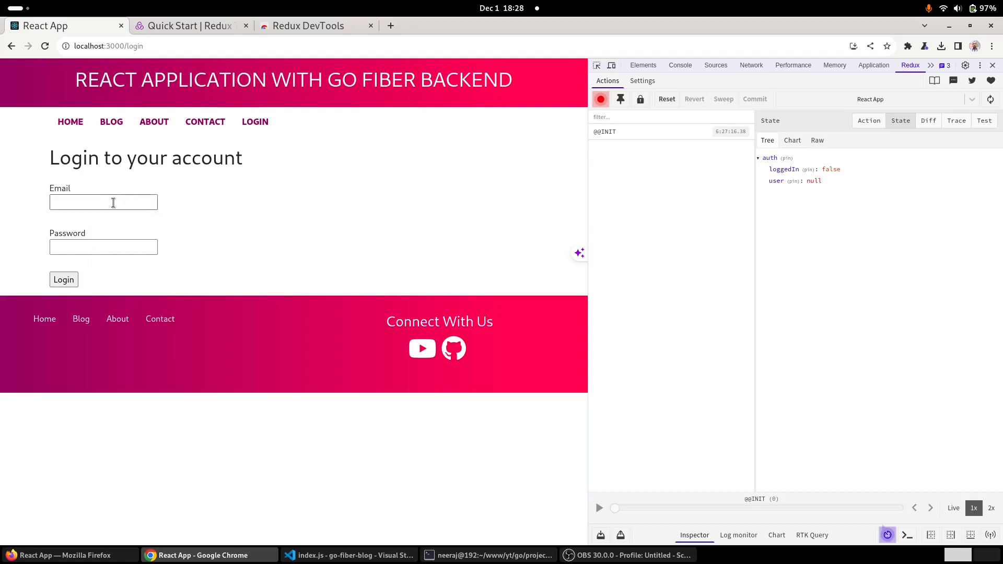
pyautogui.moveTo(241, 219)
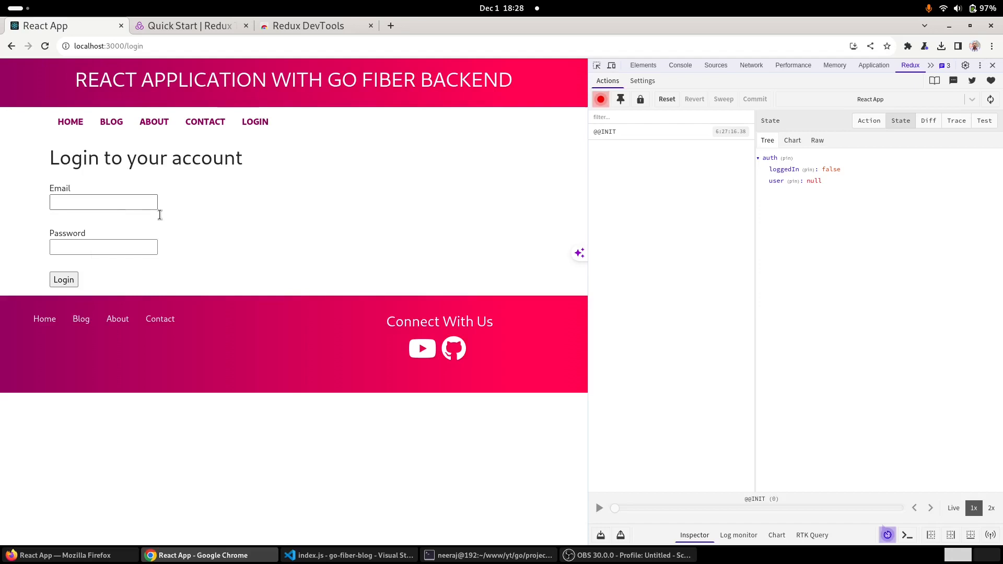
pyautogui.moveTo(336, 321)
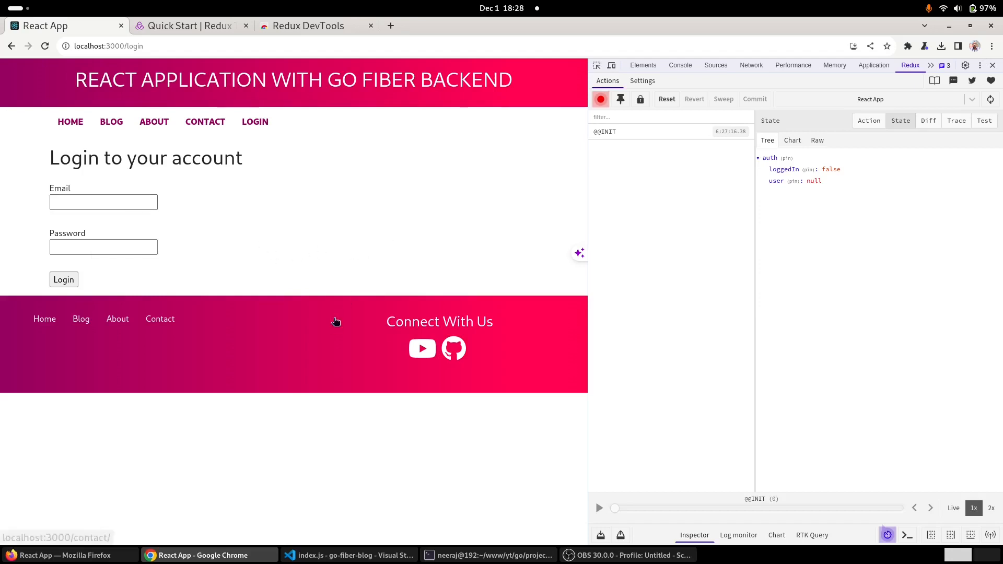
pyautogui.click(349, 554)
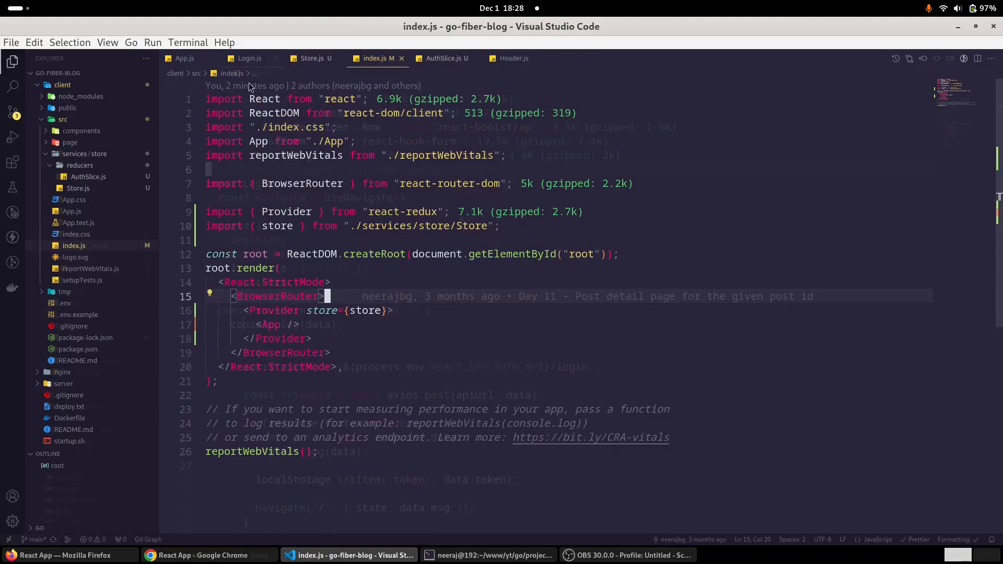
# - In Login.js, import useDispatch from 'react-redux' and declare const dispatch = useDispatch()
pyautogui.click(250, 58)
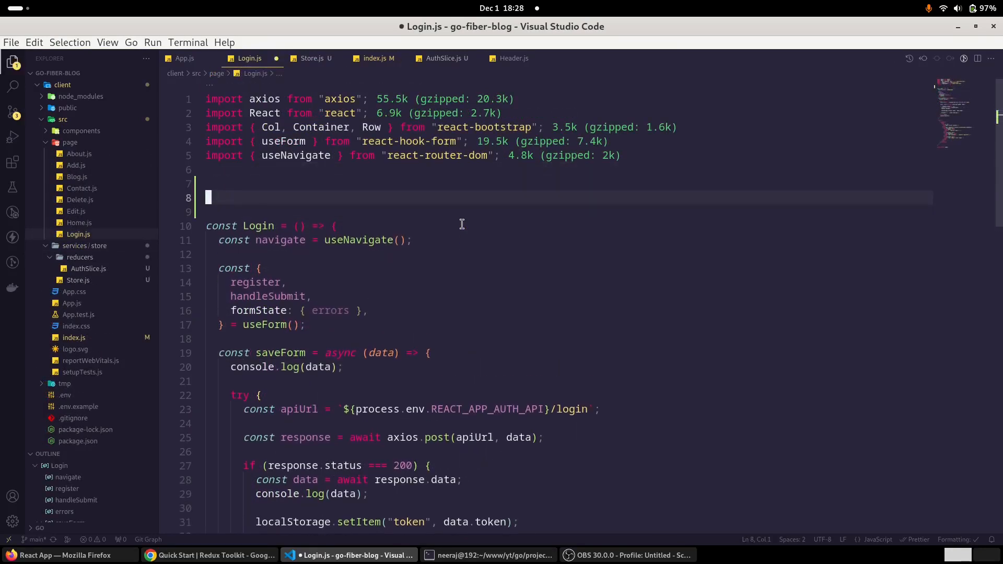
pyautogui.write('impport')
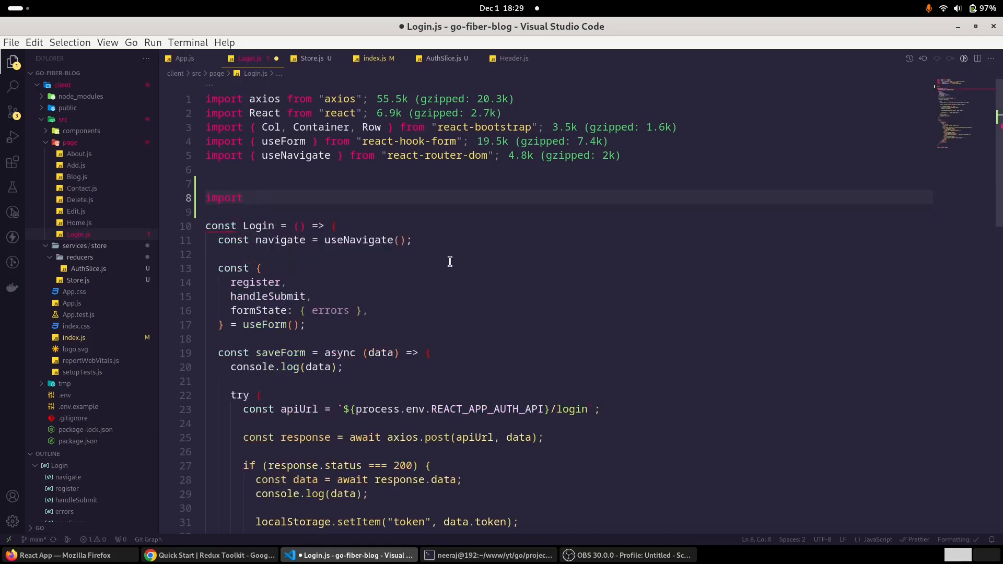
pyautogui.write('{ use')
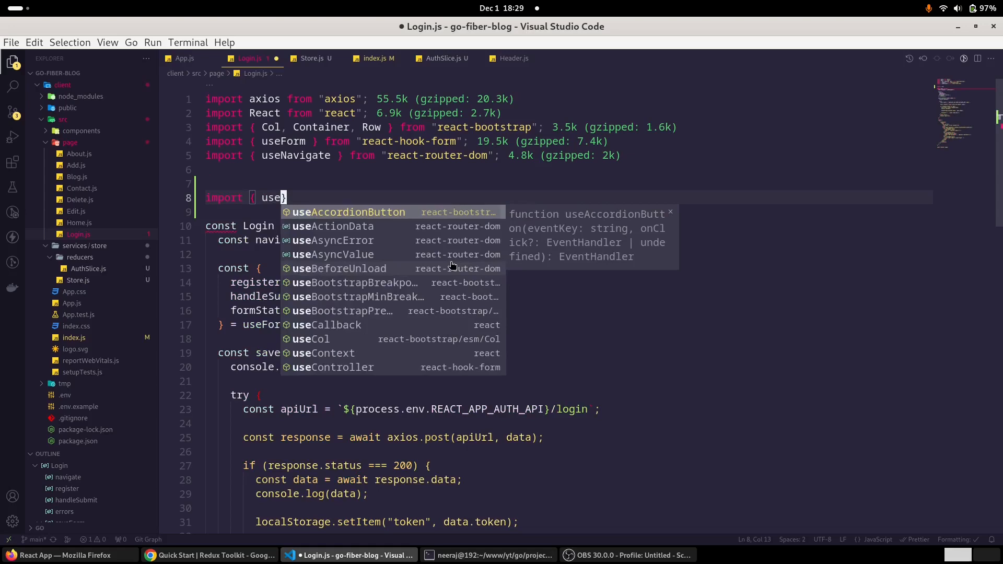
pyautogui.write('Dispatch')
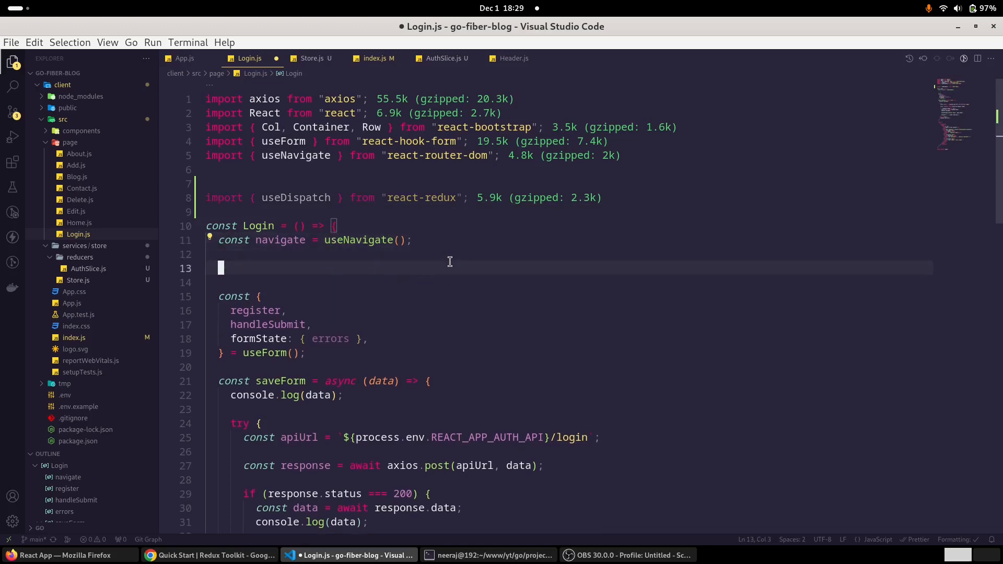
pyautogui.write('cons')
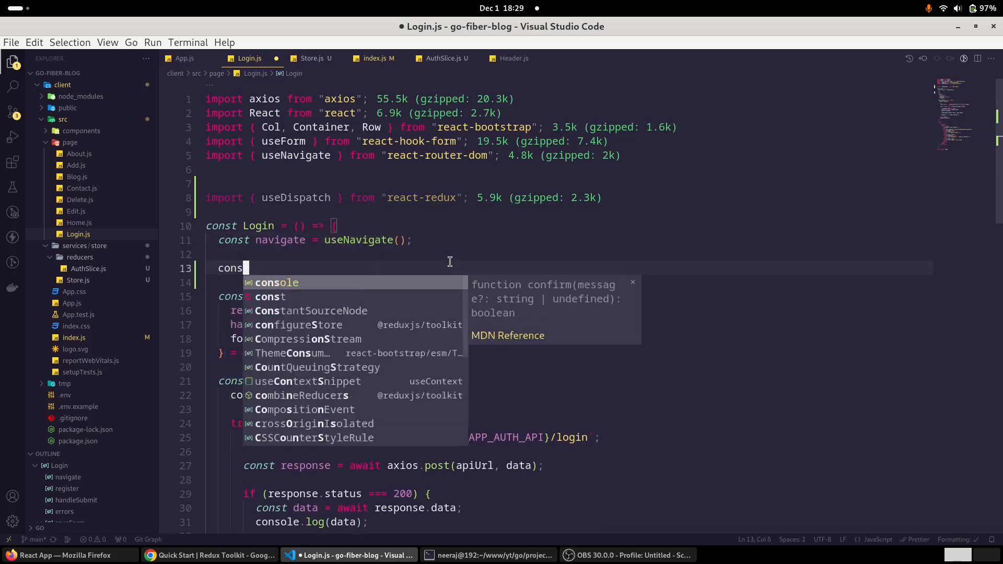
pyautogui.write('dispatch = useDispatch')
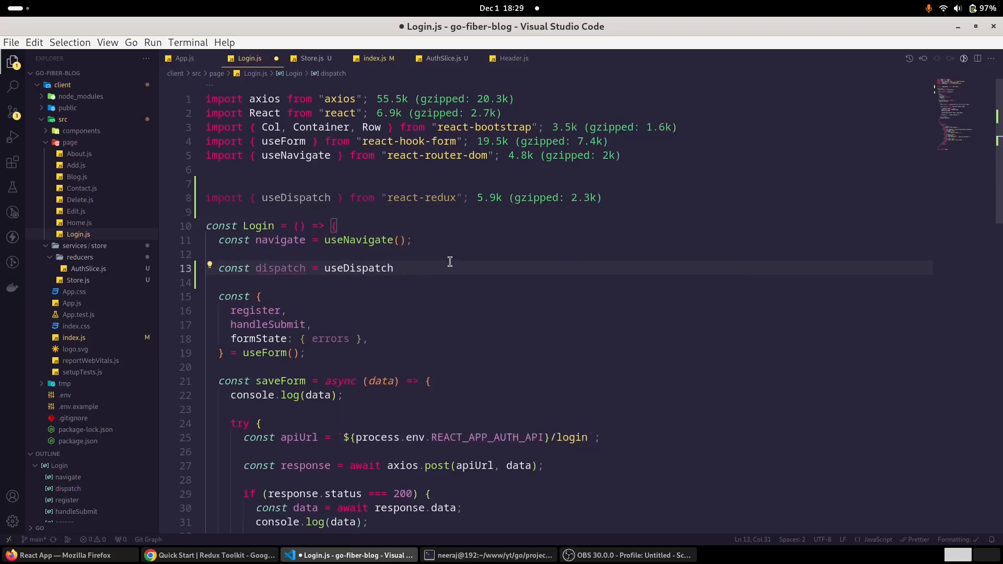
pyautogui.write('();')
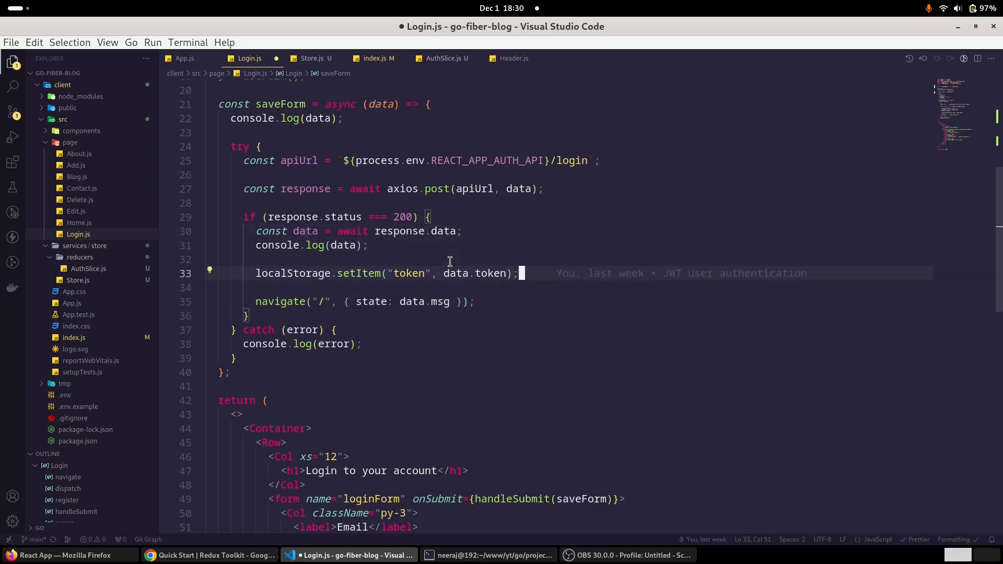
# - Call dispatch(setUser(data.user)) after storing the token and save Login.js
pyautogui.write('dispatch')
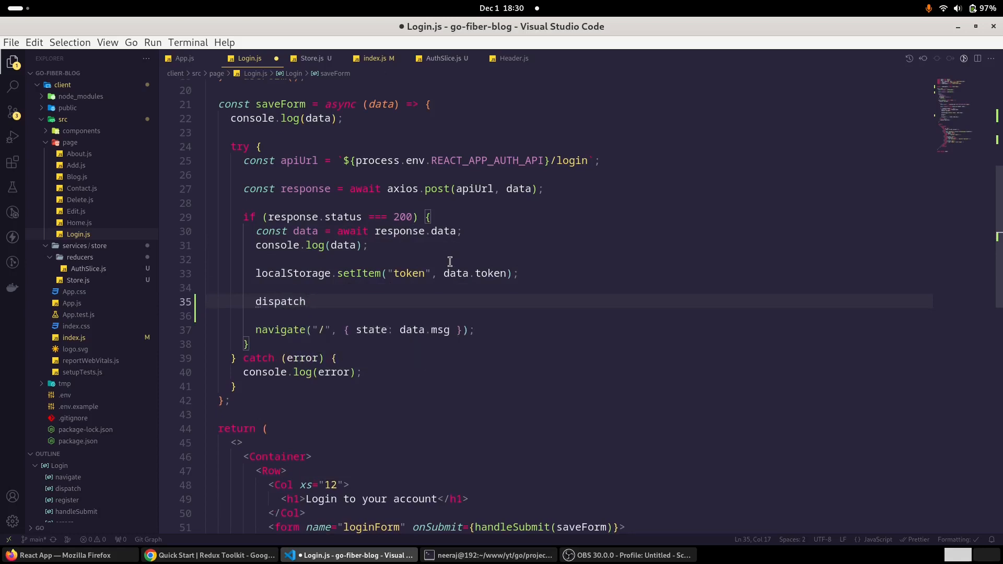
pyautogui.write('(s')
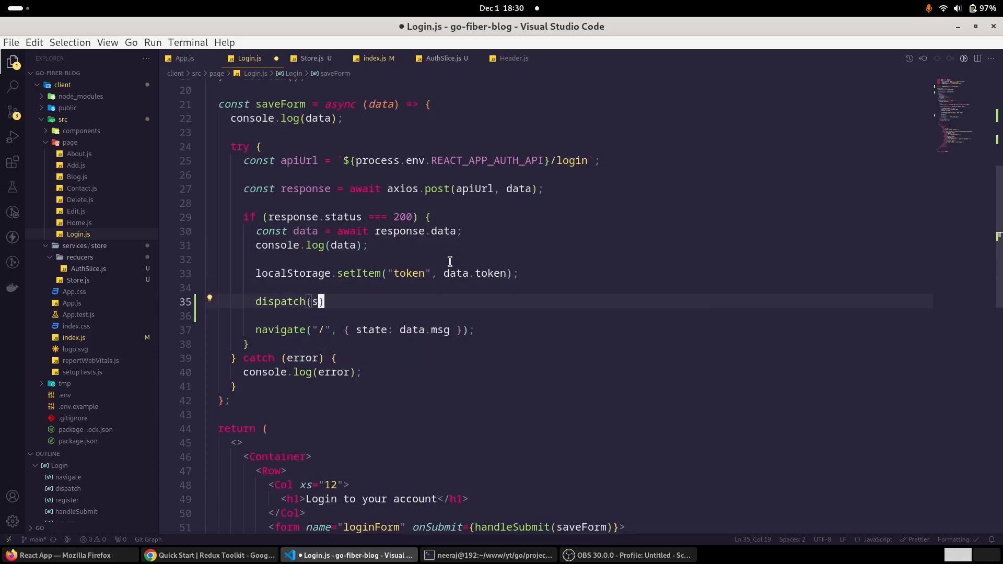
pyautogui.write('etUser(')
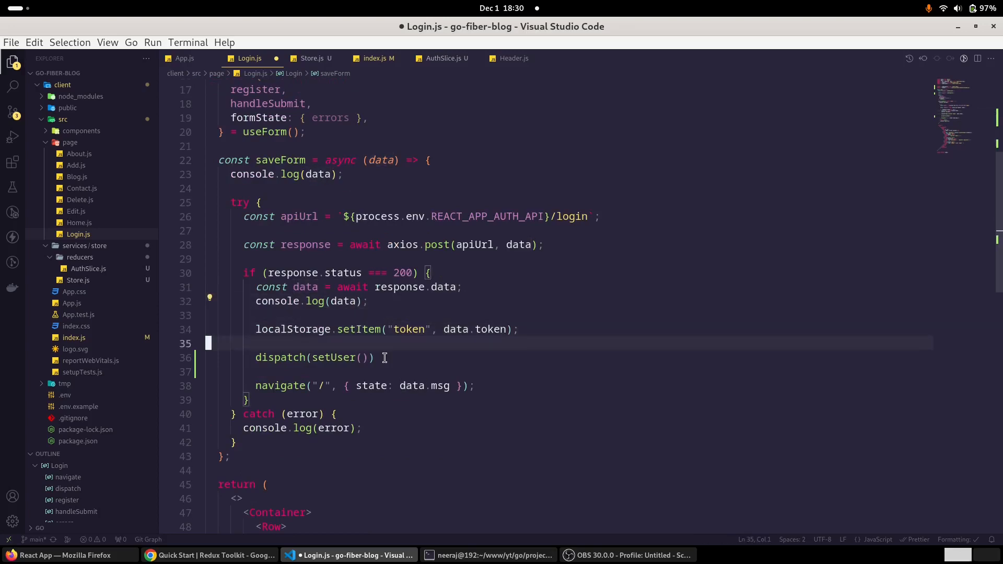
pyautogui.write('data')
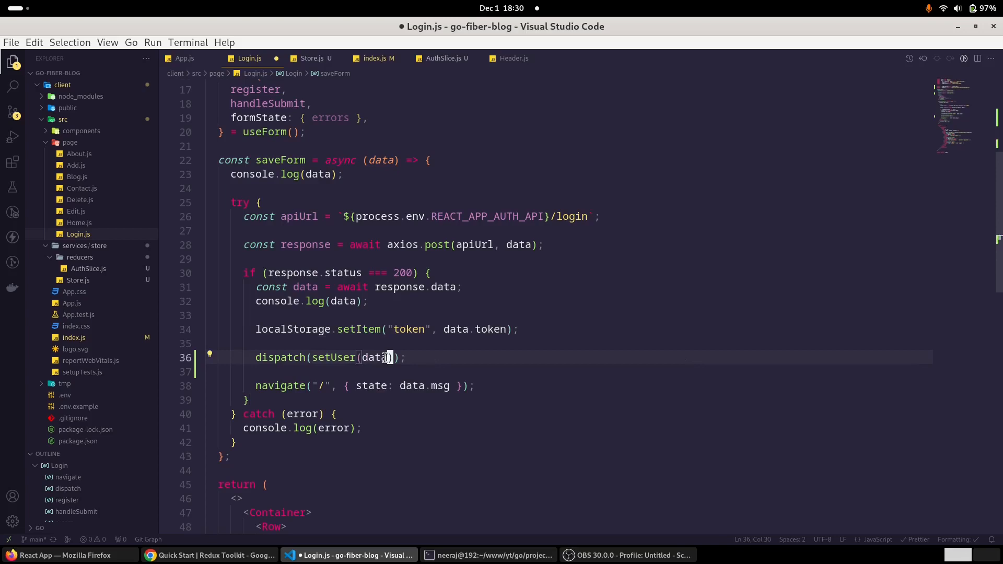
pyautogui.write('.user')
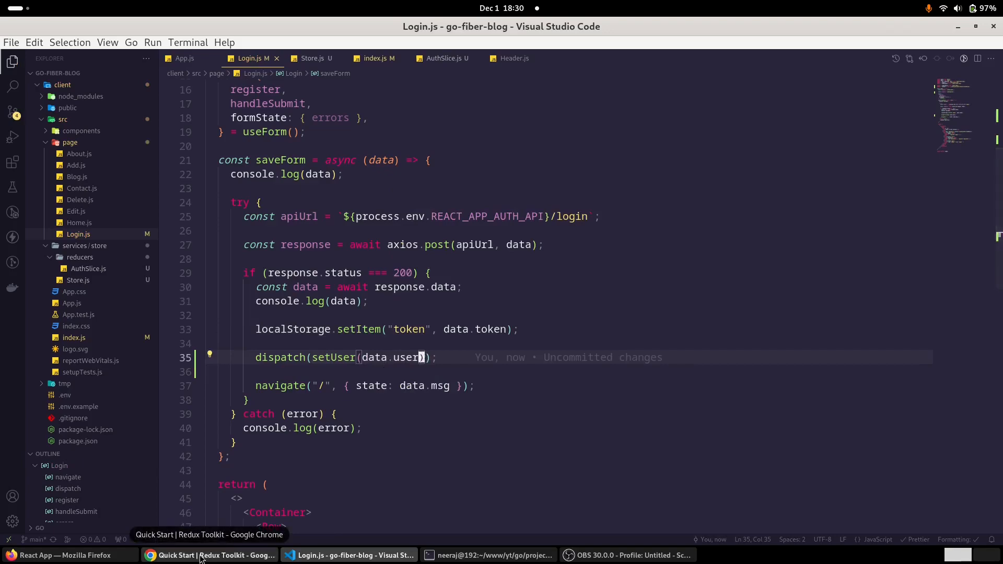
# - Log in to the React app with the saved test email and password
pyautogui.click(192, 555)
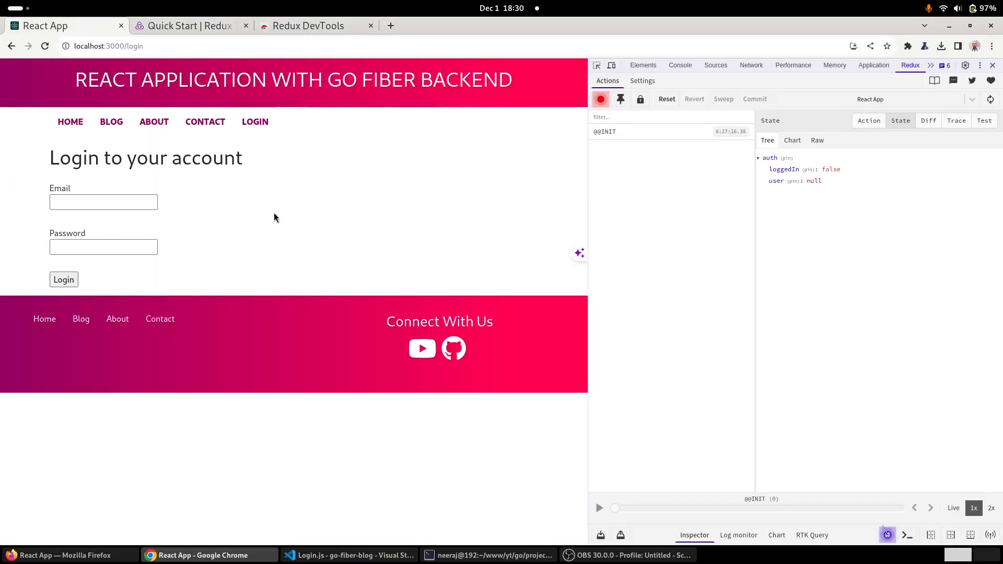
pyautogui.click(103, 202)
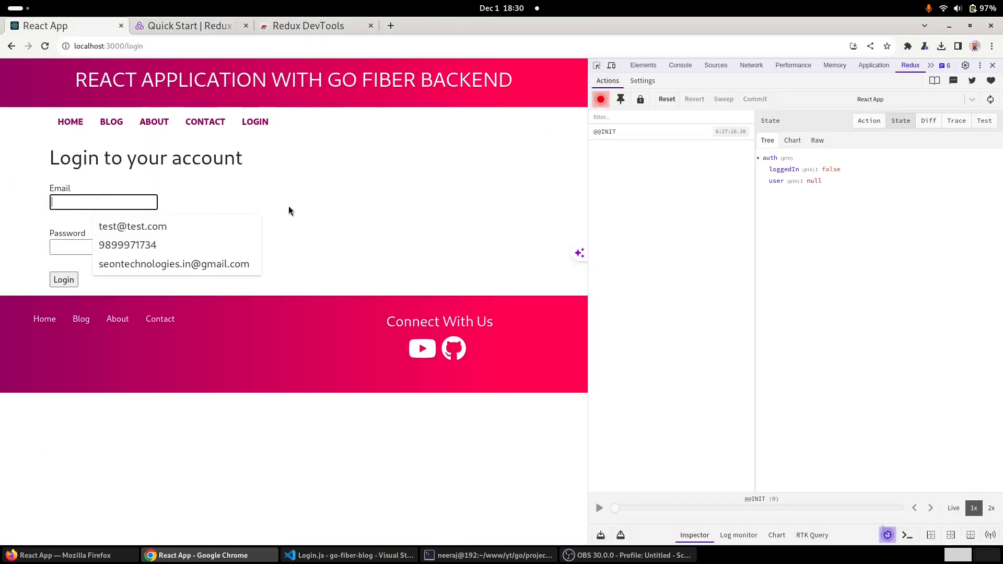
pyautogui.click(133, 226)
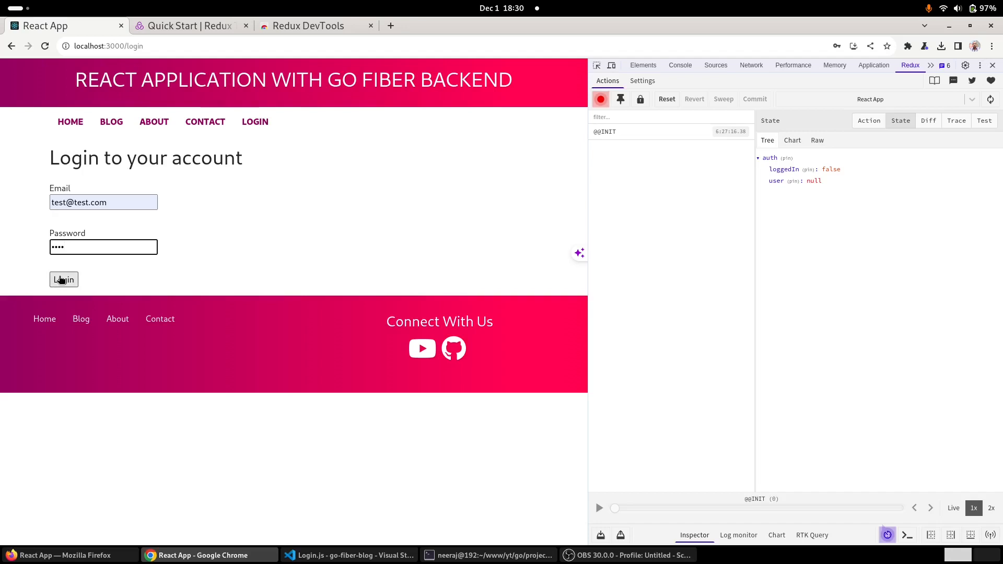
pyautogui.click(64, 280)
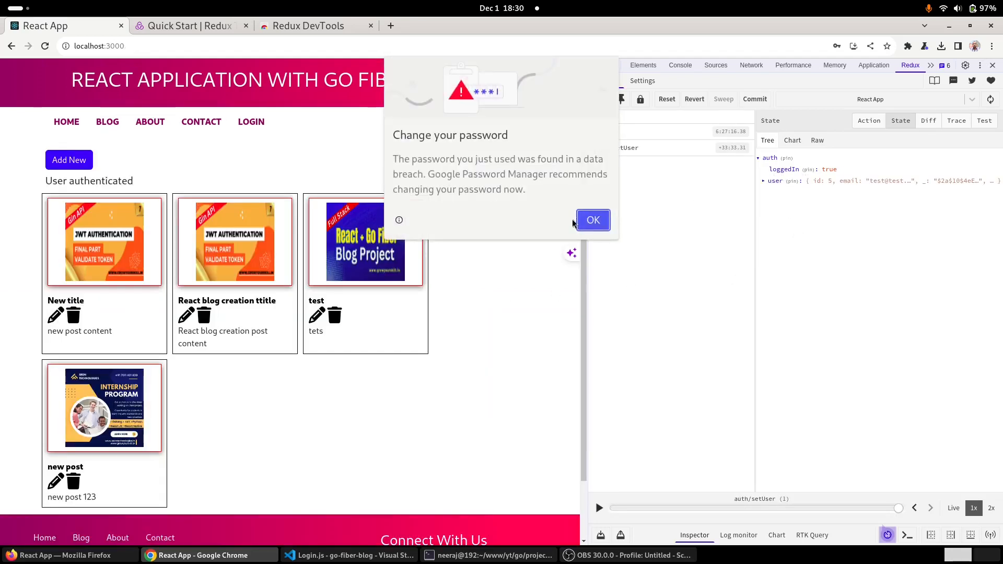
# - Dismiss the password alert and expand user in the auth state showing loggedIn true
pyautogui.click(591, 220)
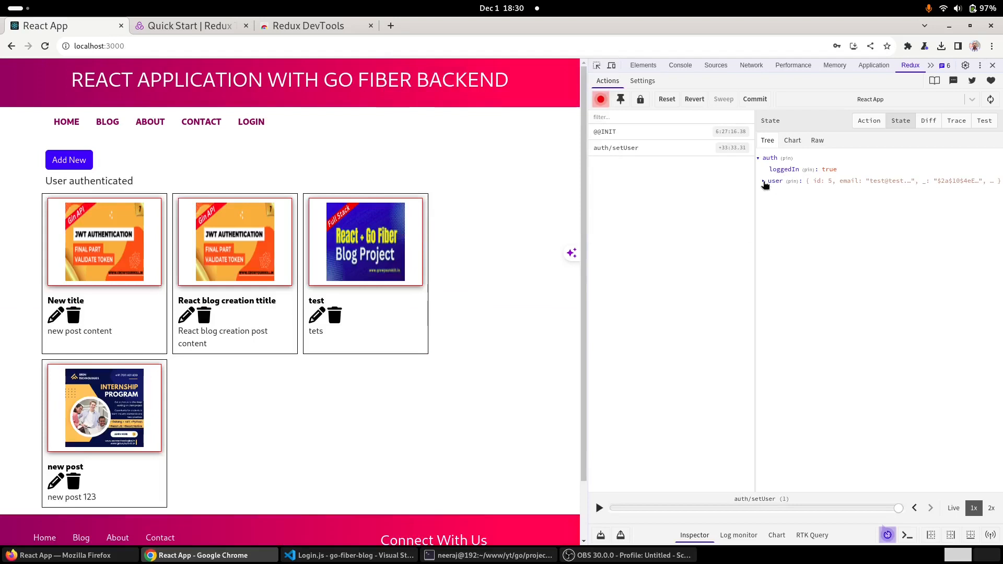
pyautogui.click(763, 181)
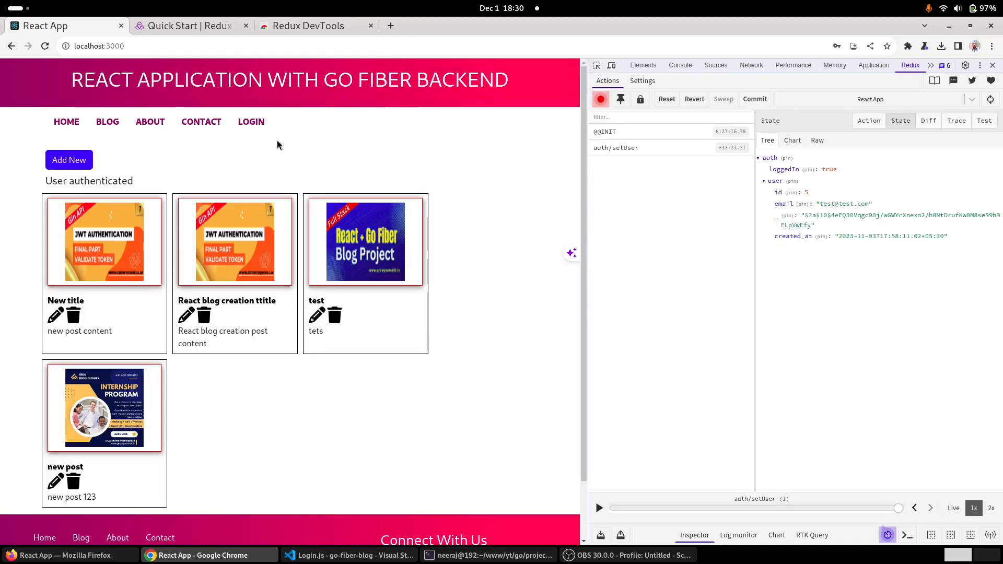
pyautogui.click(149, 121)
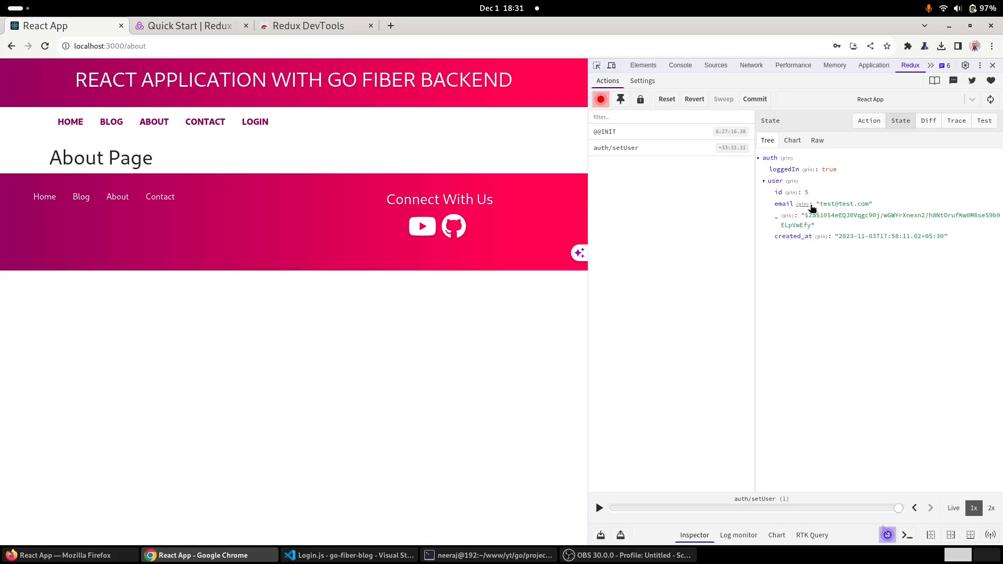
pyautogui.moveTo(823, 248)
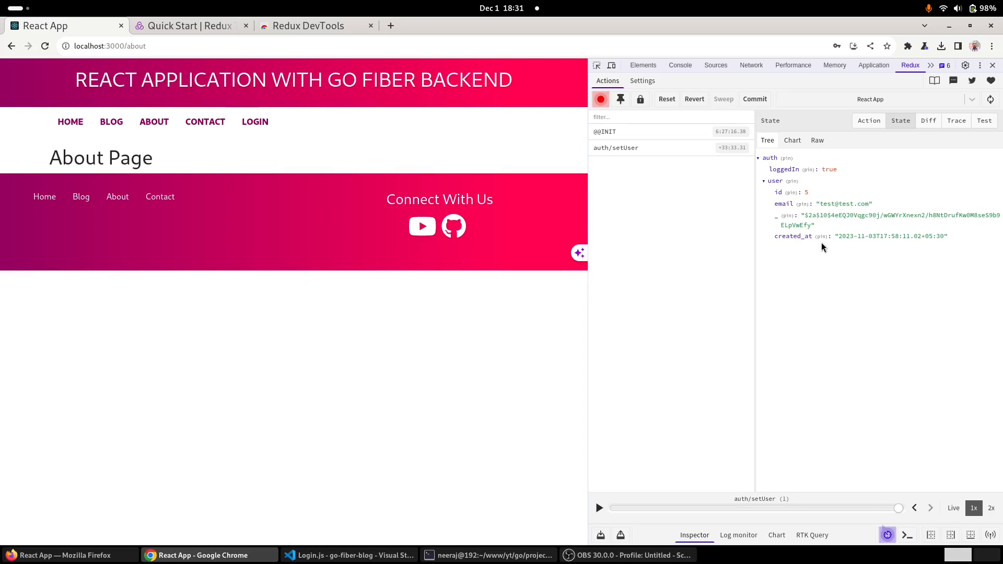
pyautogui.moveTo(844, 249)
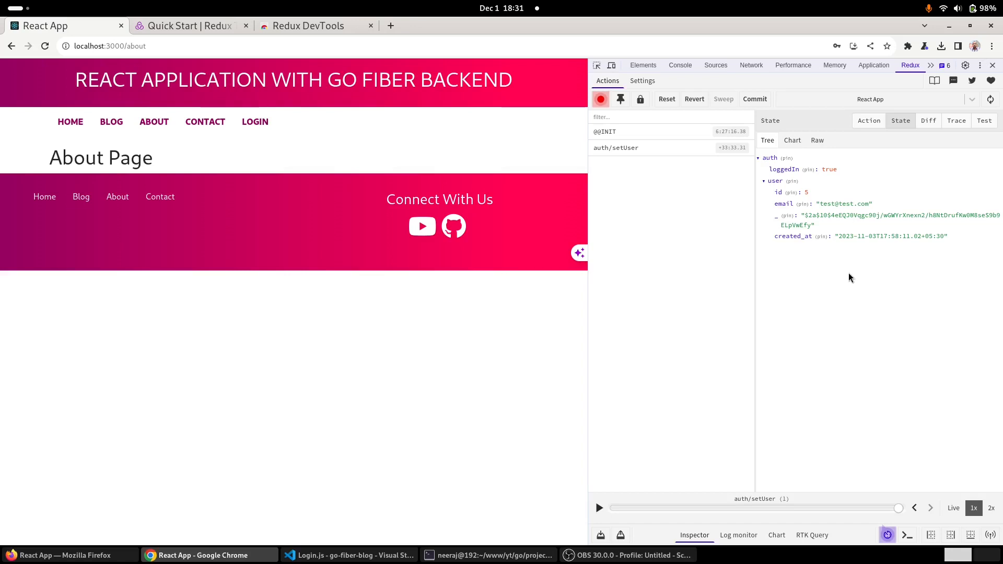
pyautogui.moveTo(784, 211)
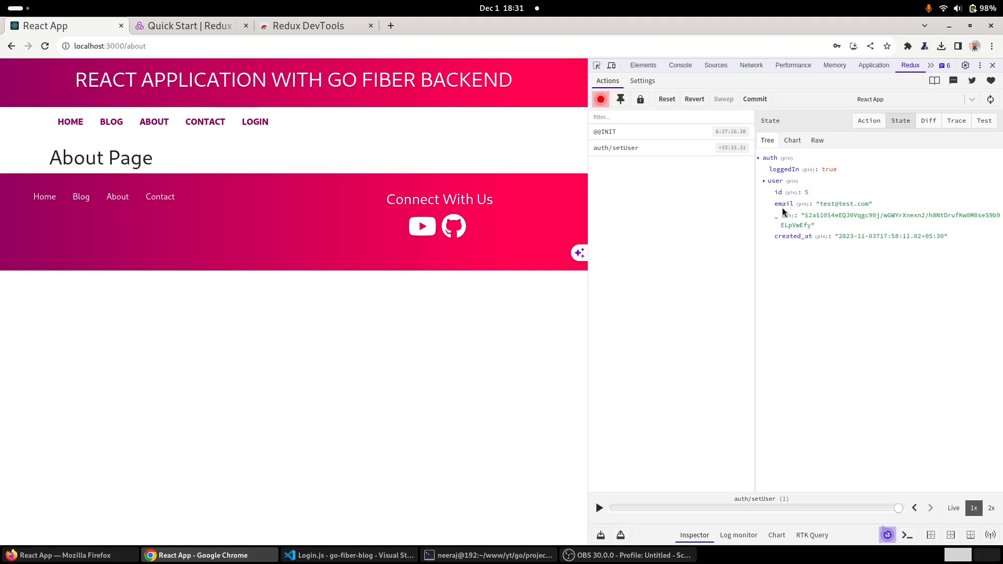
pyautogui.moveTo(792, 249)
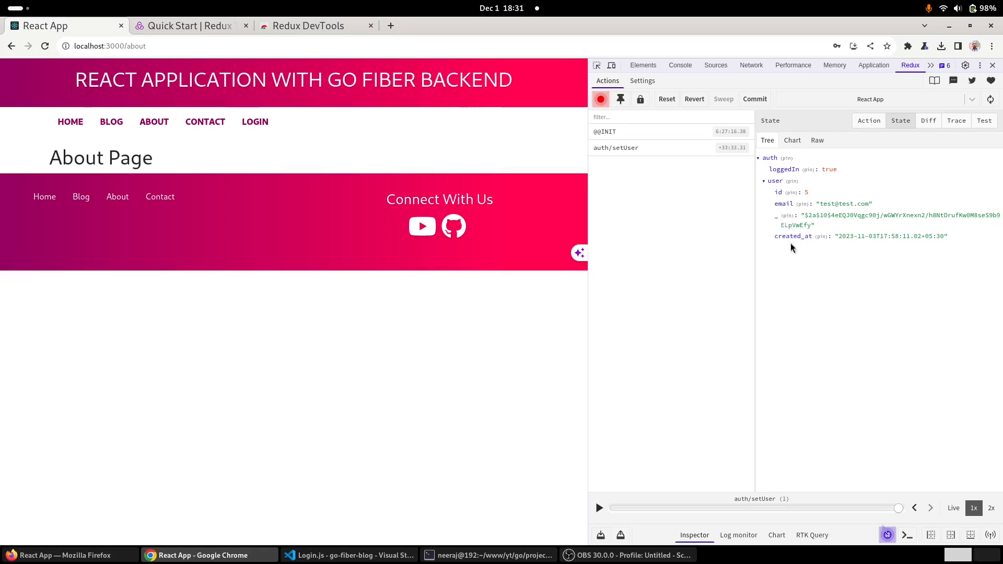
pyautogui.moveTo(374, 371)
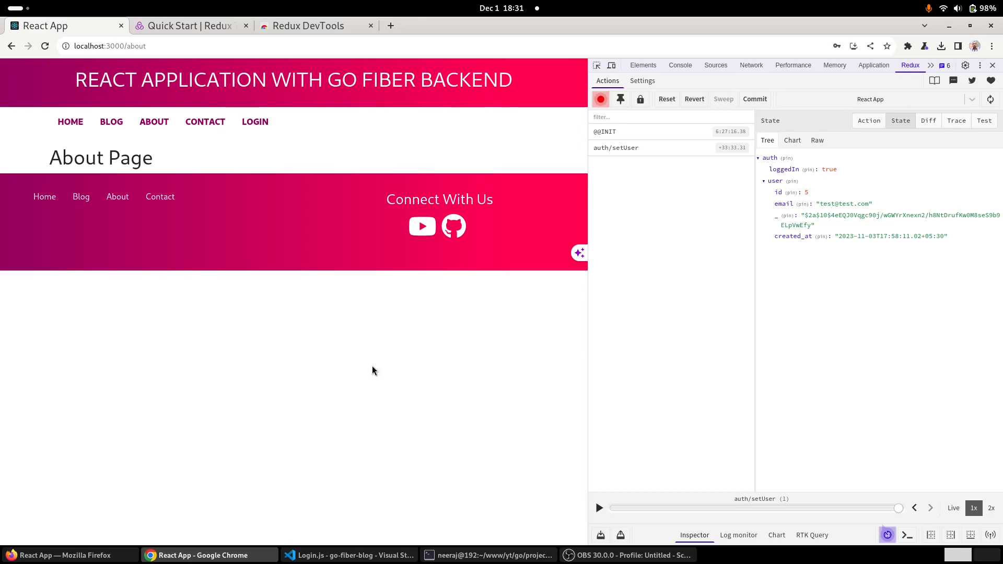
pyautogui.moveTo(810, 295)
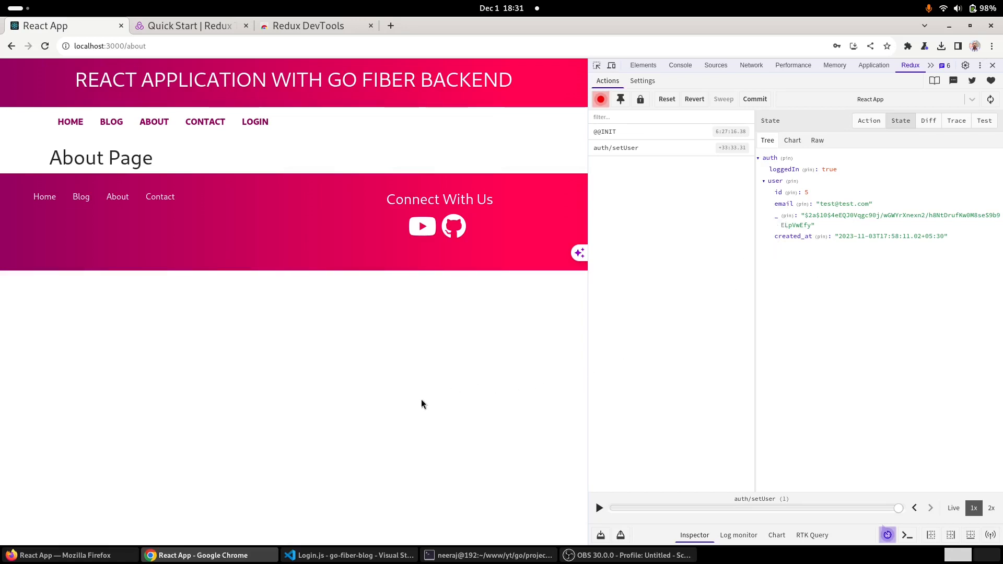
pyautogui.moveTo(312, 469)
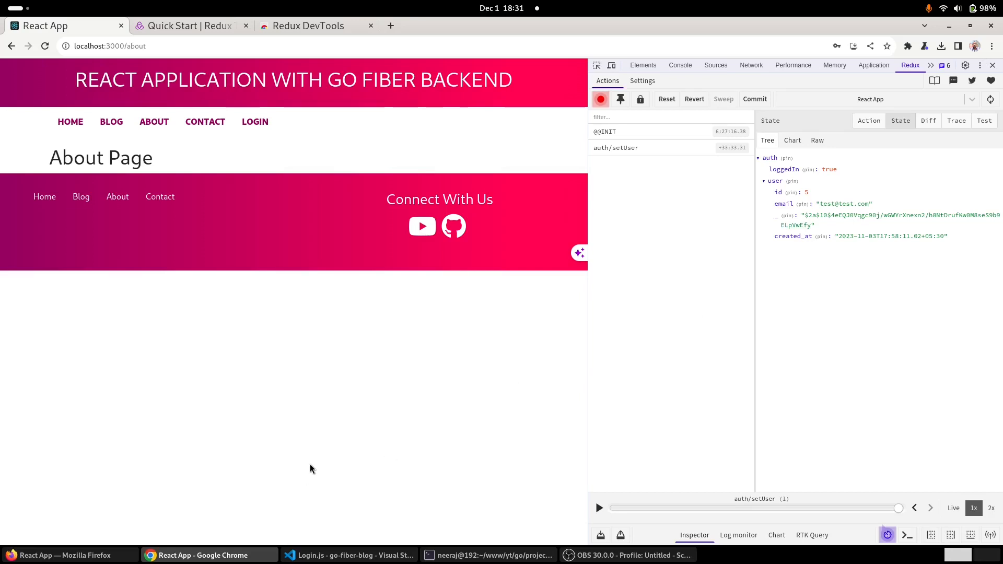
pyautogui.moveTo(312, 442)
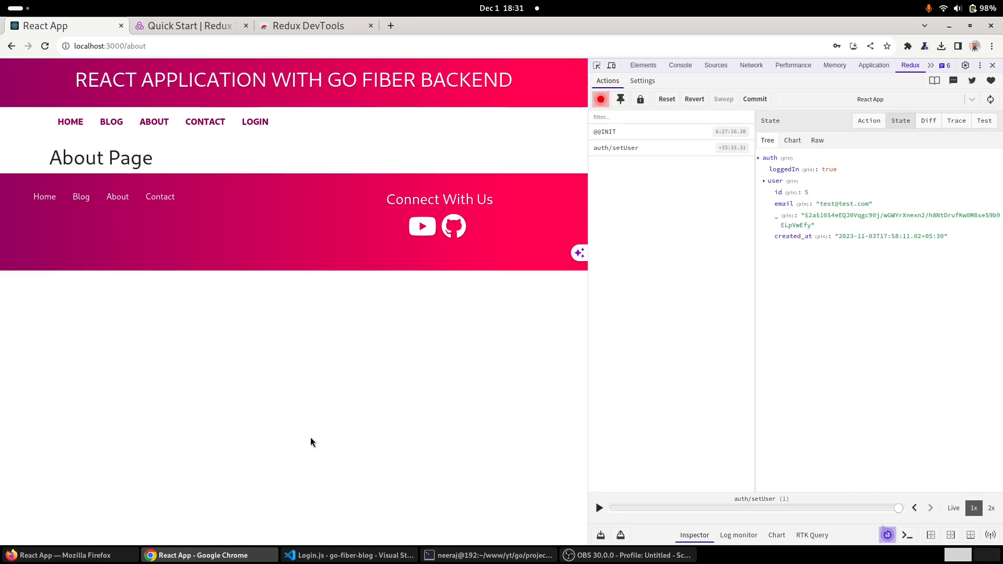